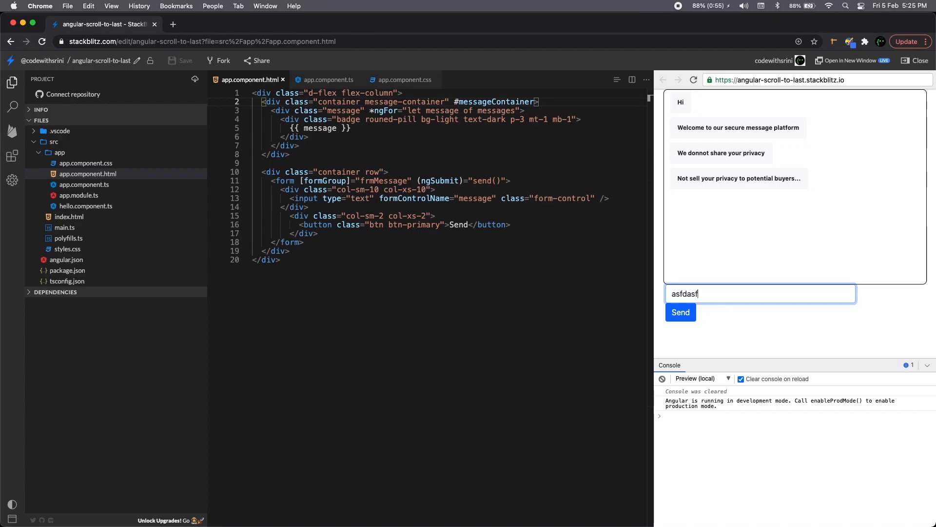
Step: Send two test messages in the preview and watch the list auto-scroll to the latest one
left_click(680, 312)
type("sdfg")
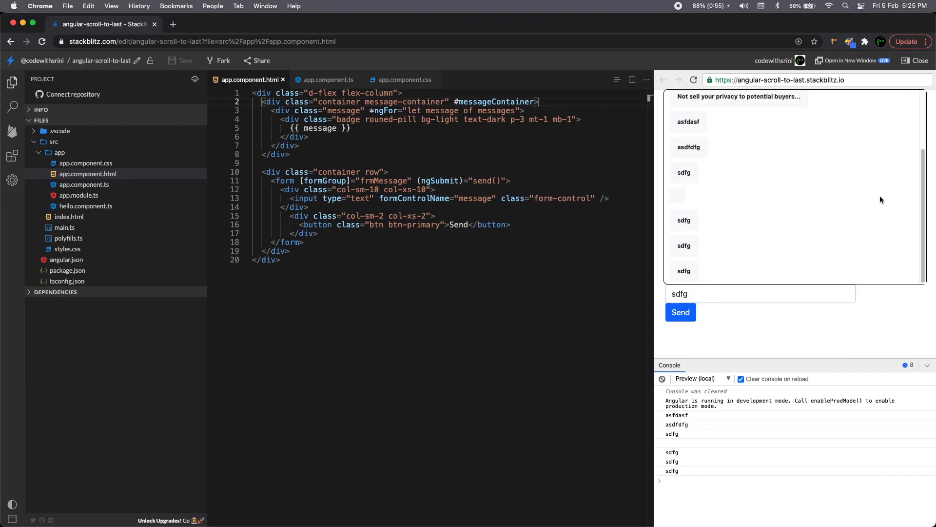
left_click(768, 293)
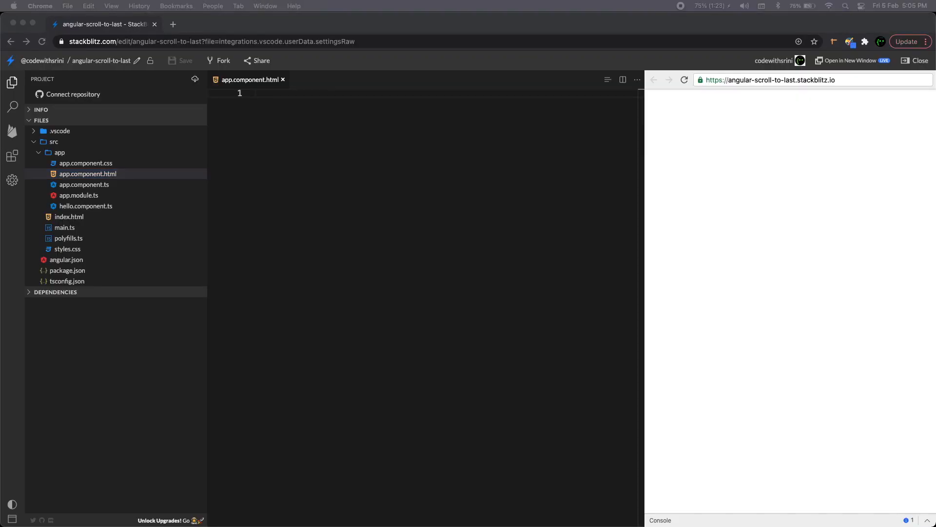
Step: Add a div with class "d-flex flex-column" as the template's wrapper and open space inside it
left_click(88, 173)
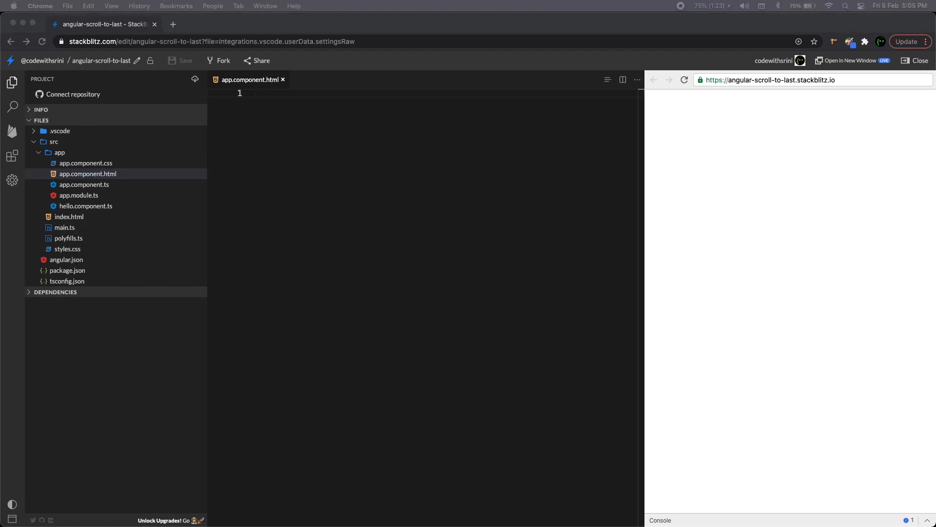
type("<div class=\"d-flex flex-column\">")
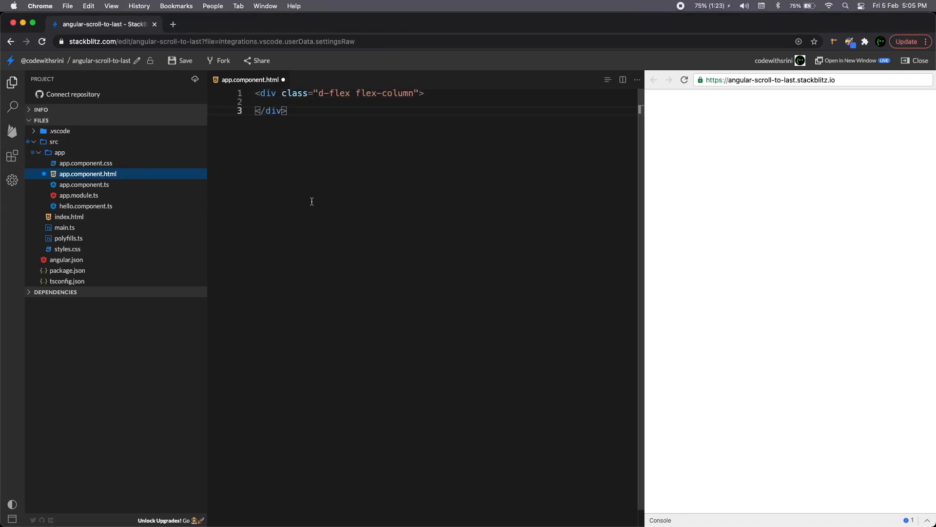
left_click(68, 217)
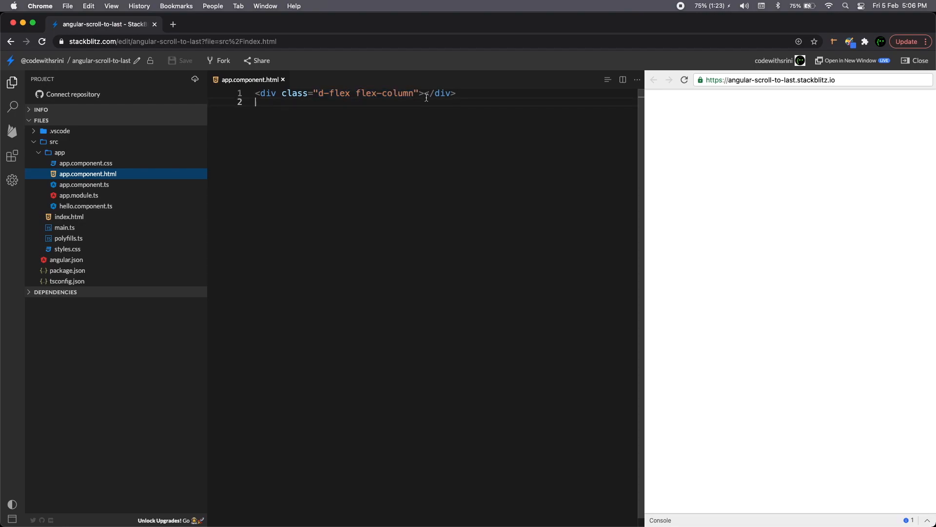
key("Enter")
type("<div >")
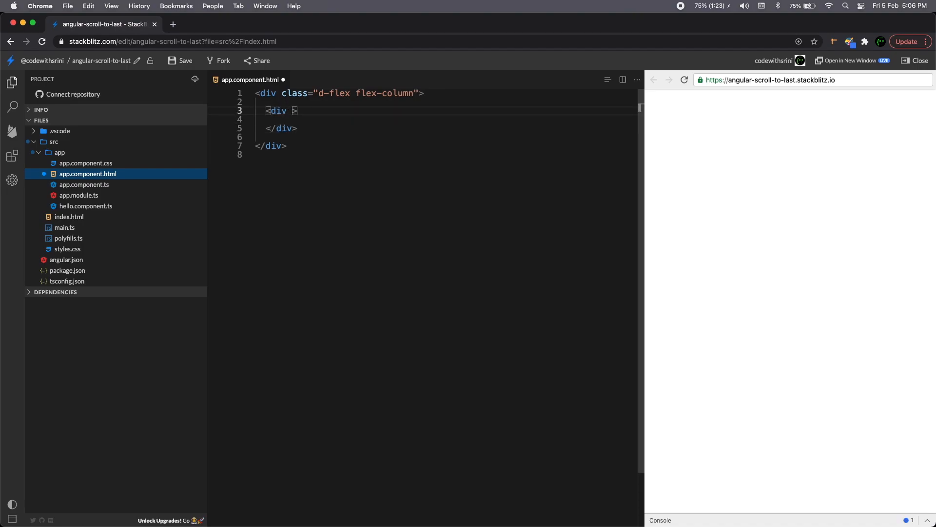
Step: Nest a div with class "container message-container" containing an empty inner div
type("class=\"")
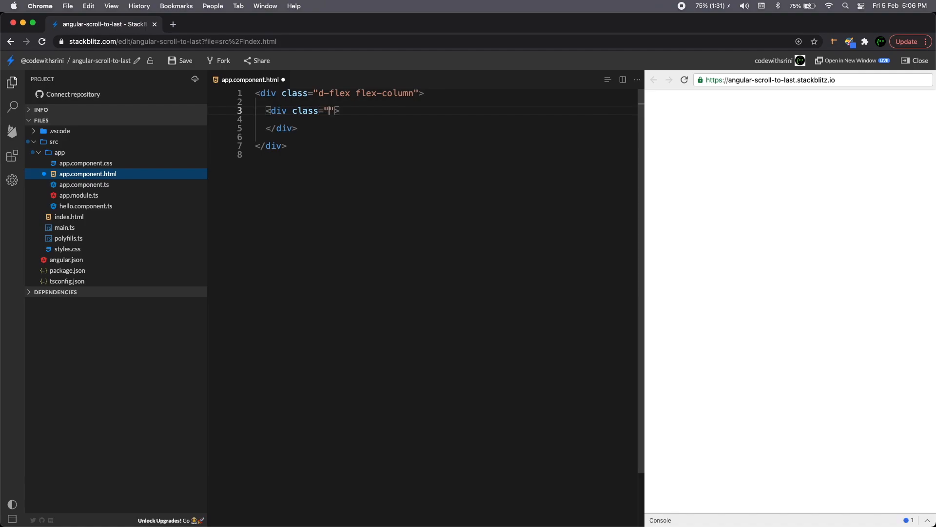
type("container")
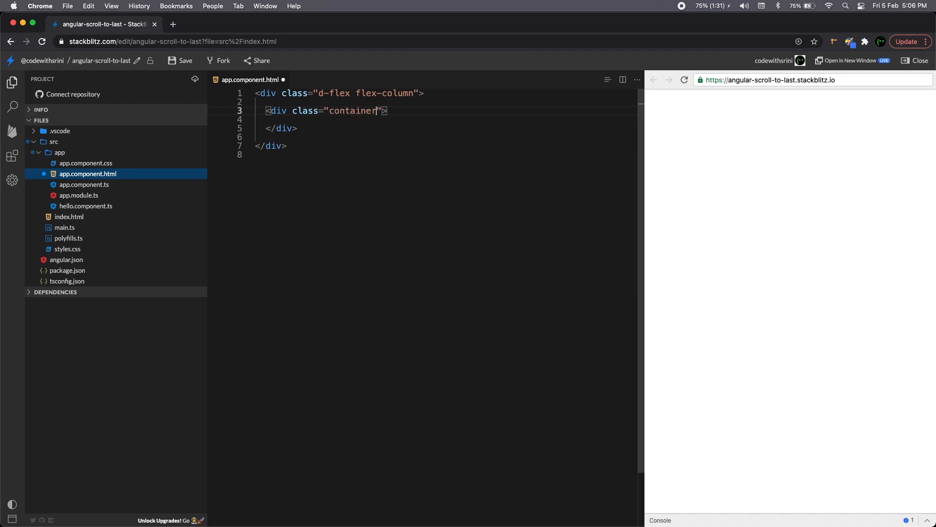
type("\" \"")
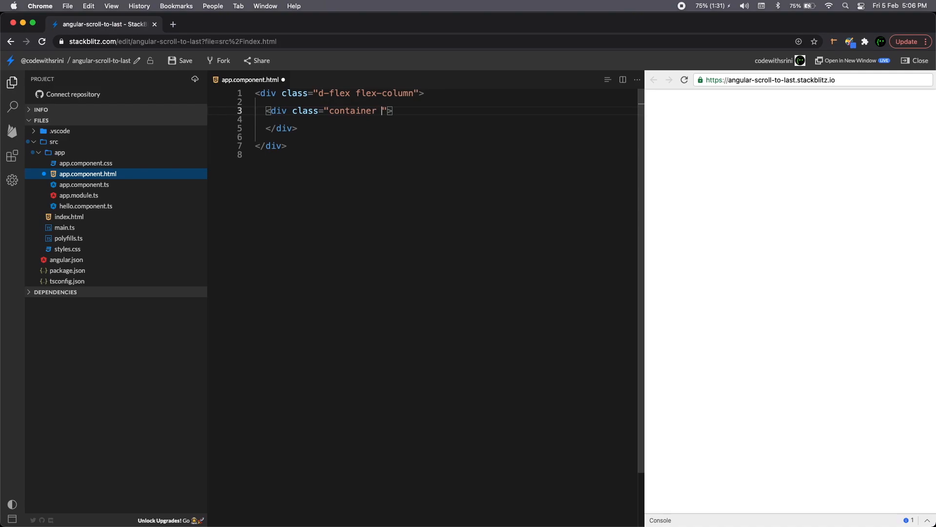
type("message-container")
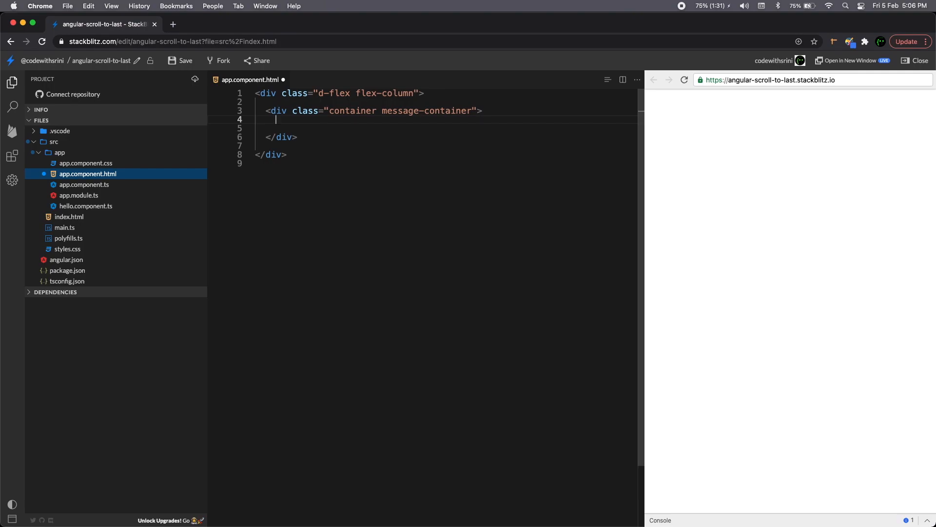
type("<div></div>")
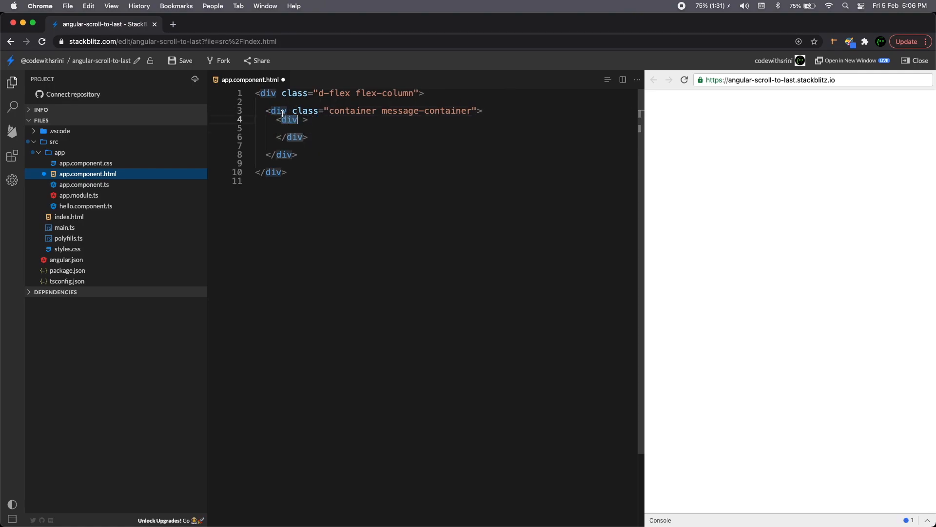
Step: Start the inner message div with an empty class attribute
type("ul")
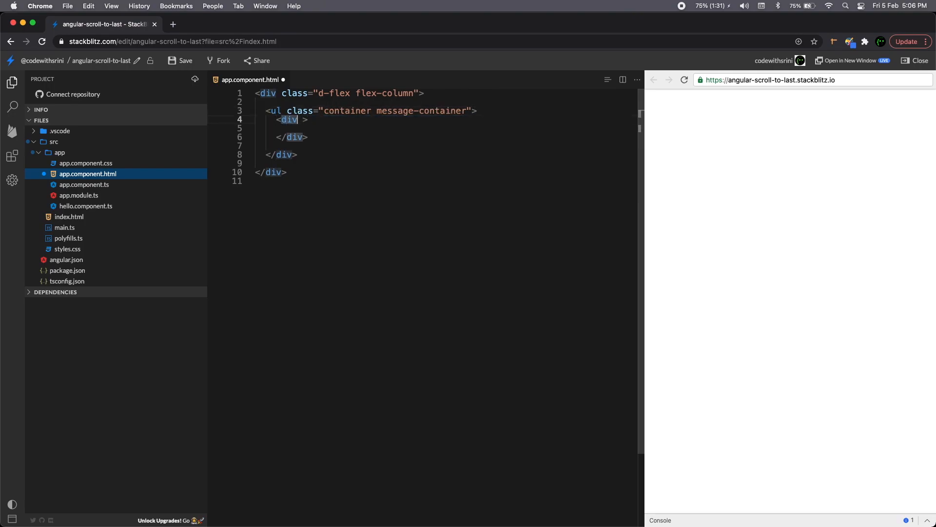
type("li")
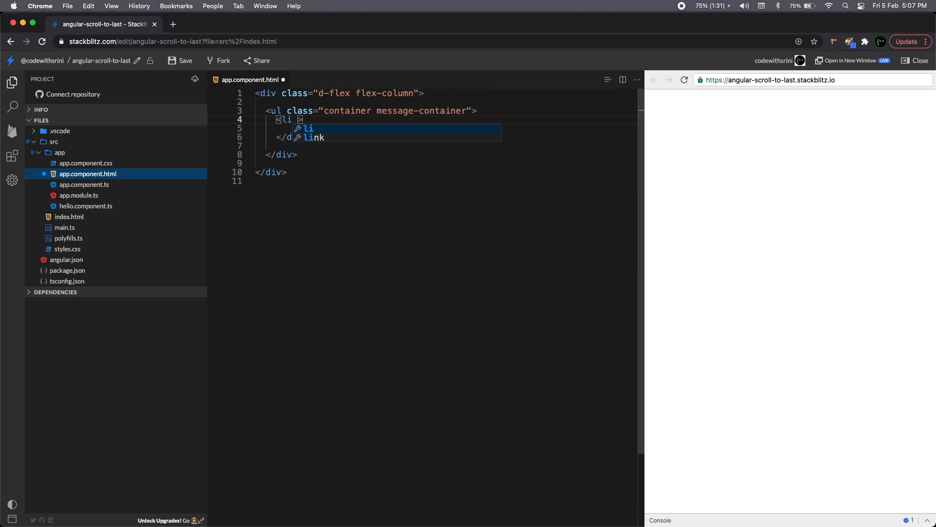
type("div")
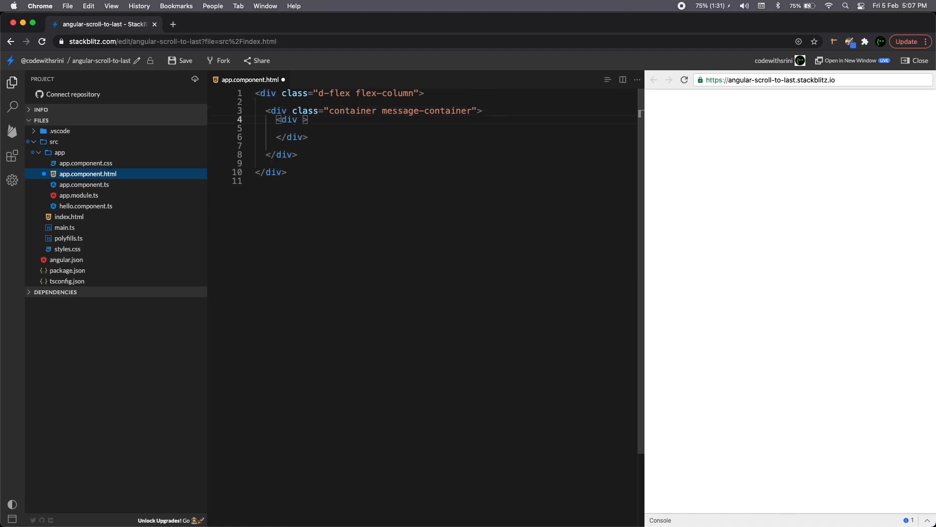
type("class=\"\"")
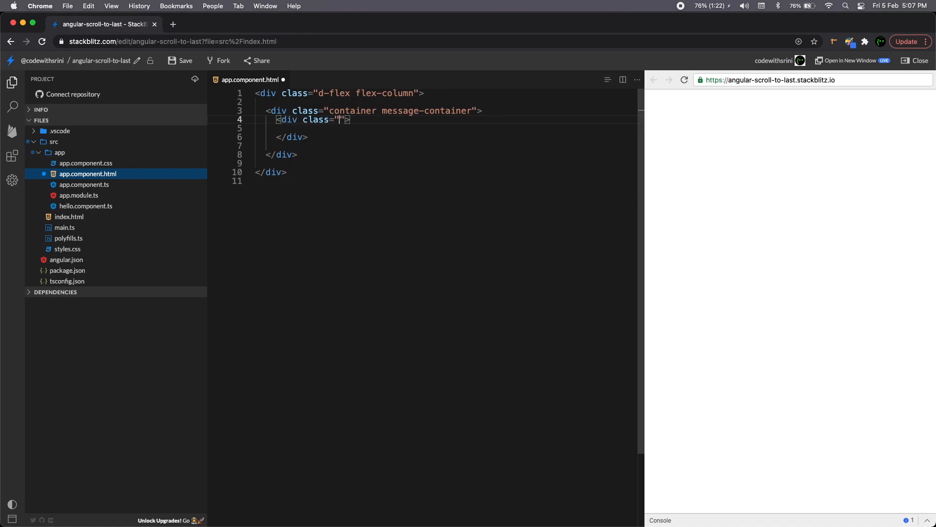
Step: Repeat the message div with *ngFor and interpolate {{ message }} inside a nested div
type("message")
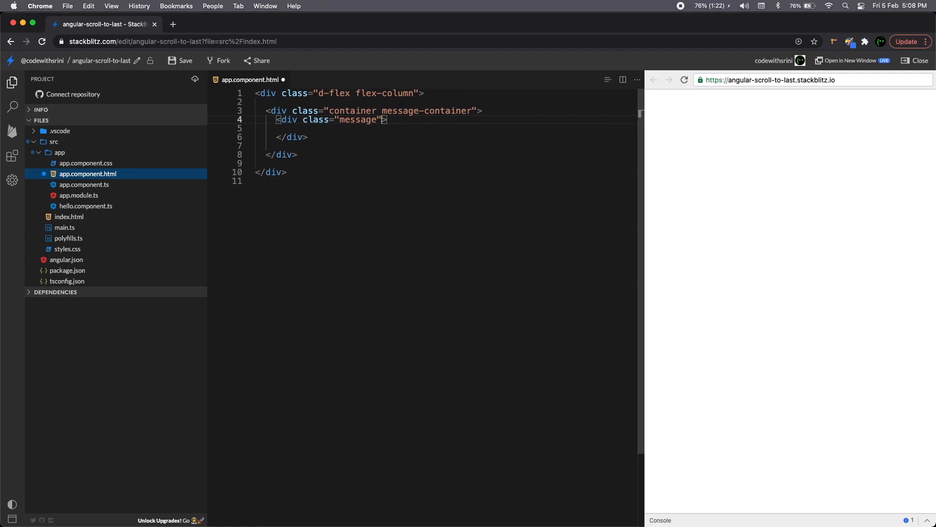
type("*")
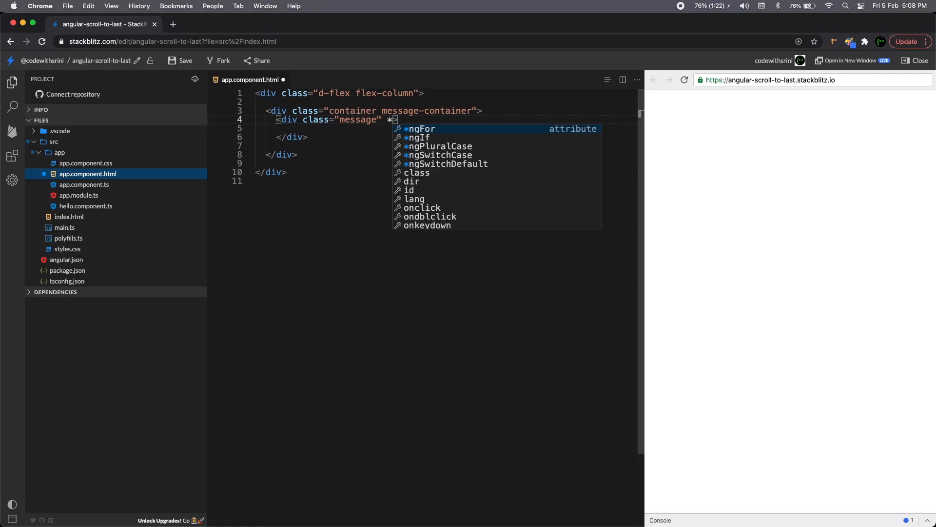
left_click(422, 129)
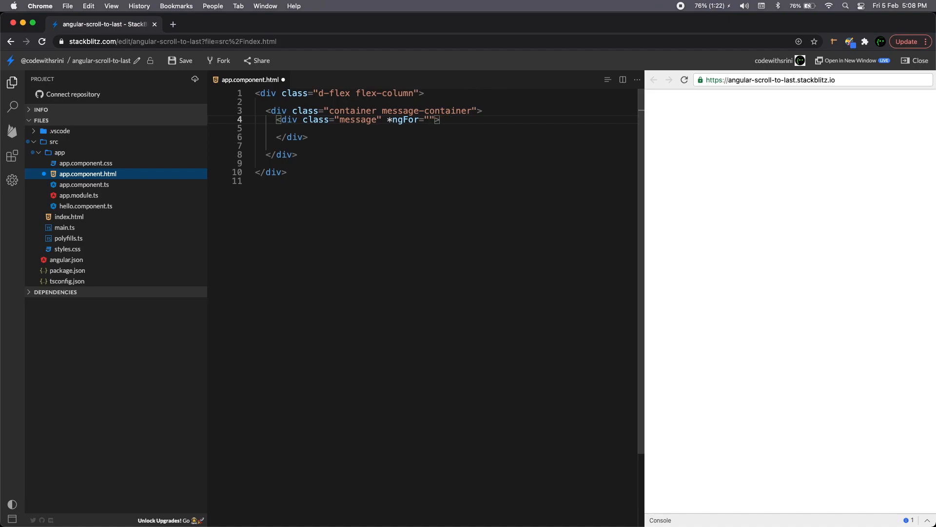
type("let message of messages")
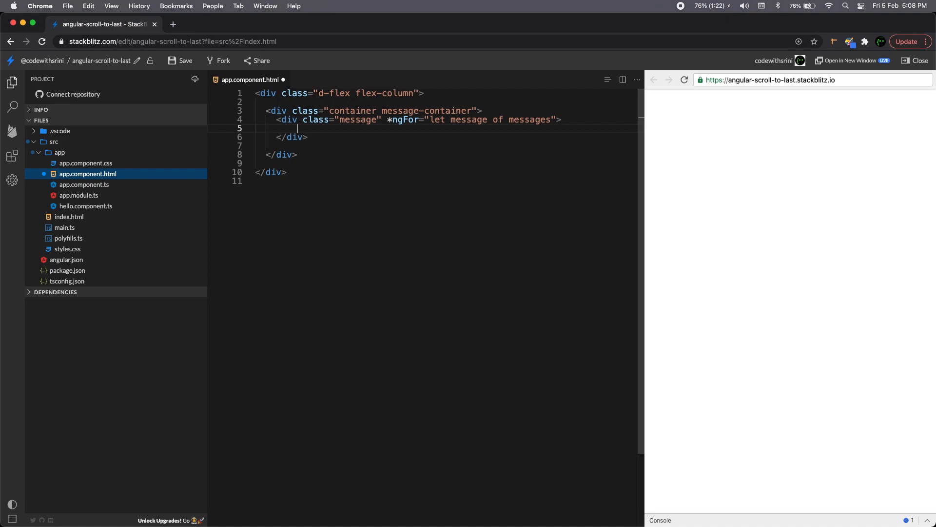
double_click(529, 119)
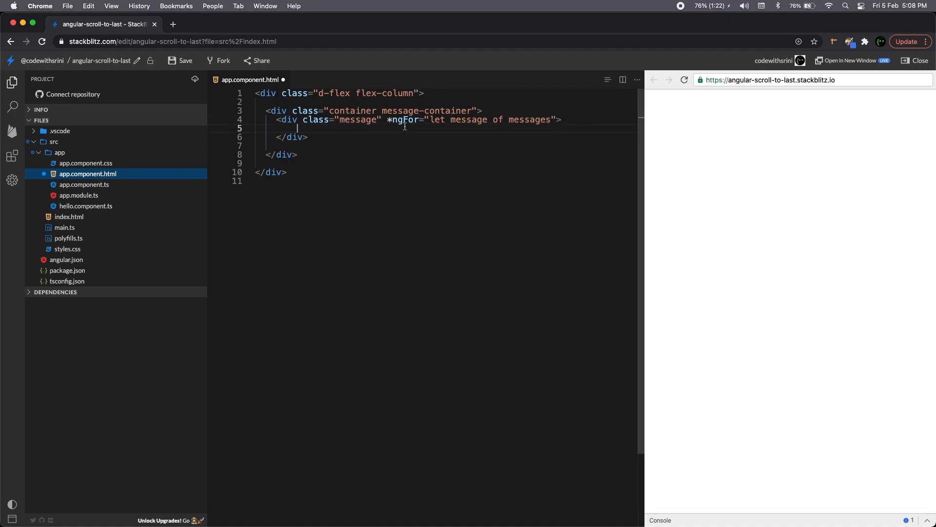
type("<div></div>")
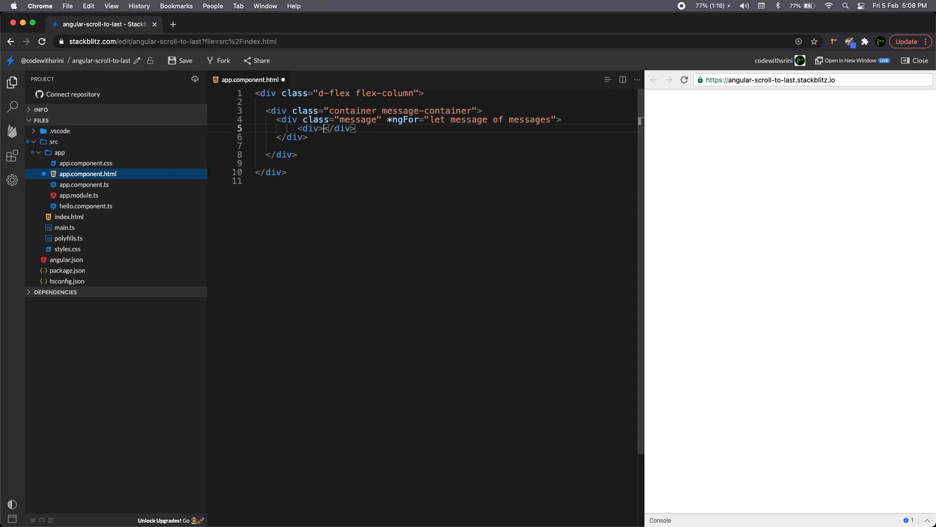
double_click(468, 119)
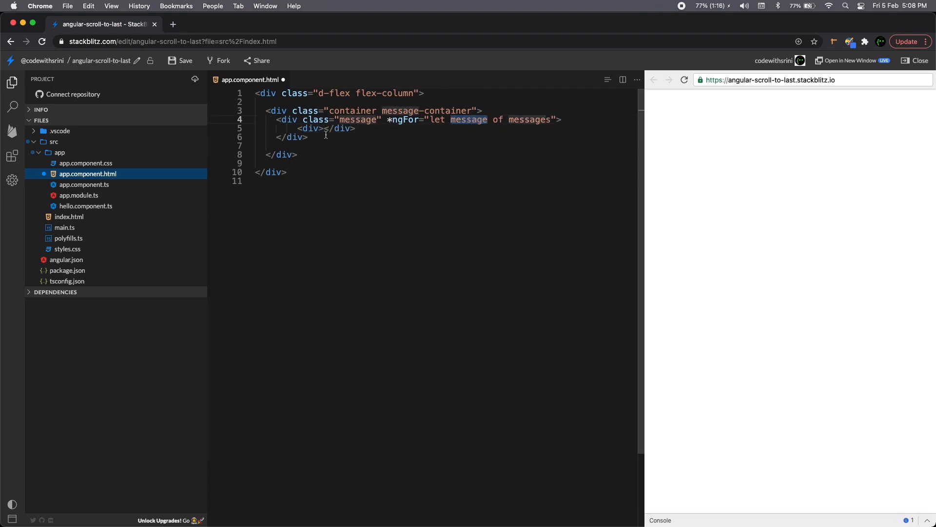
type("{{ }}")
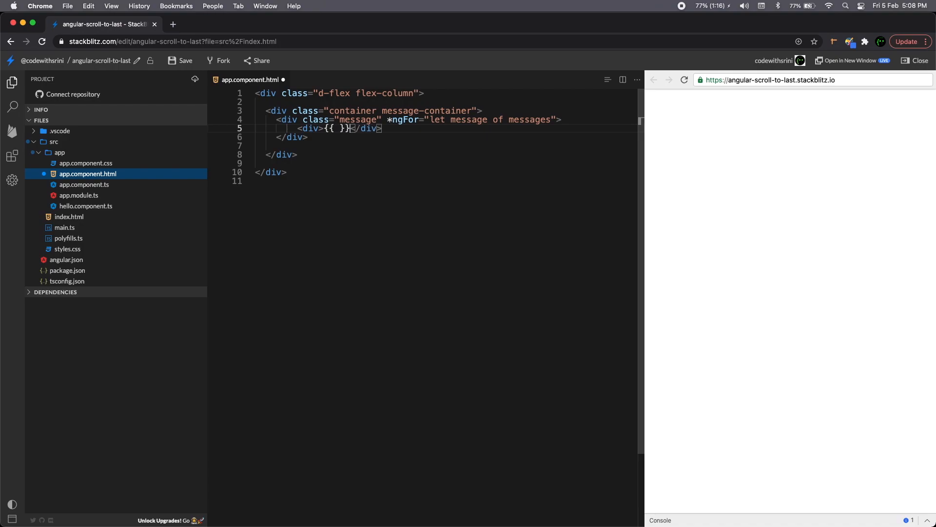
type("mes")
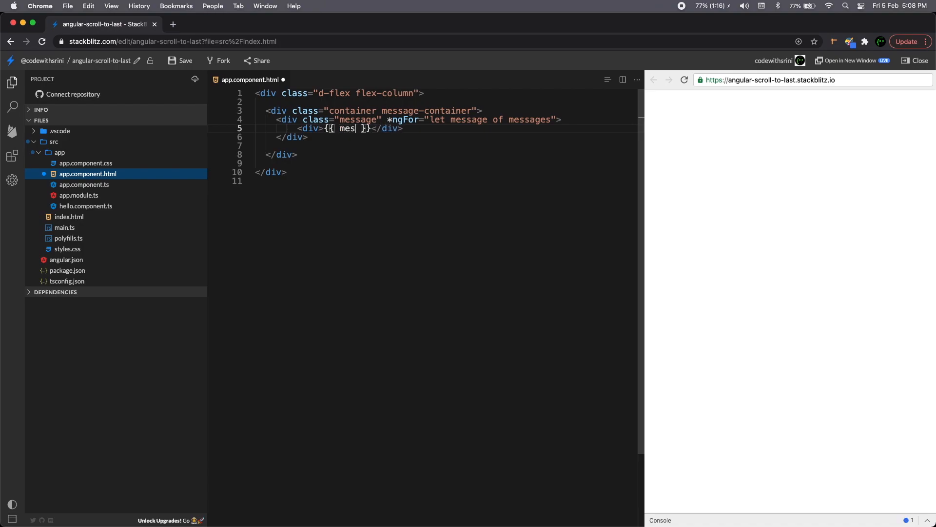
type("sage")
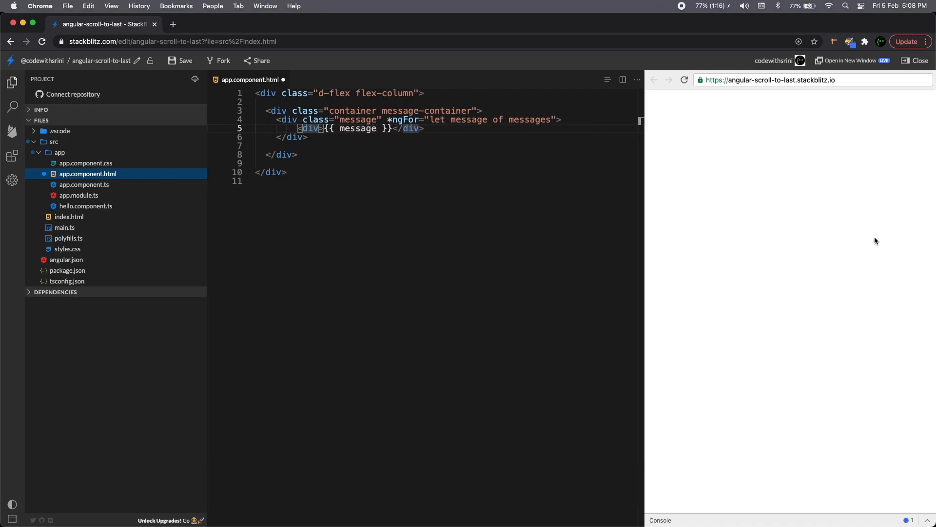
Step: Give the message div the classes badge, rouned-pill, bg-light, text-dark, p-3 and mt-1
type("class=\"")
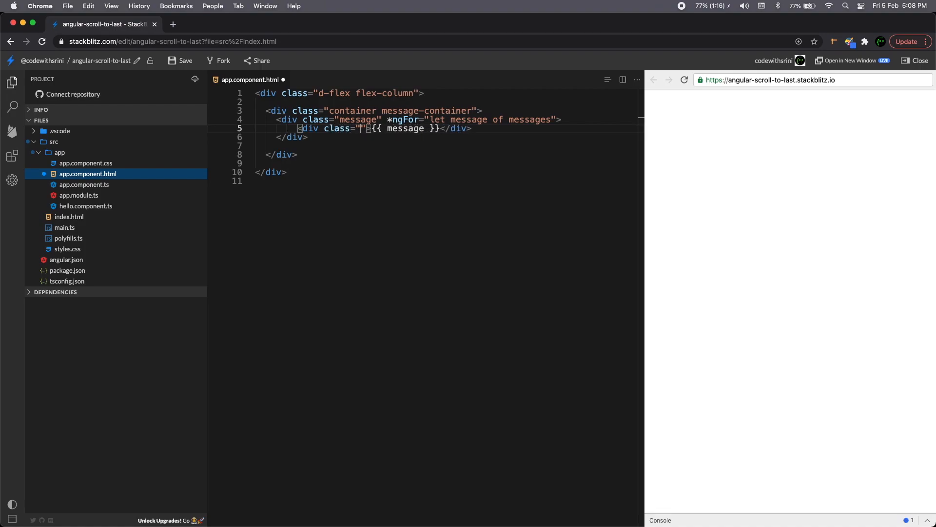
type("badge")
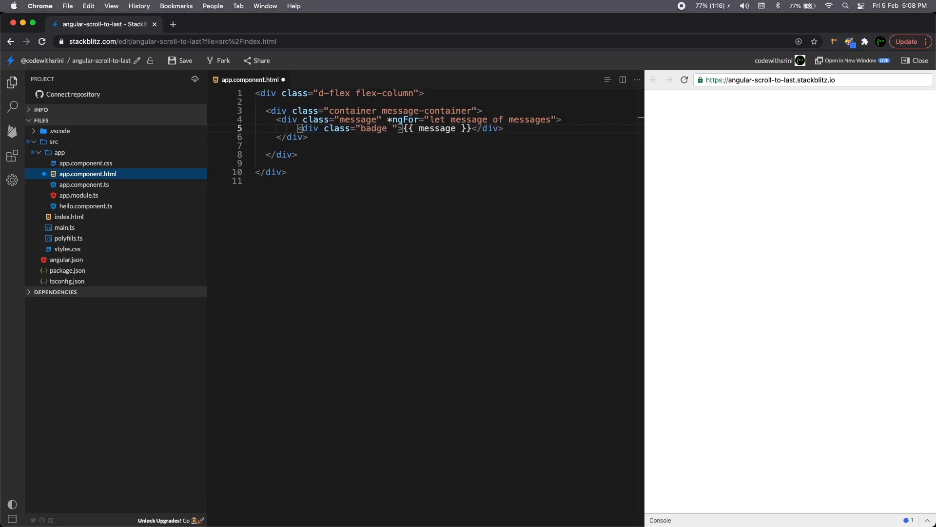
type("rouned")
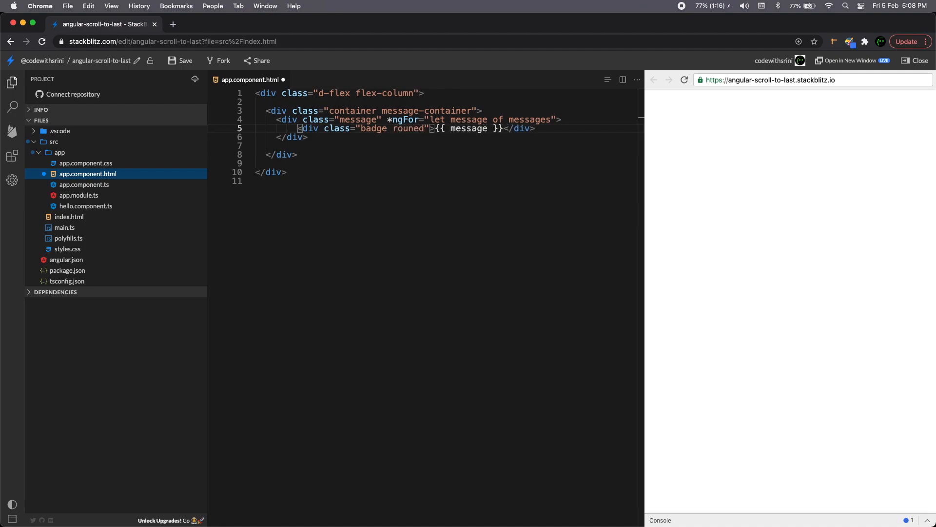
type("-pill")
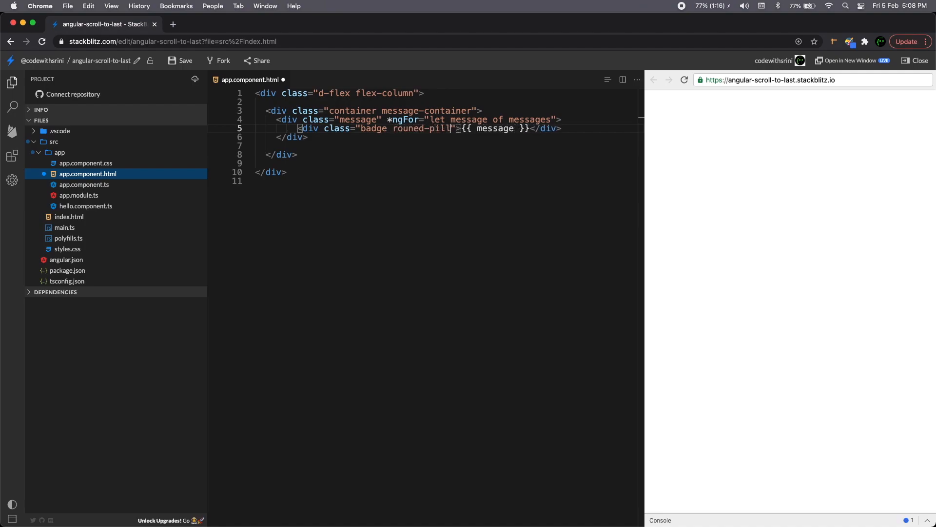
type("bg")
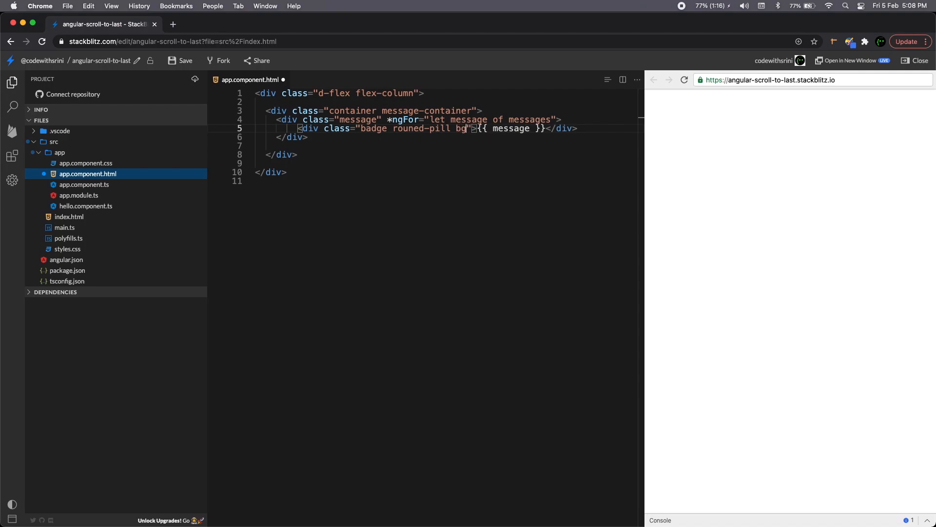
type("light")
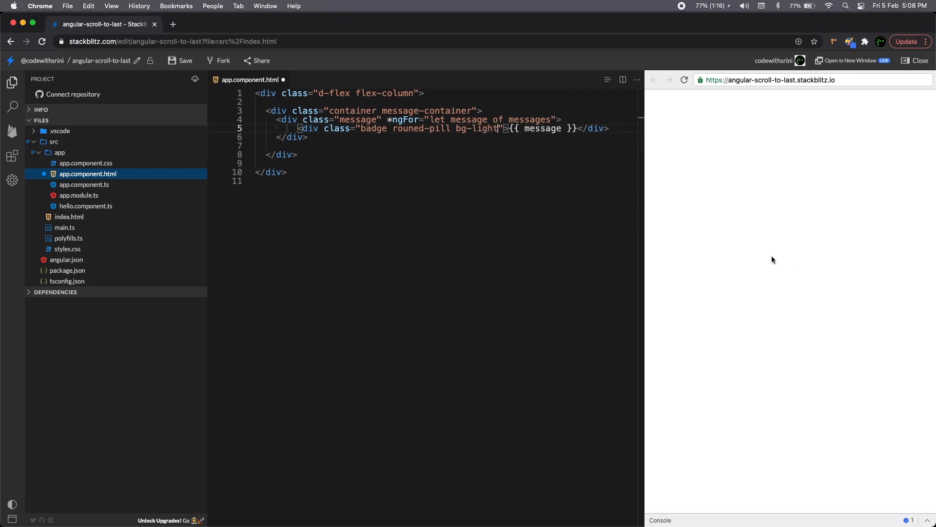
type("text-dark p-3")
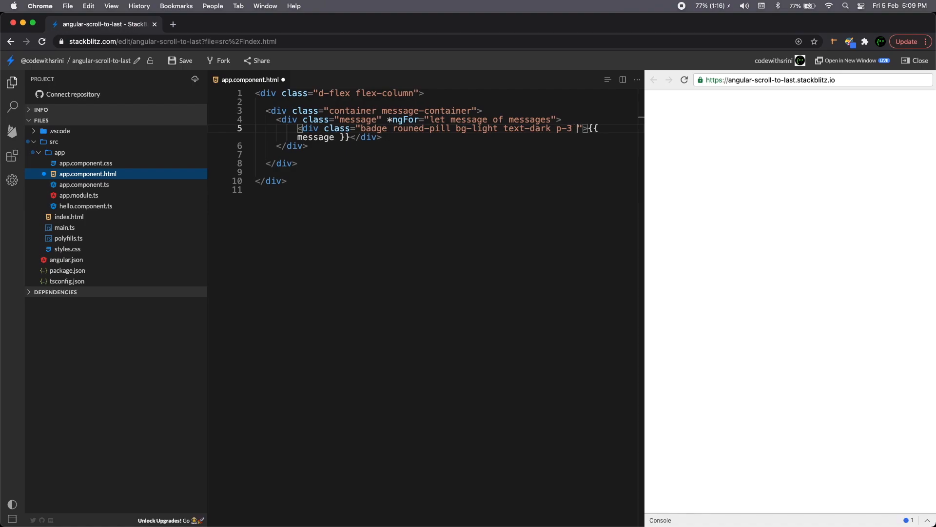
type("mt-1 mb-1")
type("<div class=\"container row")
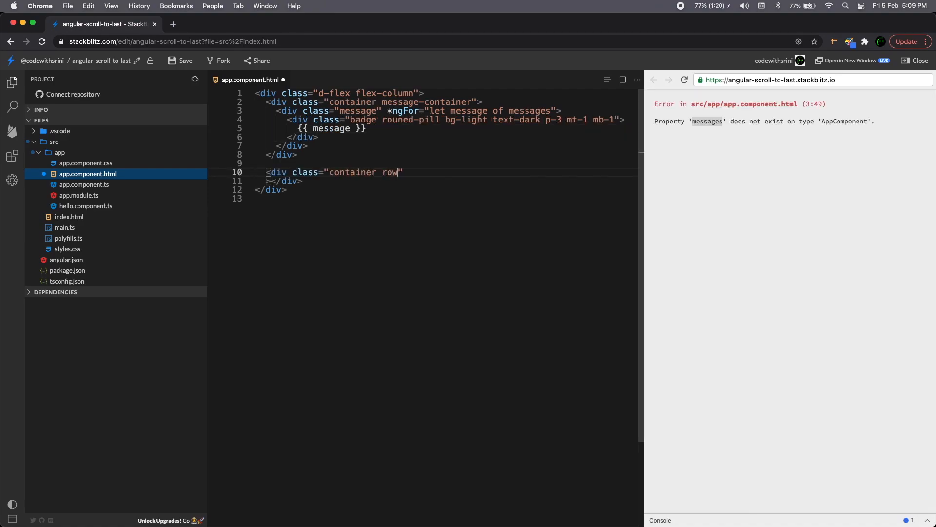
Step: Add a form bound with [formGroup]="frmMessage" (action removed) and start its inner div
type("<form action=\"\"></form>")
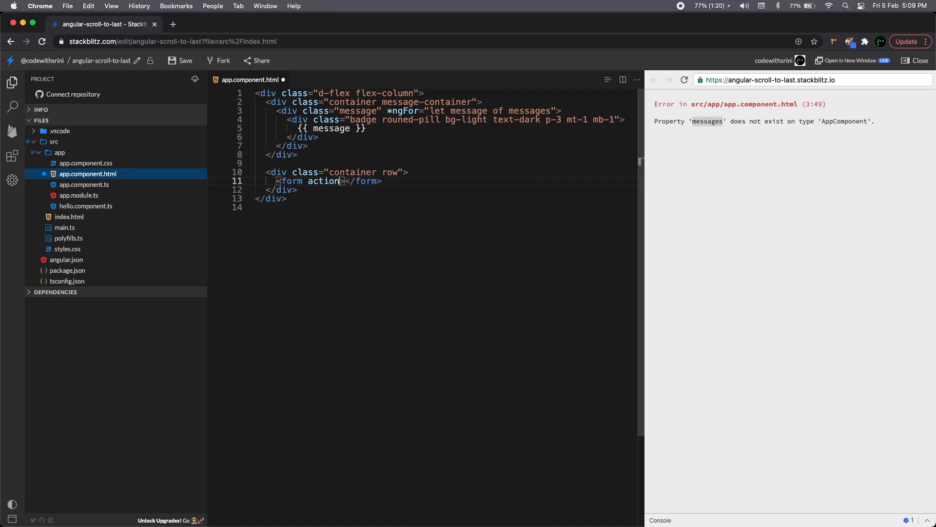
key("Backspace")
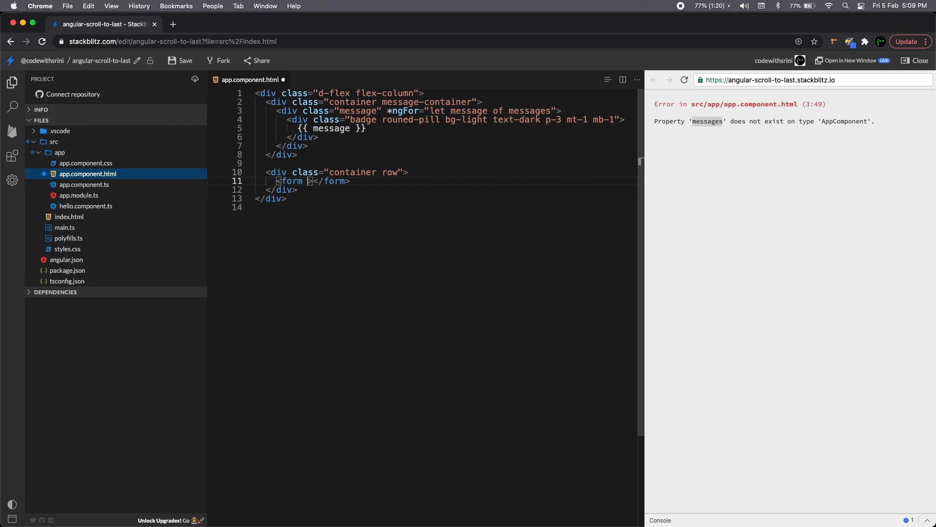
type("[formGroup]")
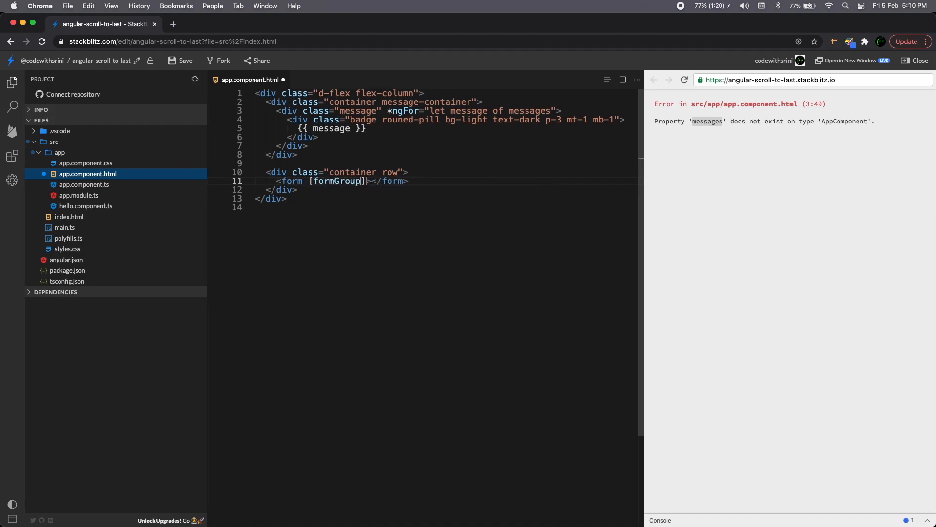
type("=\"\"")
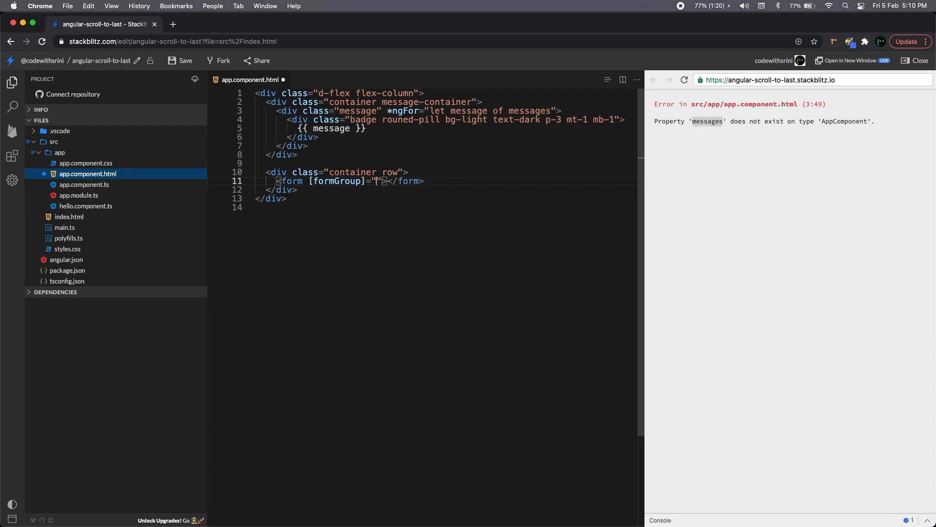
type("frmMessage")
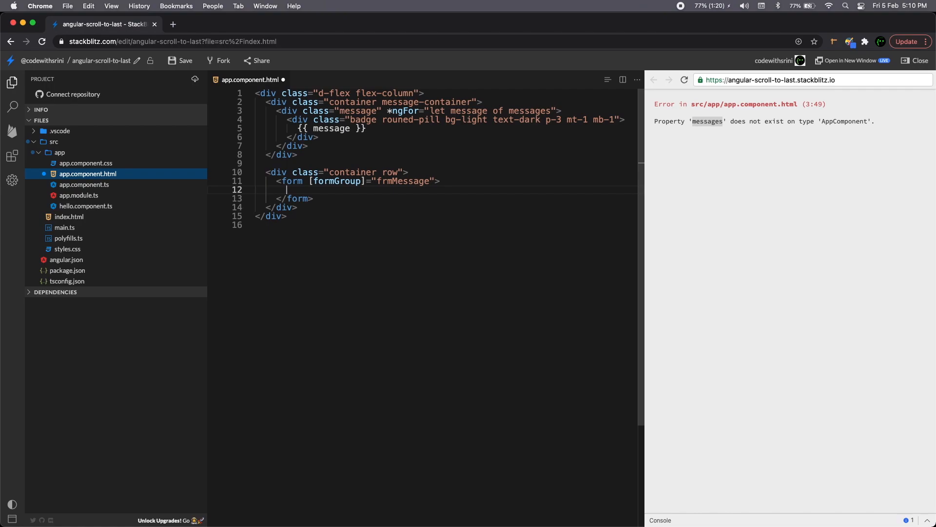
type("<div>")
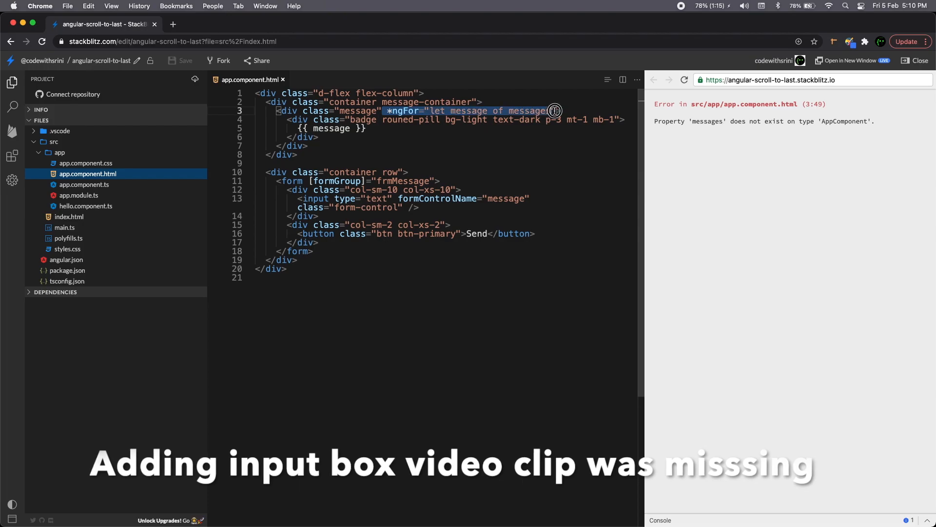
Step: In app.component.ts declare a messages string array starting with "Hi" and an empty constructor
left_click(84, 184)
type("messages =")
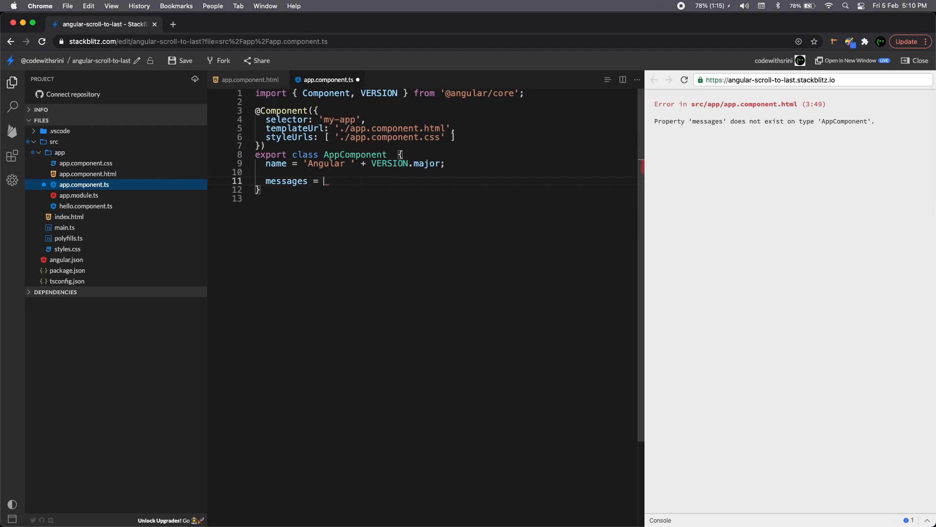
type("[]")
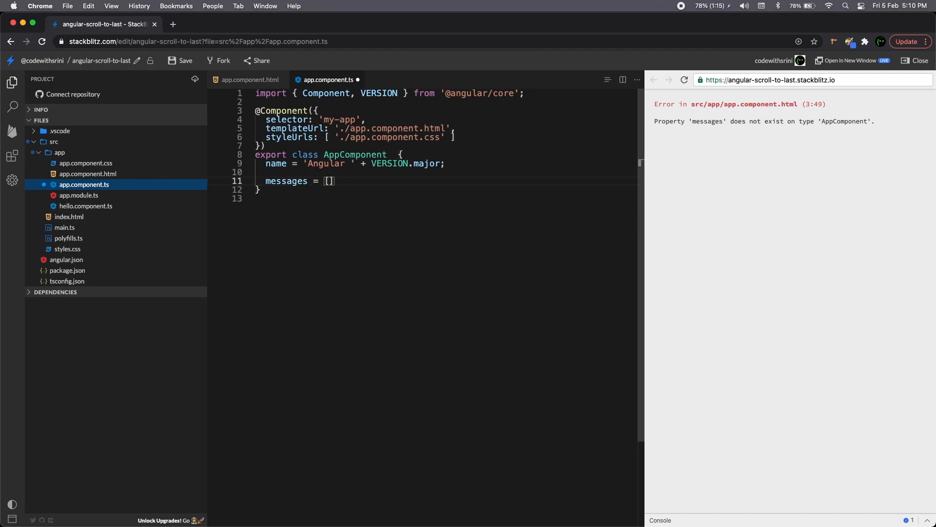
type(";")
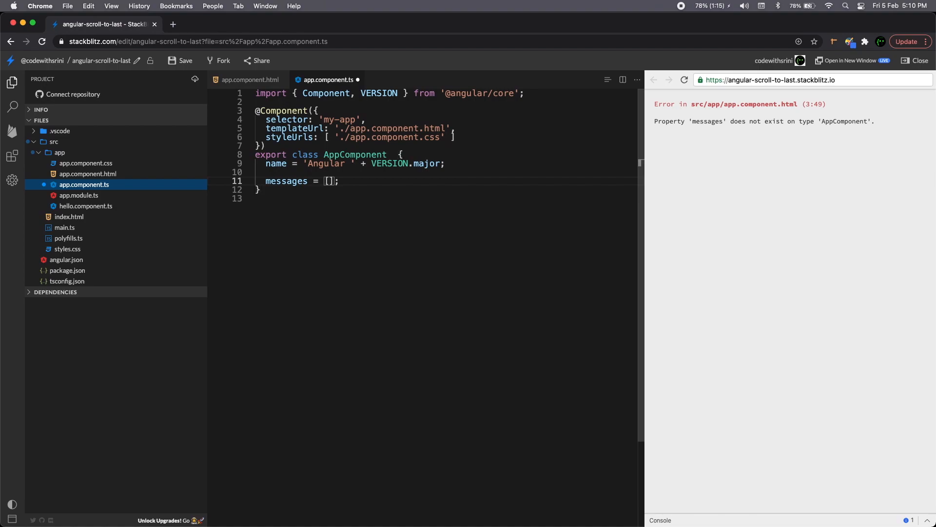
type("\"Hi\",")
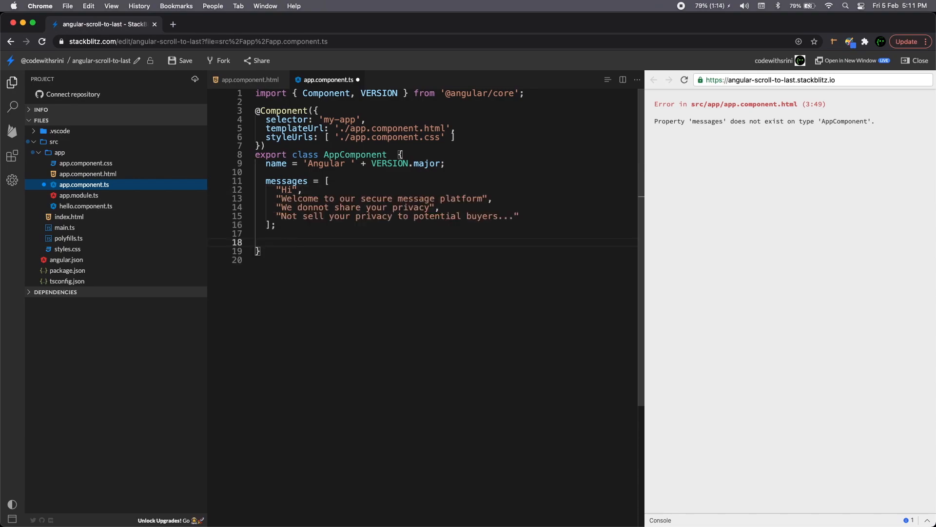
type("constructor() {")
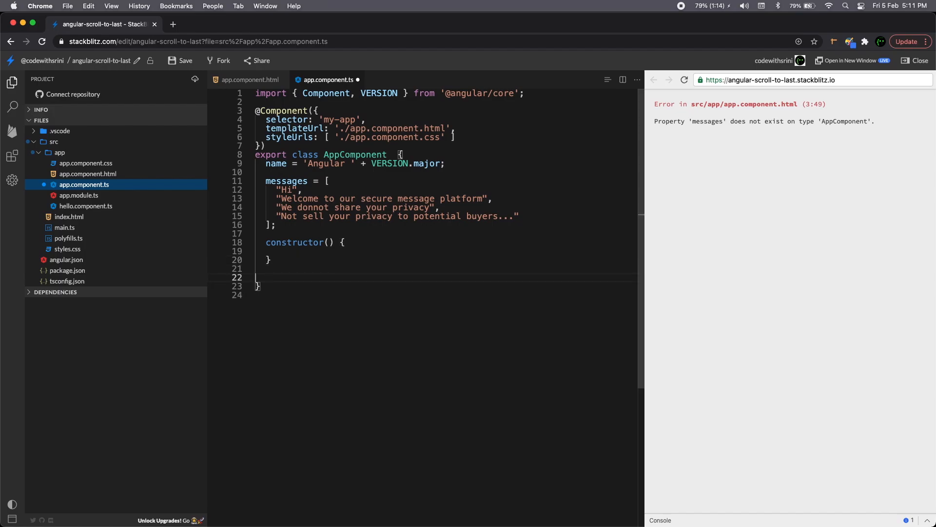
Step: Add empty ngOnInit() and ngAfterViewInit() methods to AppComponent
type("ng")
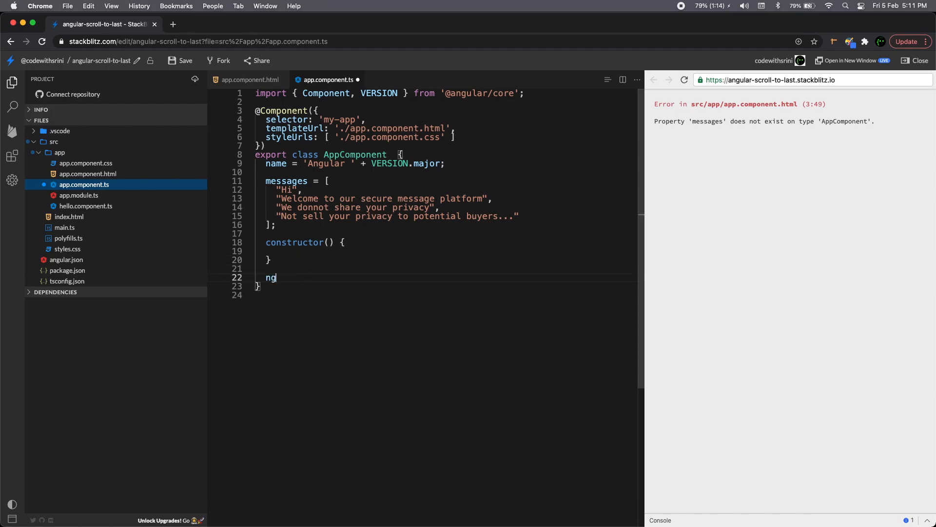
type("OnInit")
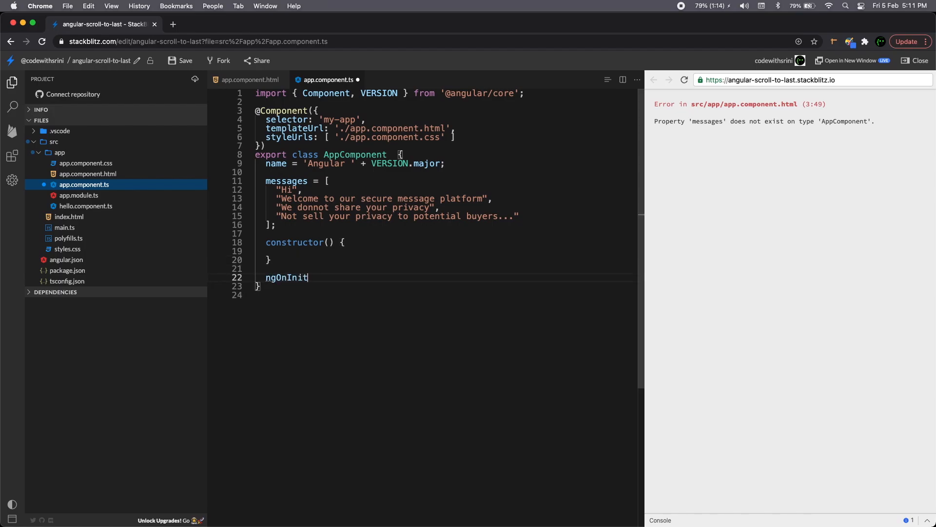
type("() {")
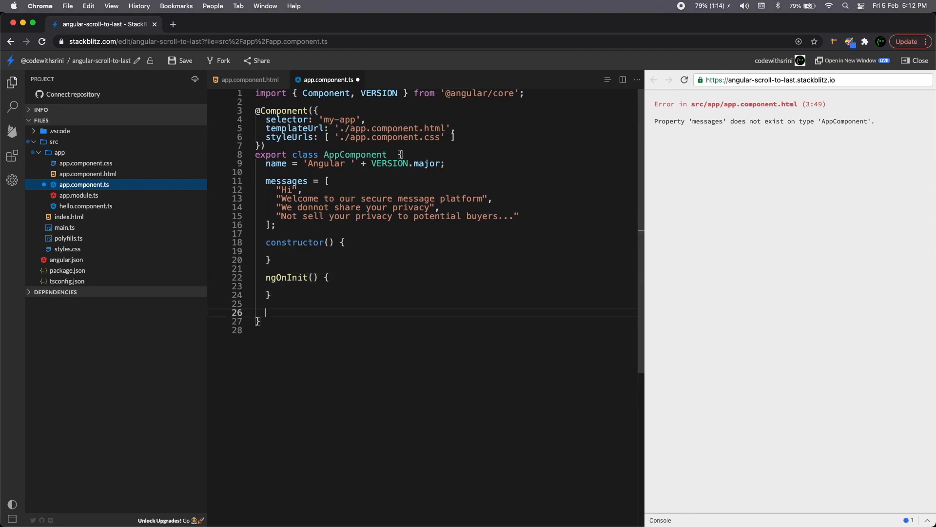
type("ngAfter")
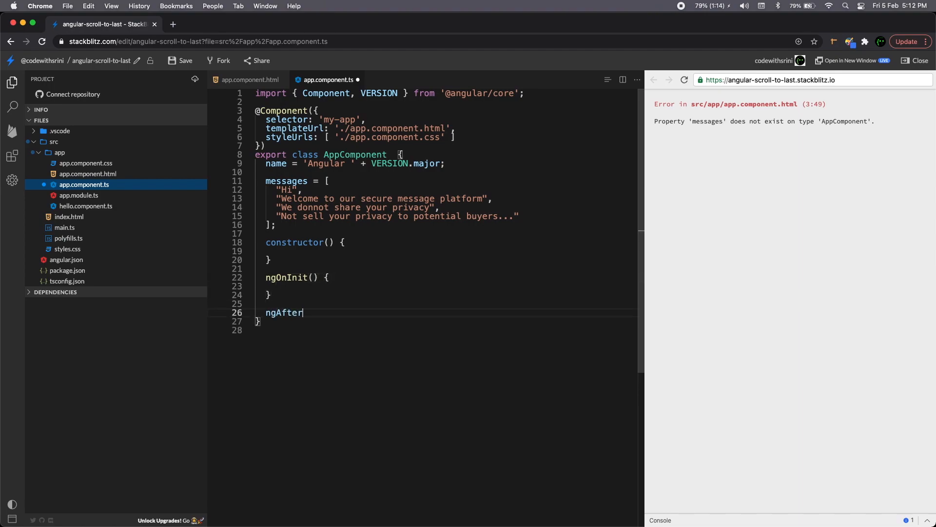
type("ViewInit()")
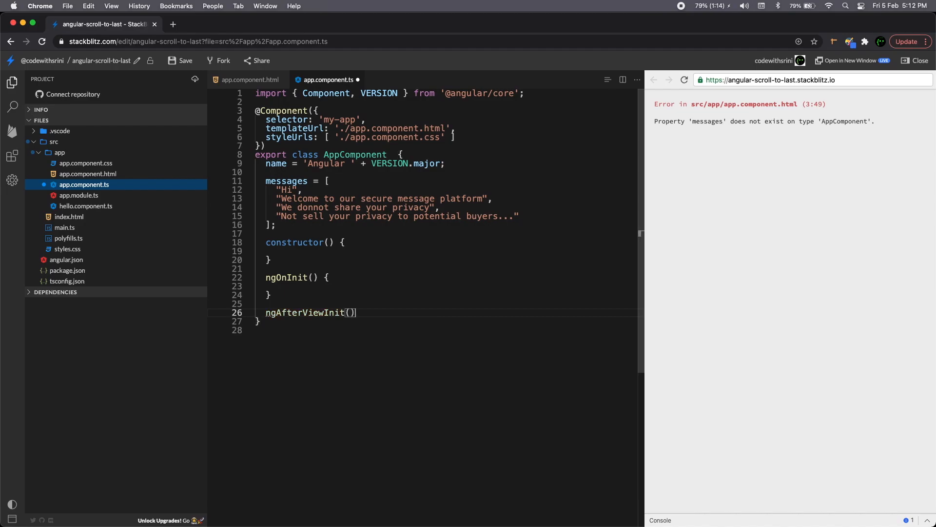
type("{")
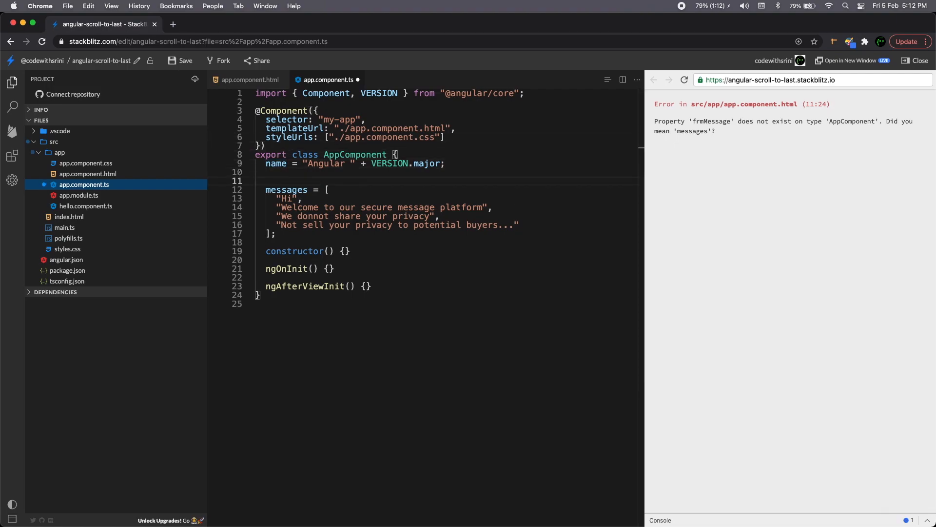
type("gt")
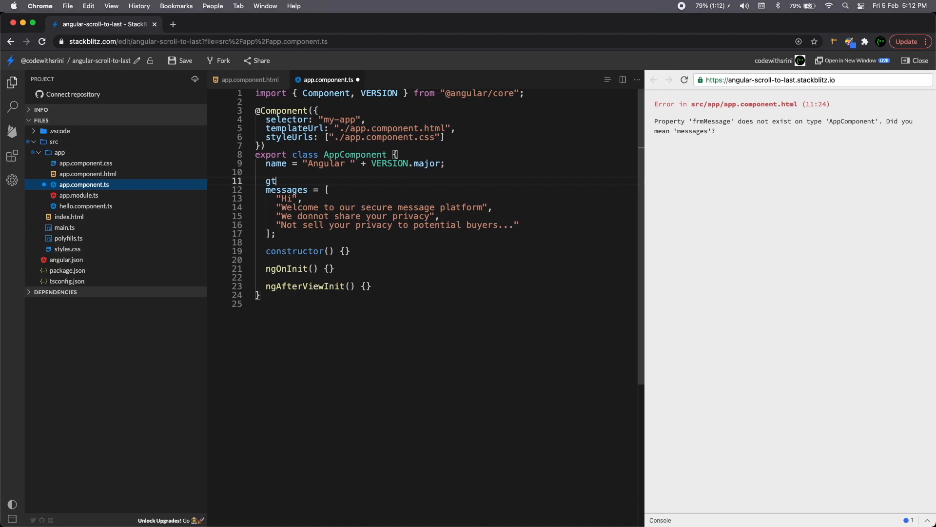
type("frmMes")
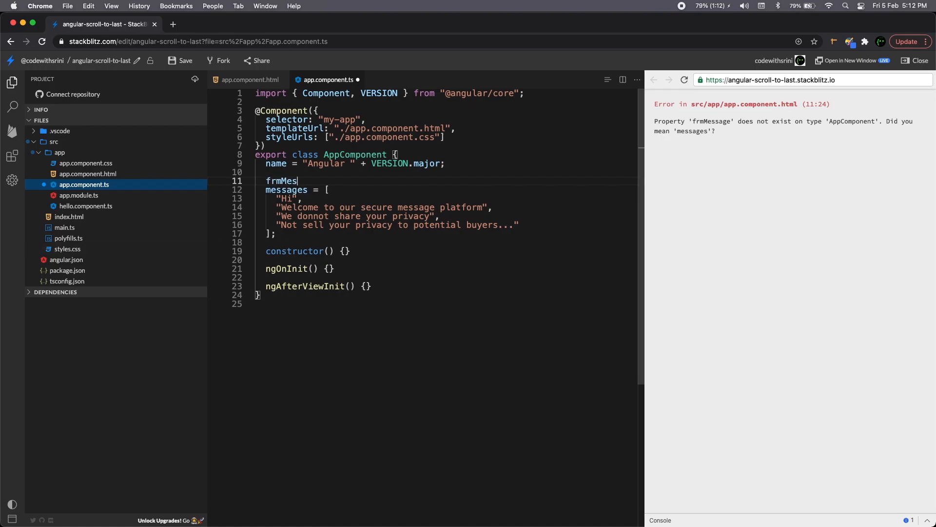
type("sage: Form")
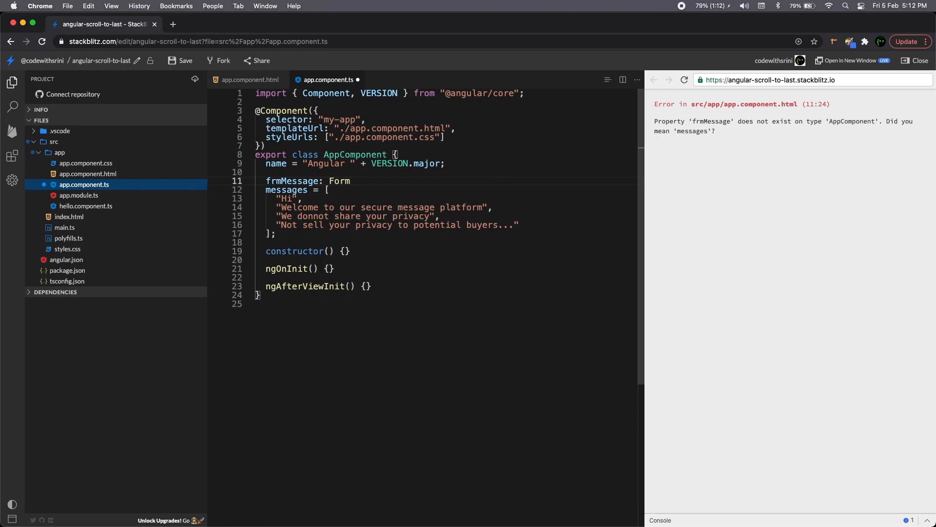
type("Group;")
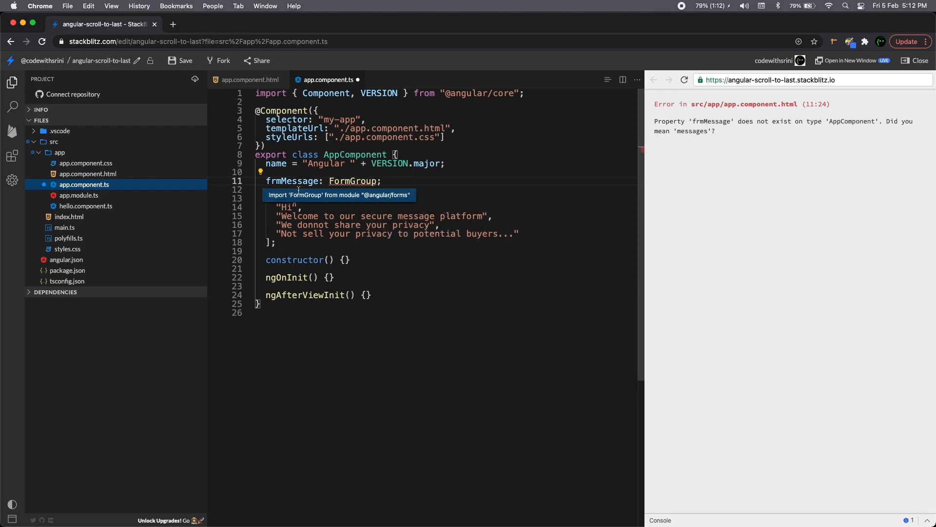
left_click(335, 195)
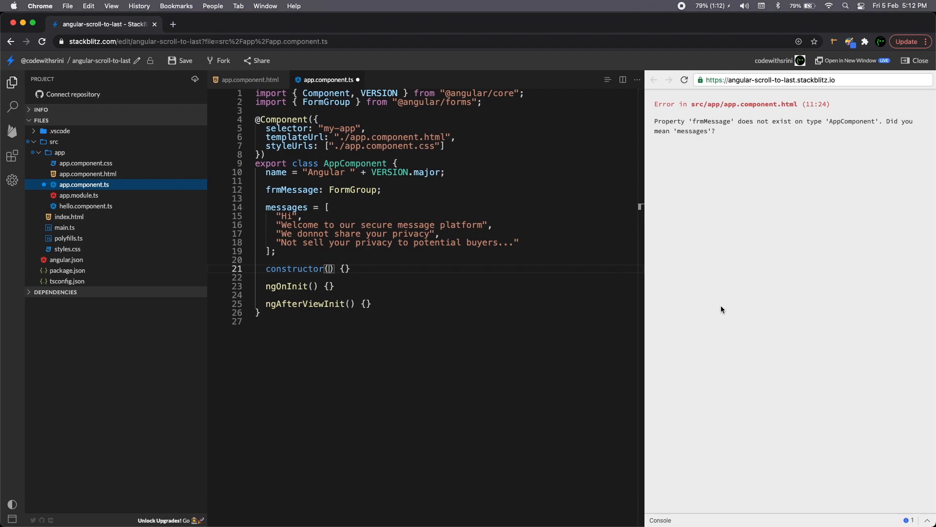
Step: Inject FormBuilder as private fb in the constructor, accepting its auto-import
type("private f")
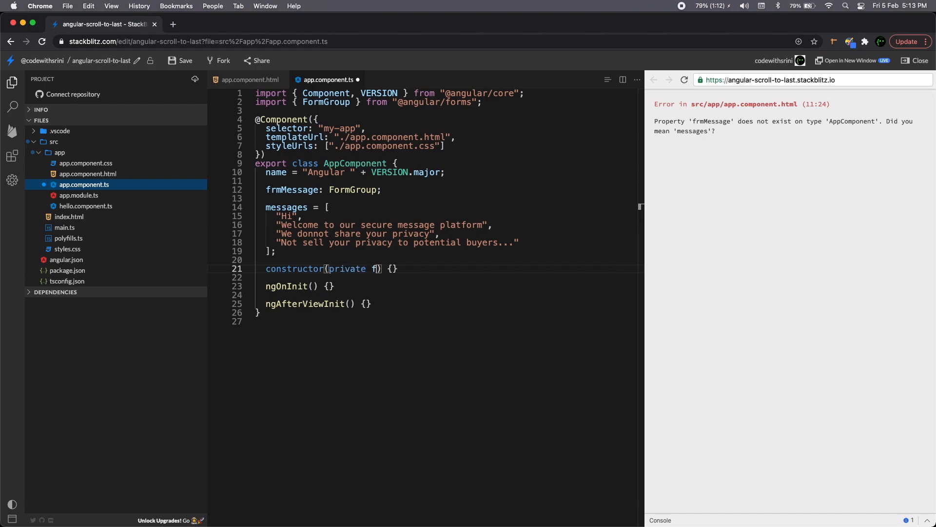
type("b:")
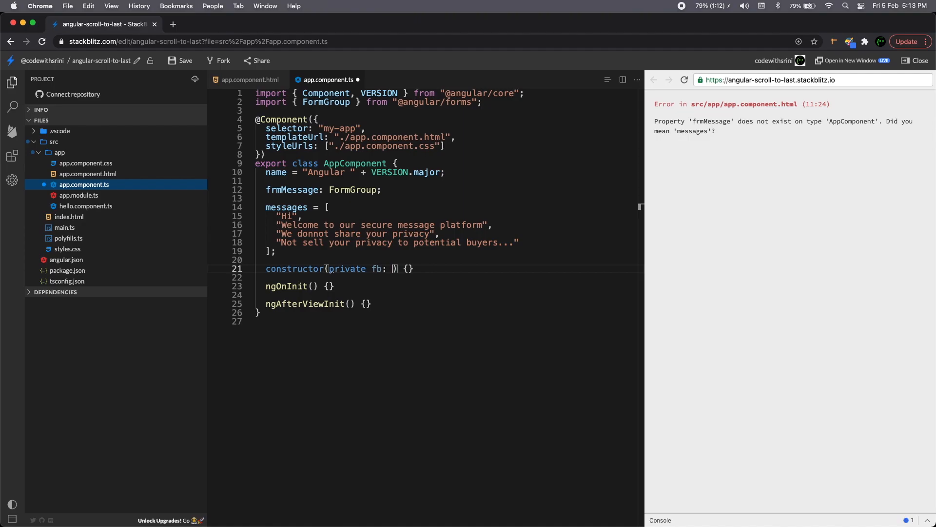
type("FormBuil")
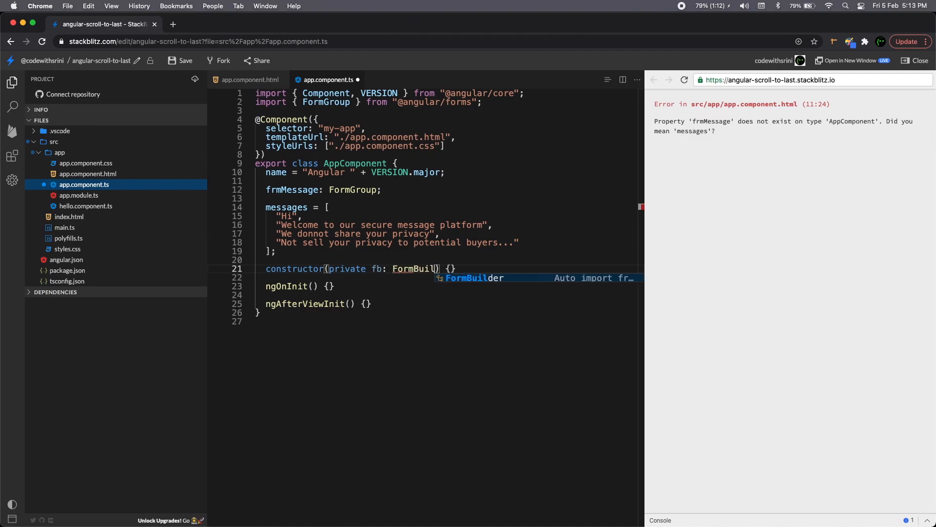
left_click(474, 278)
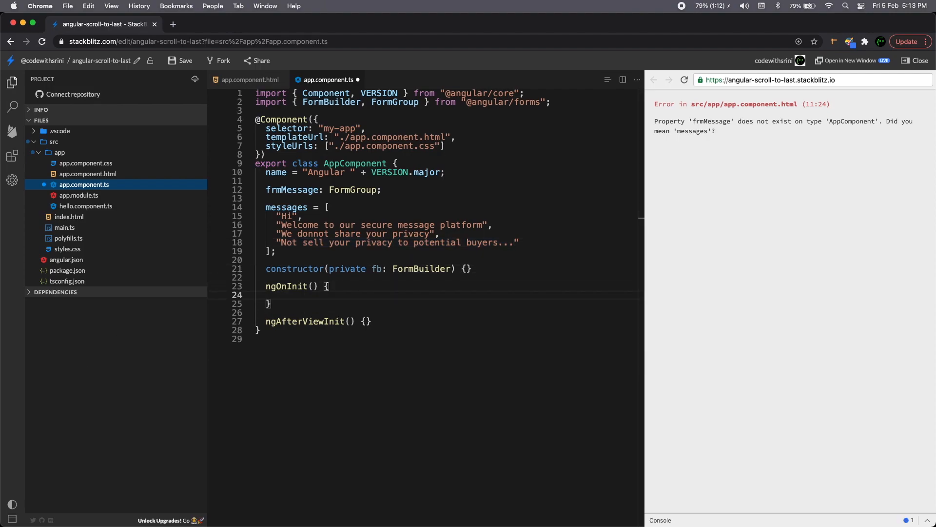
Step: In ngOnInit assign this.frmMessage = this.fb.group({ })
type("this")
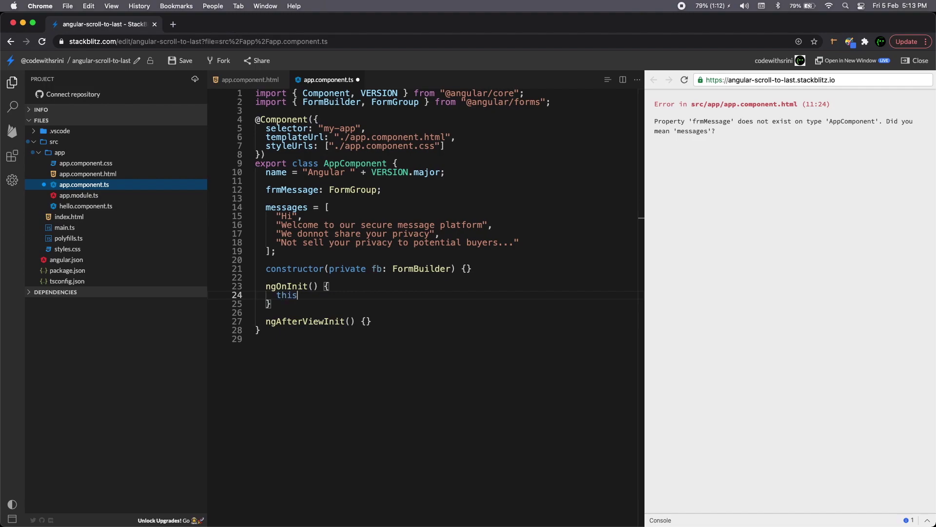
type(".frmMessage =")
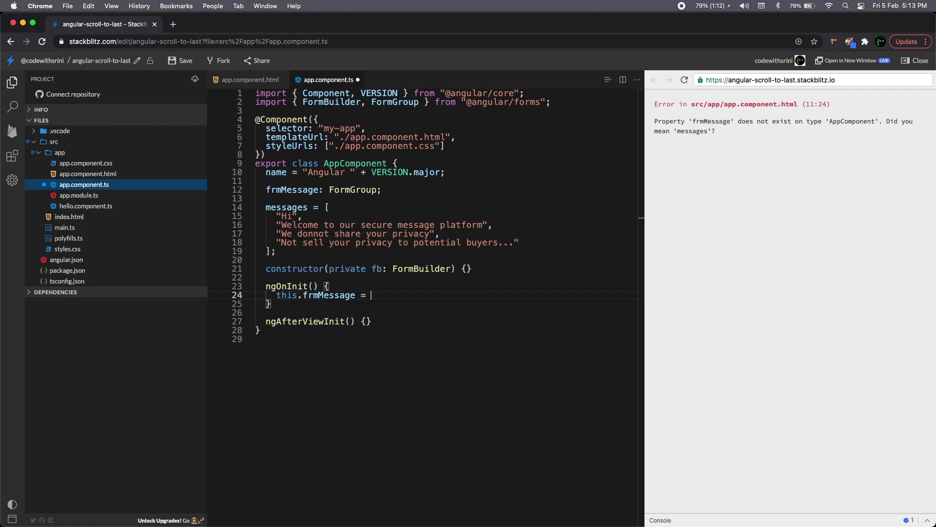
type("this.")
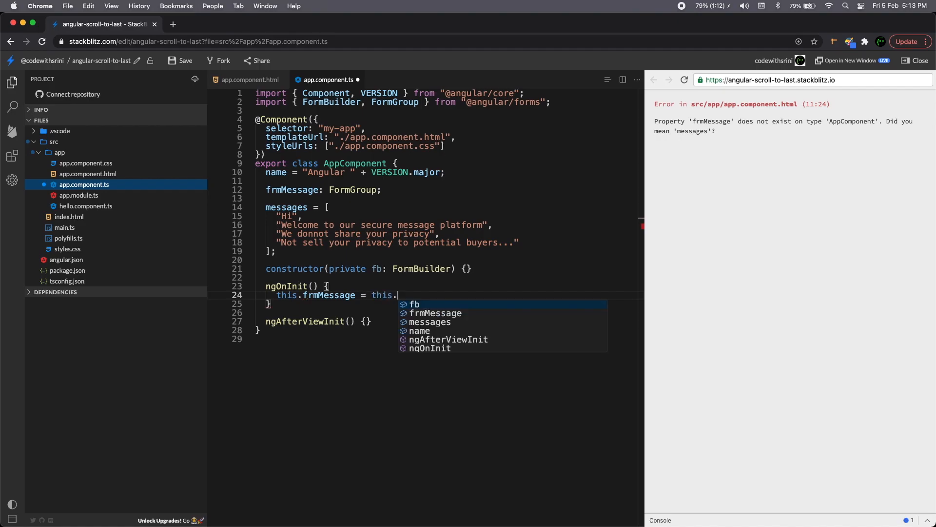
type("fb.")
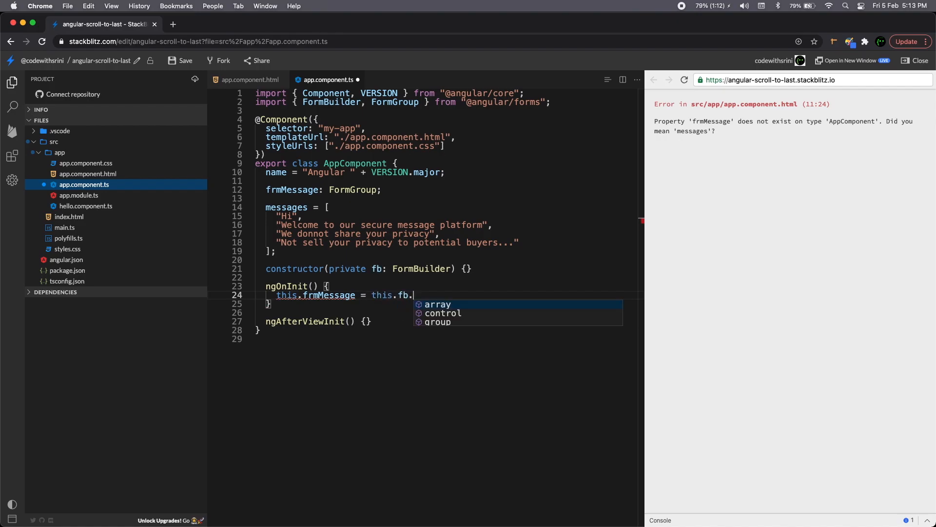
left_click(438, 322)
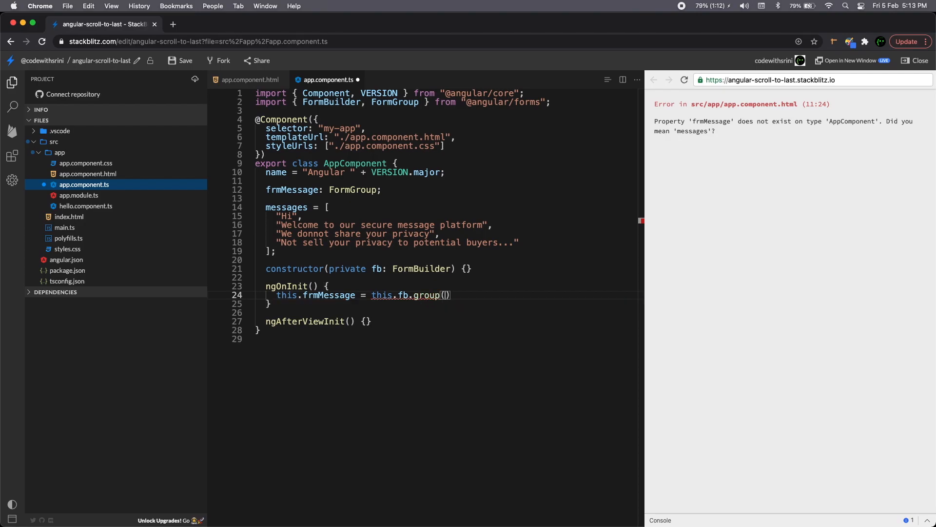
type("{")
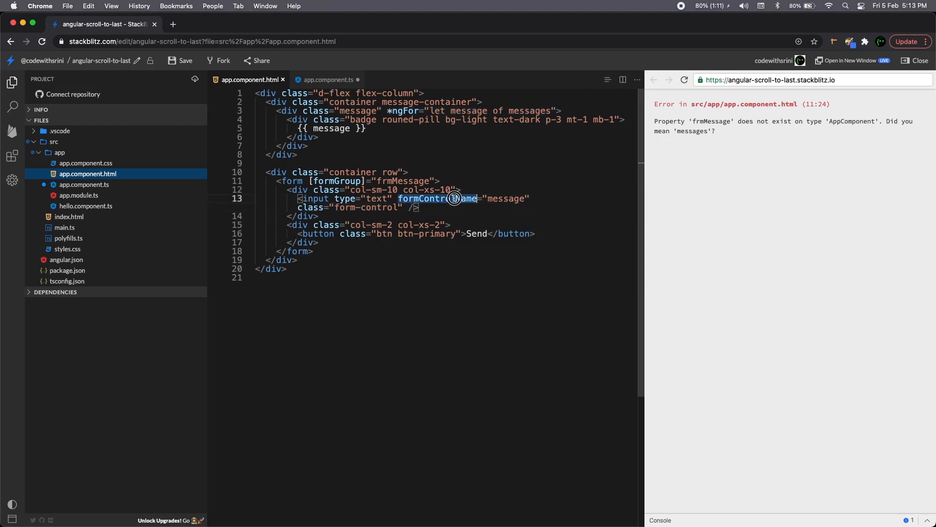
left_click(330, 80)
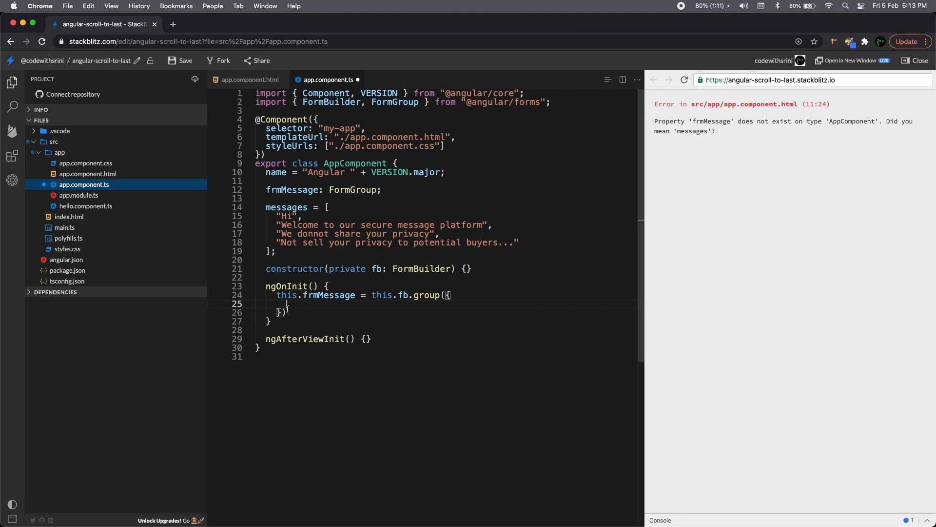
mouse_move(338, 308)
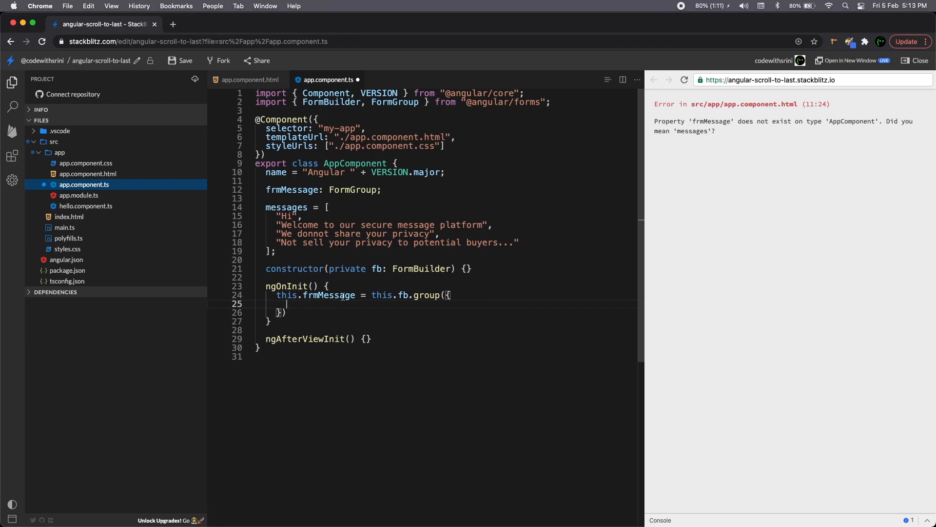
Step: Add message: new FormControl(null) to the group, import FormControl and save
double_click(328, 294)
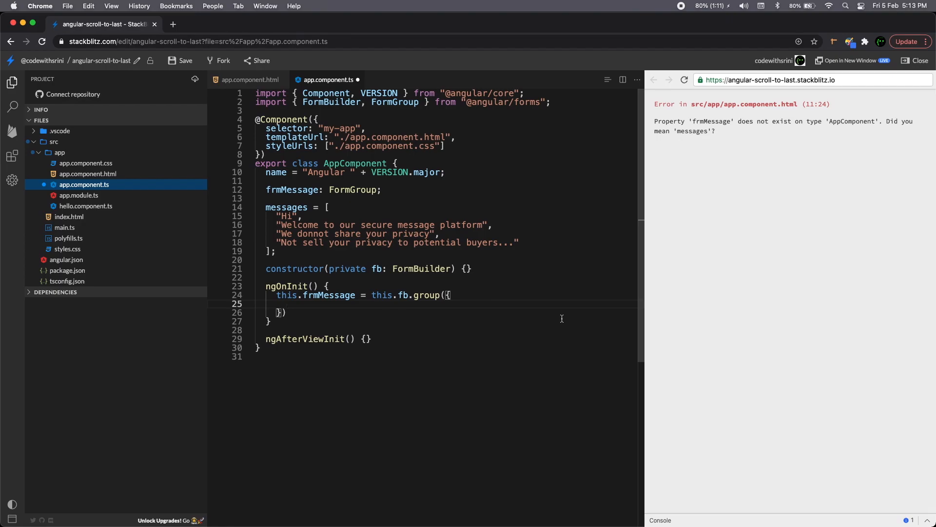
type("message:")
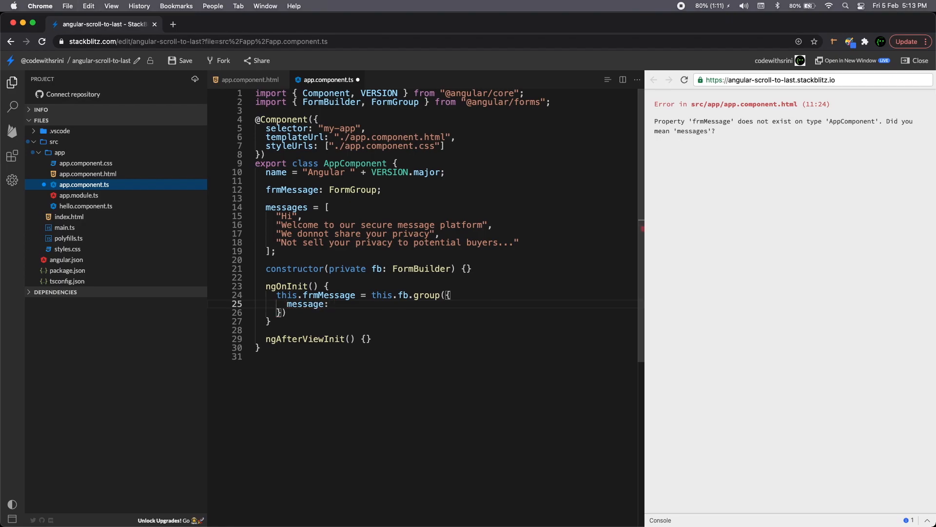
type("new FormControl")
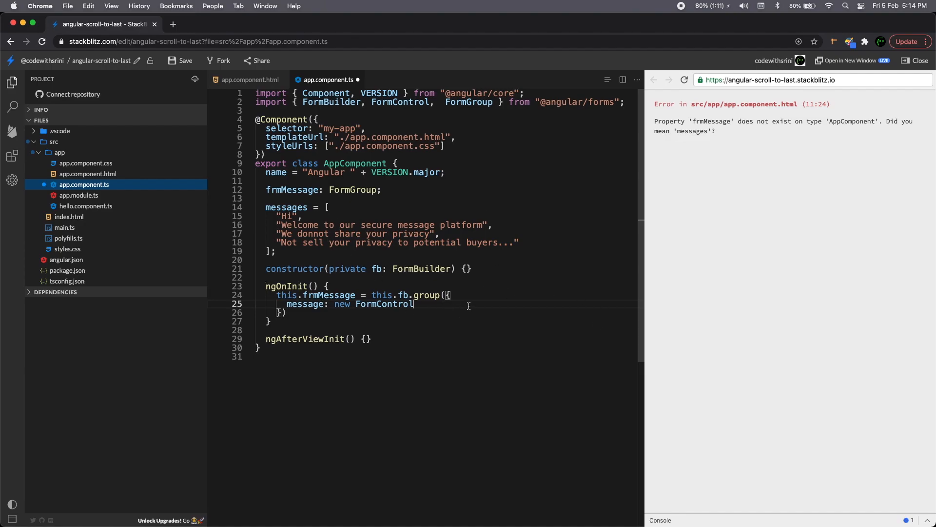
type("()")
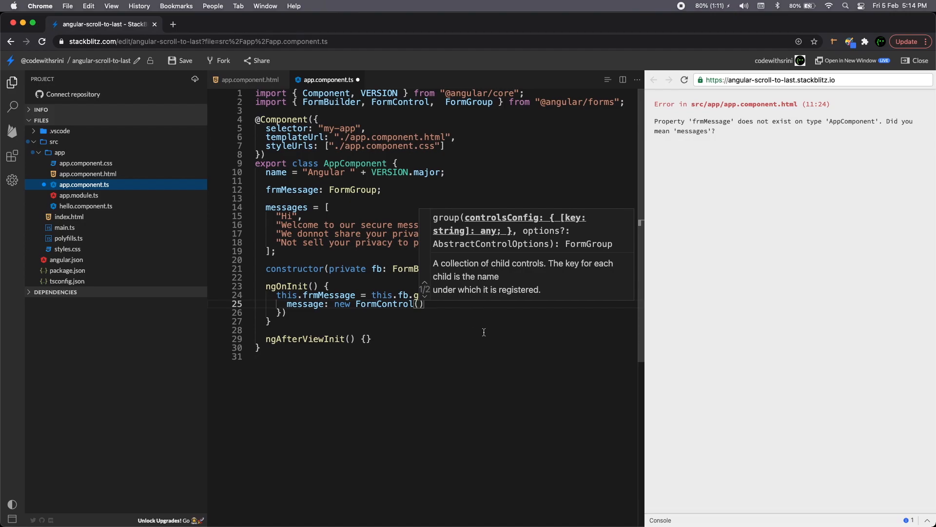
mouse_move(423, 327)
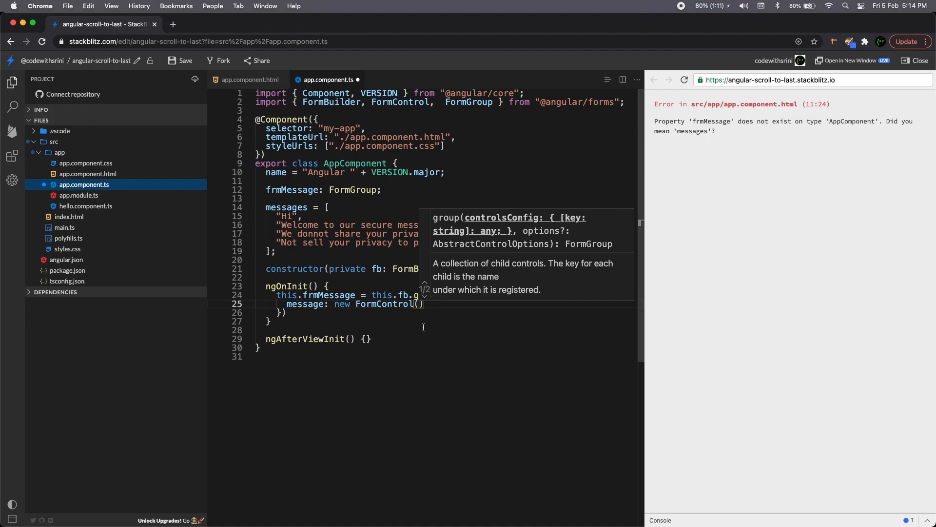
mouse_move(432, 314)
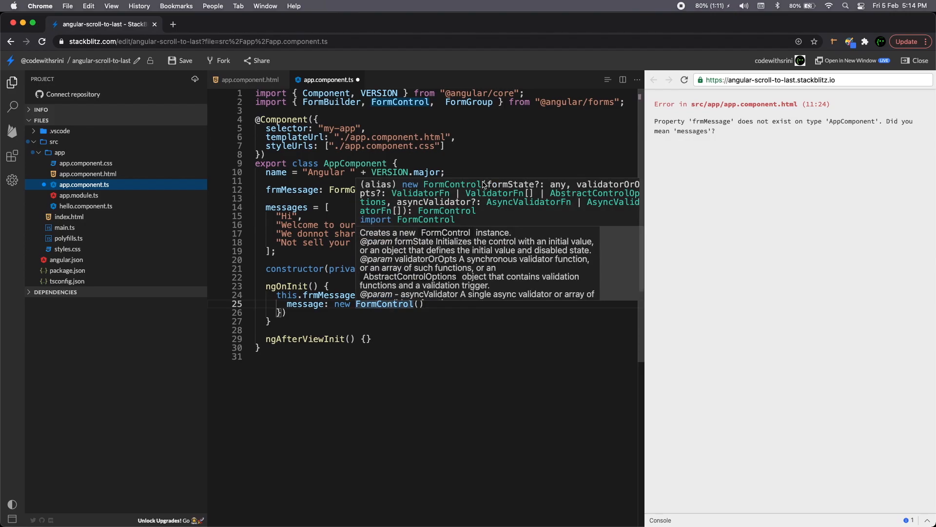
mouse_move(412, 298)
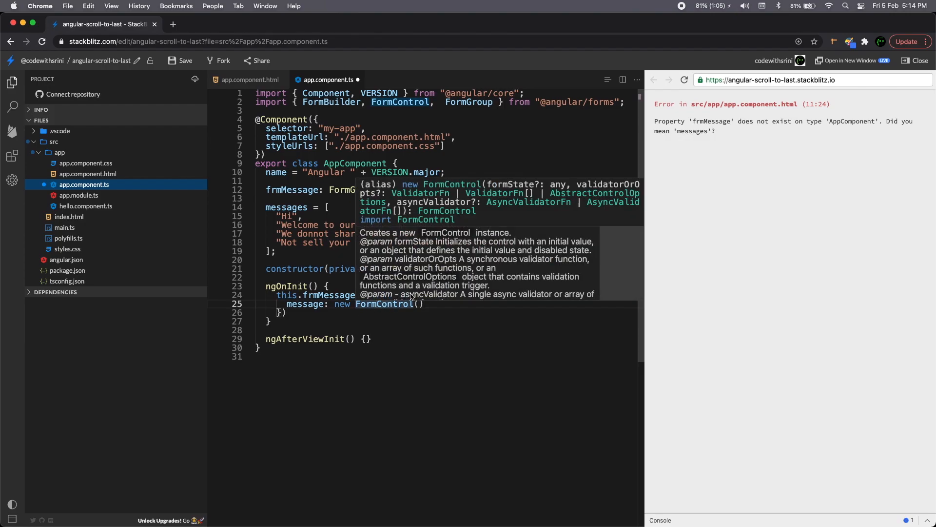
mouse_move(437, 299)
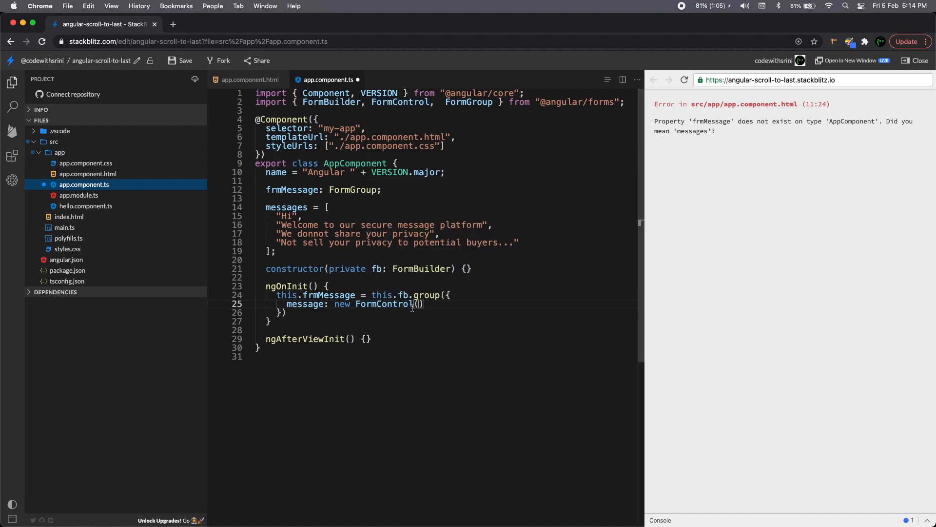
mouse_move(429, 305)
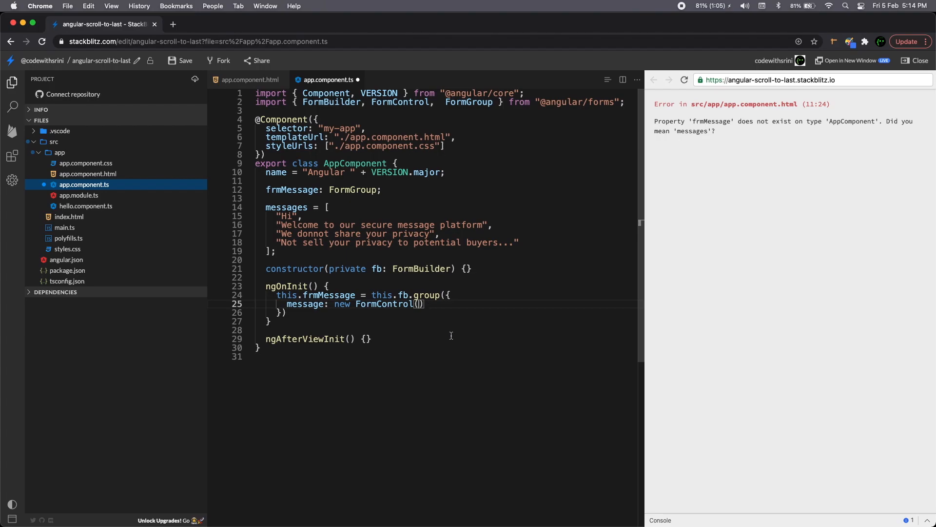
mouse_move(459, 332)
type("nu")
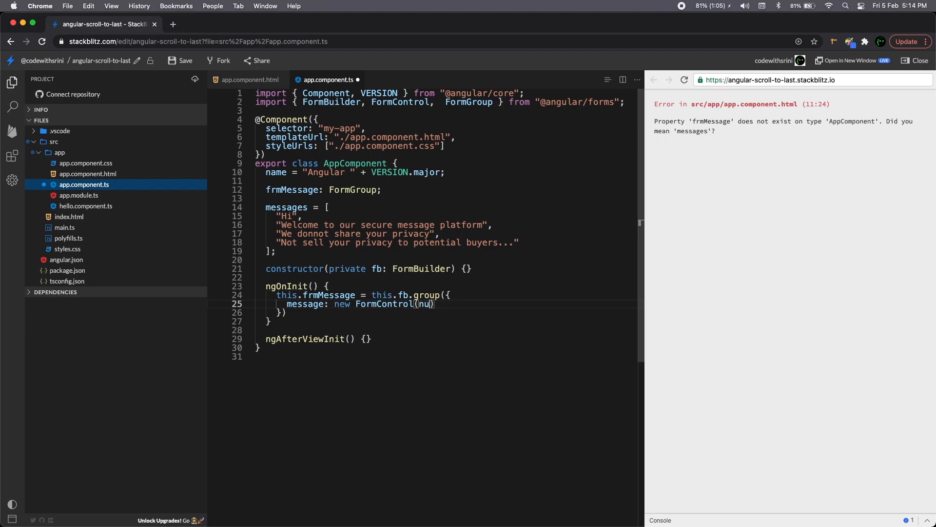
type("ll")
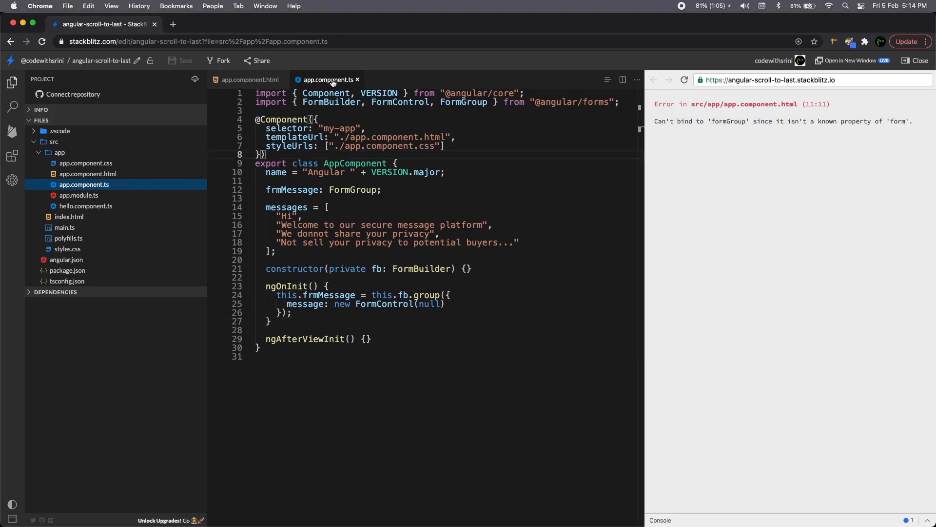
Step: Add ReactiveFormsModule to the AppModule imports, then switch to app.component.css
left_click(78, 195)
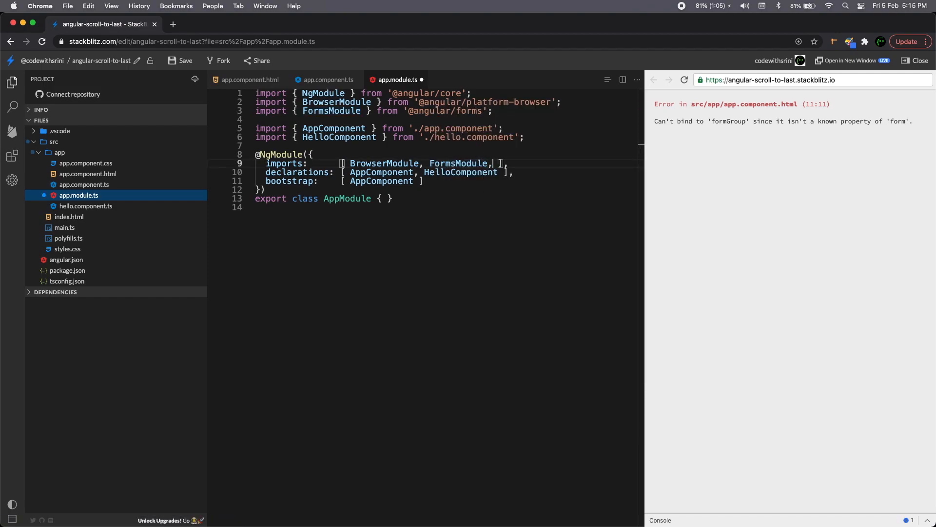
type("React")
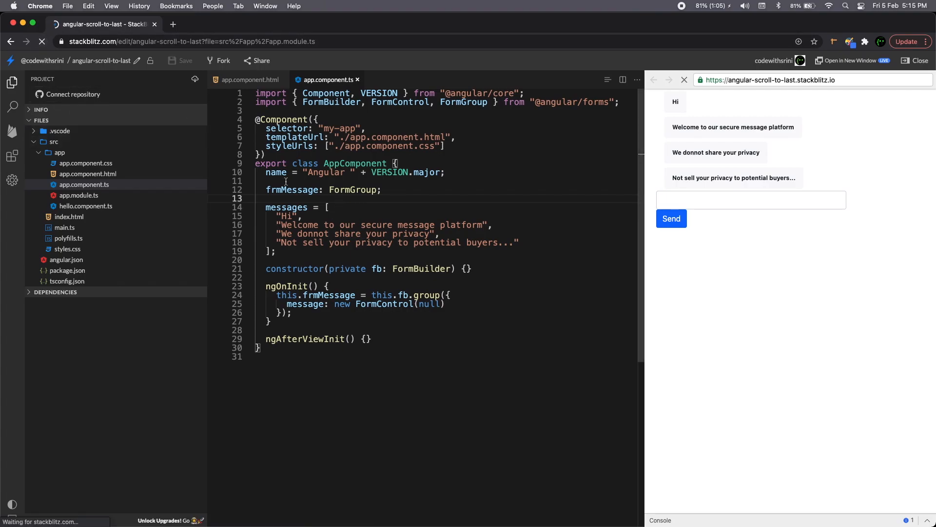
left_click(78, 196)
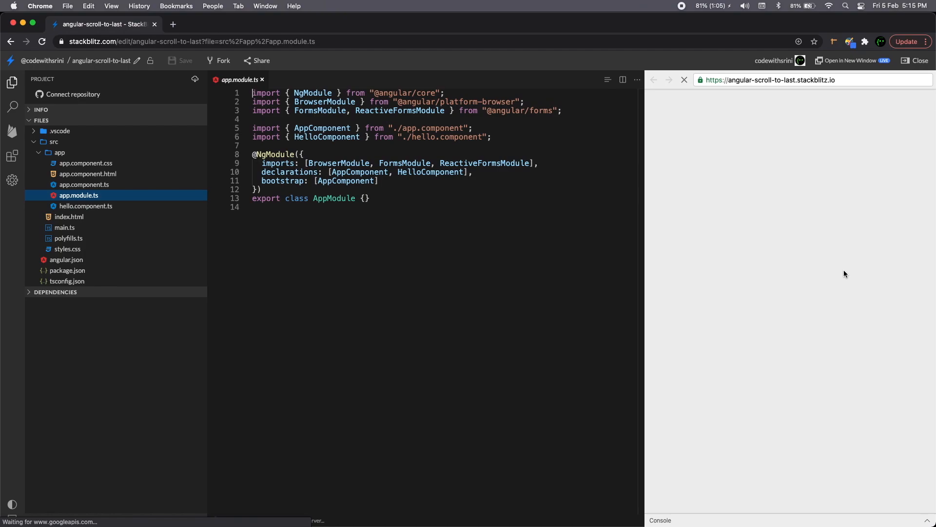
left_click(87, 162)
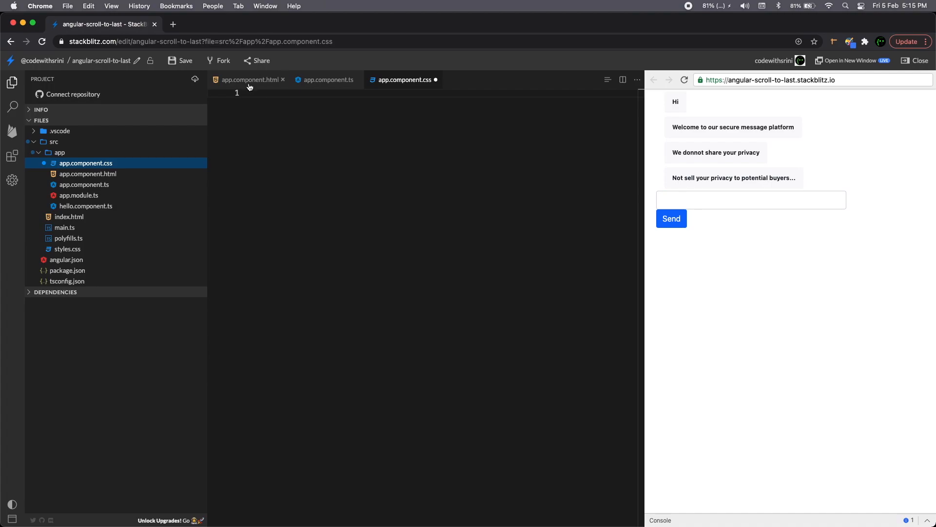
Step: Give .message-container height: 400px and overflow: auto
double_click(335, 101)
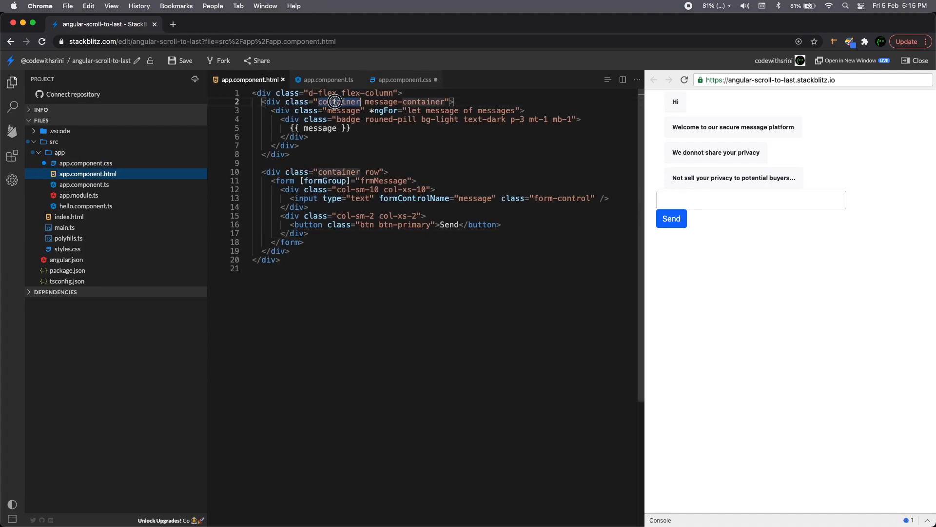
left_click(406, 80)
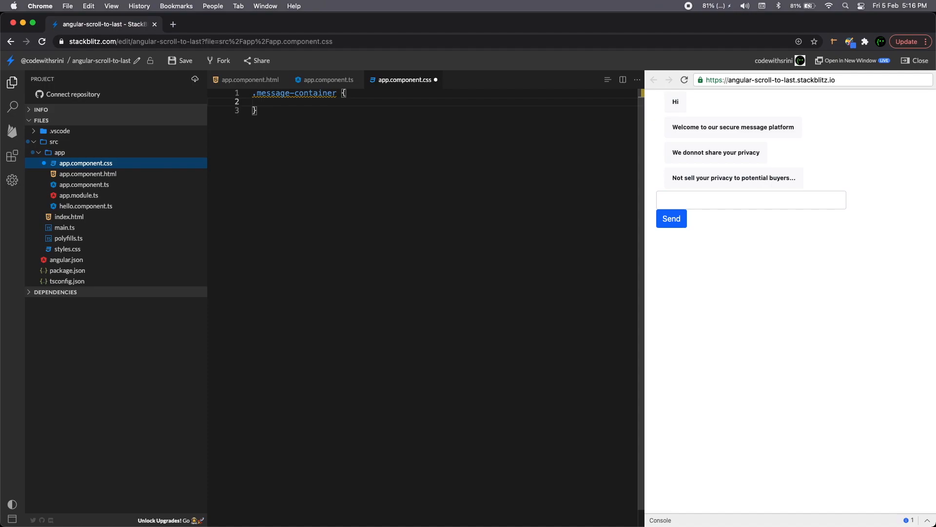
type("height: 40")
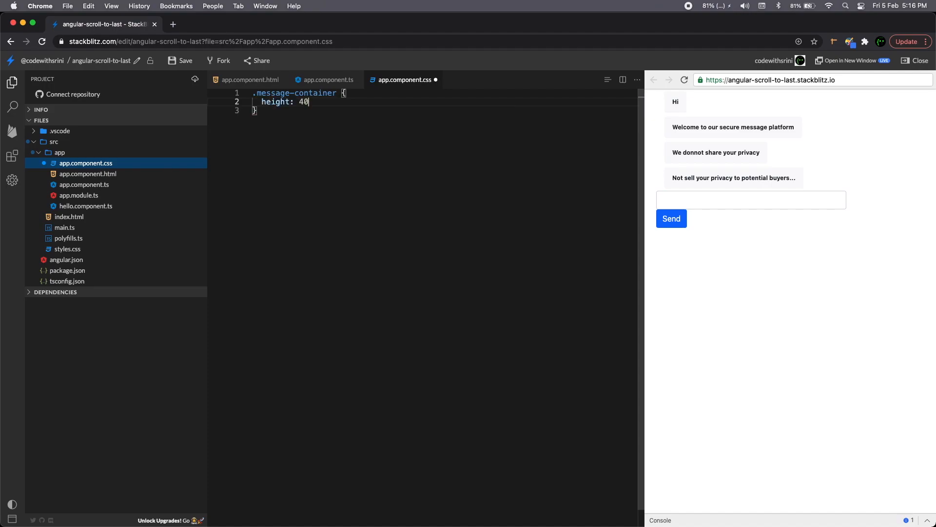
type("0px;")
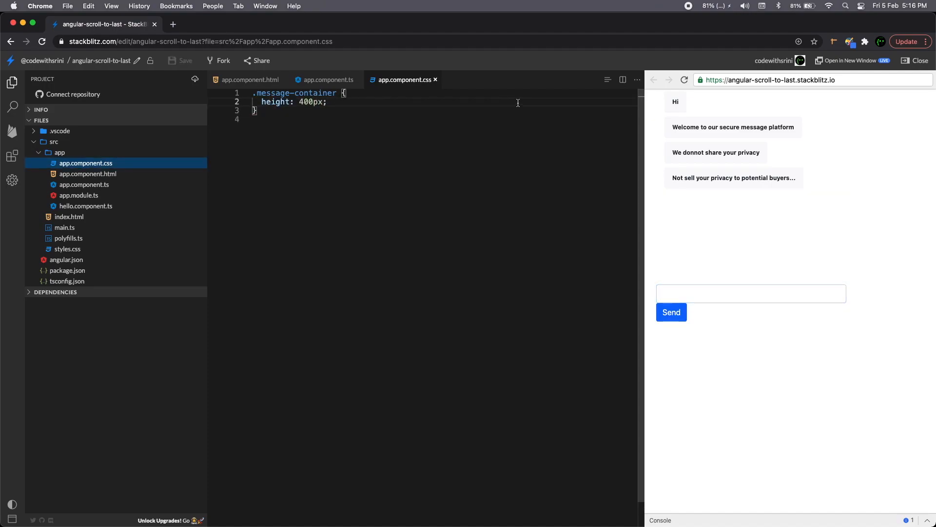
type("overflw")
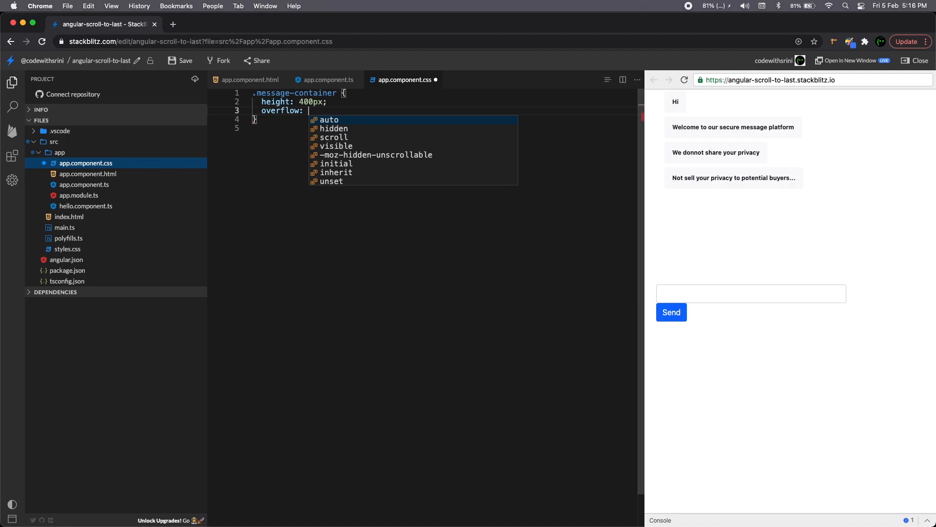
left_click(330, 119)
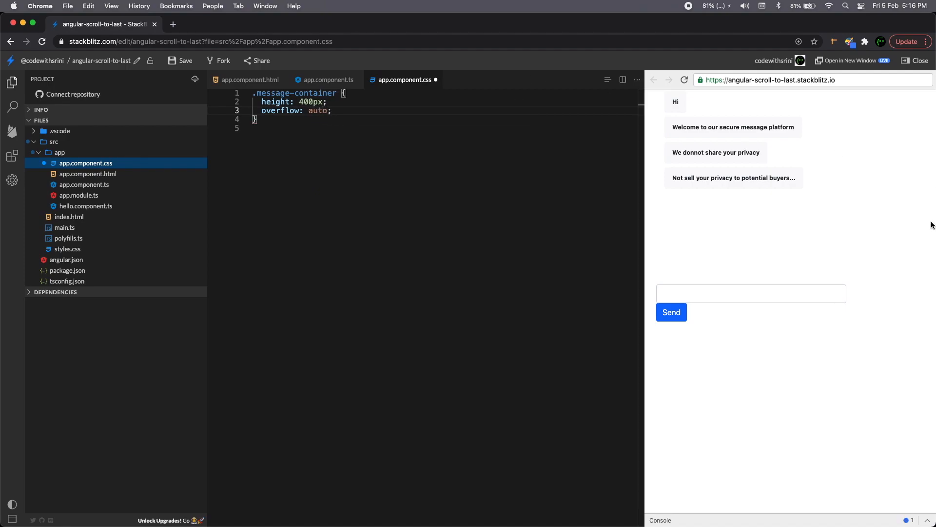
mouse_move(711, 221)
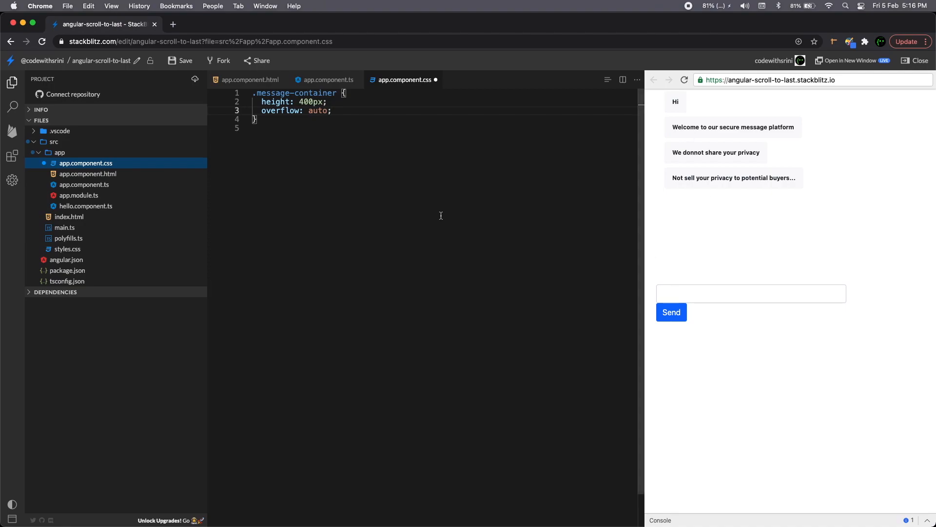
Step: Add border: solid 1px black and border-radius: 8px to .message-container
type("bor")
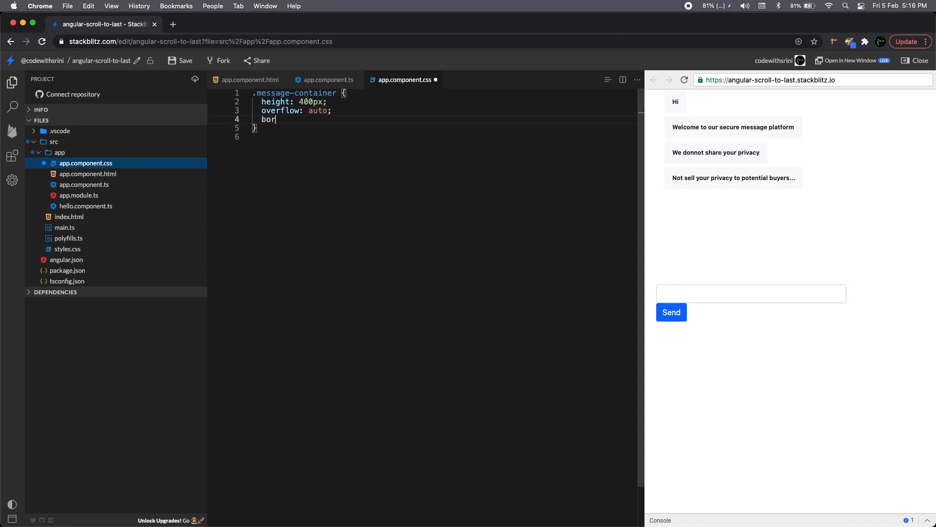
type("der: s")
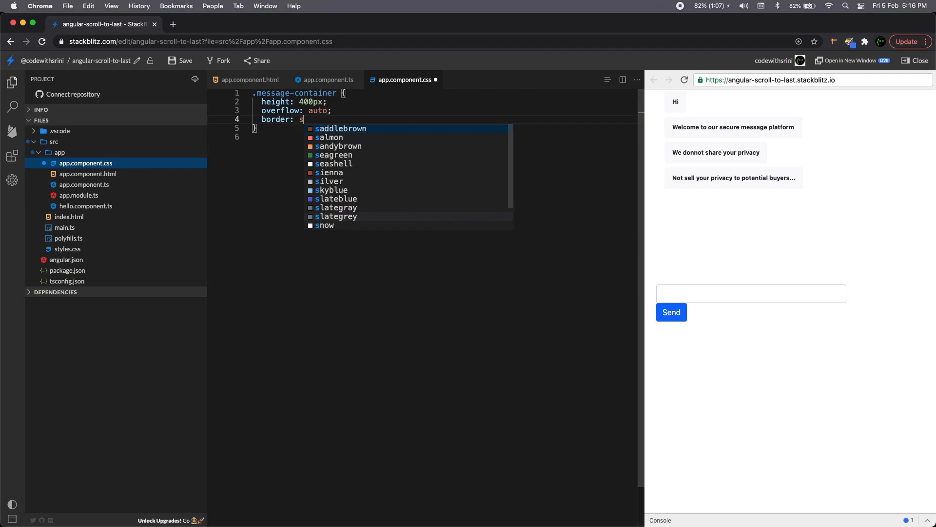
type("olid 1")
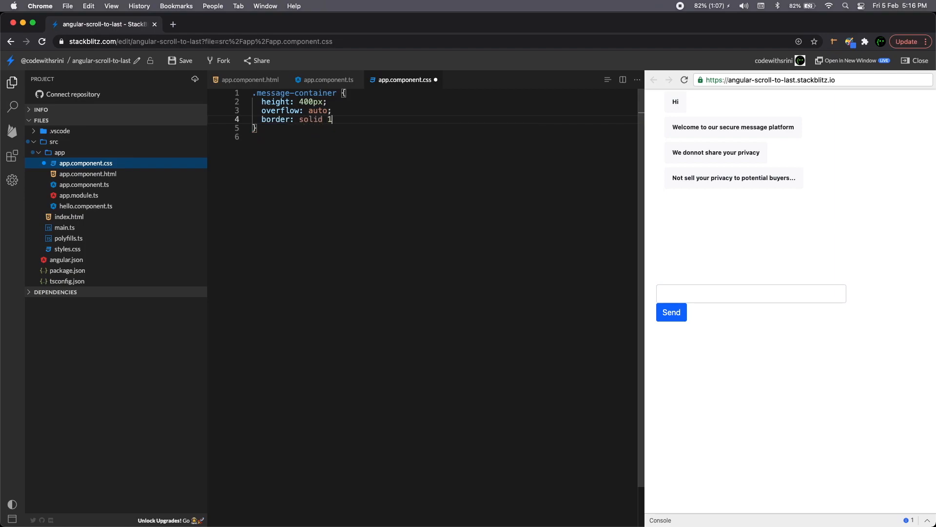
type("px black;")
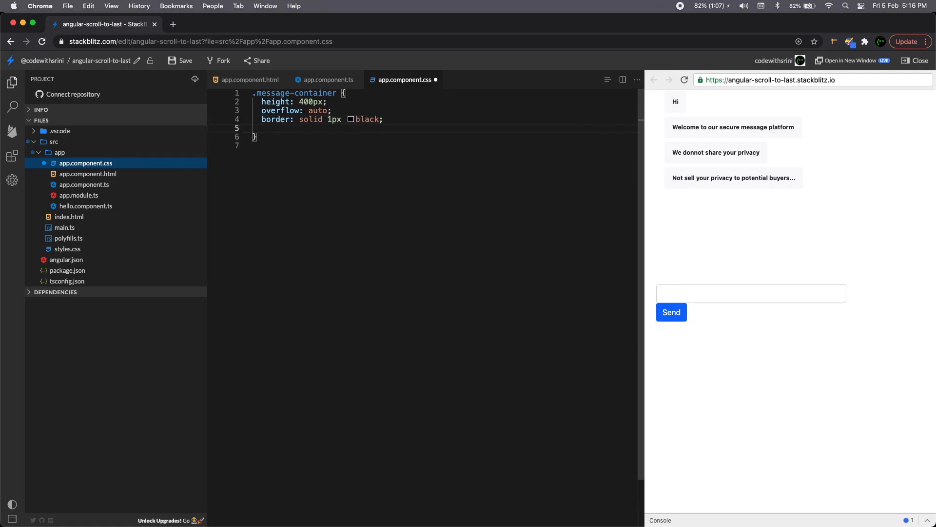
type("border-ra")
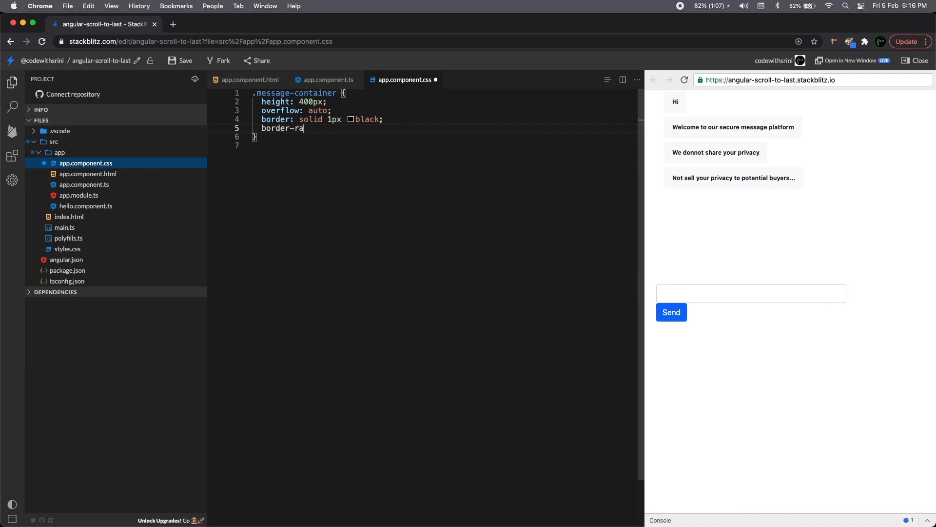
type("dius:")
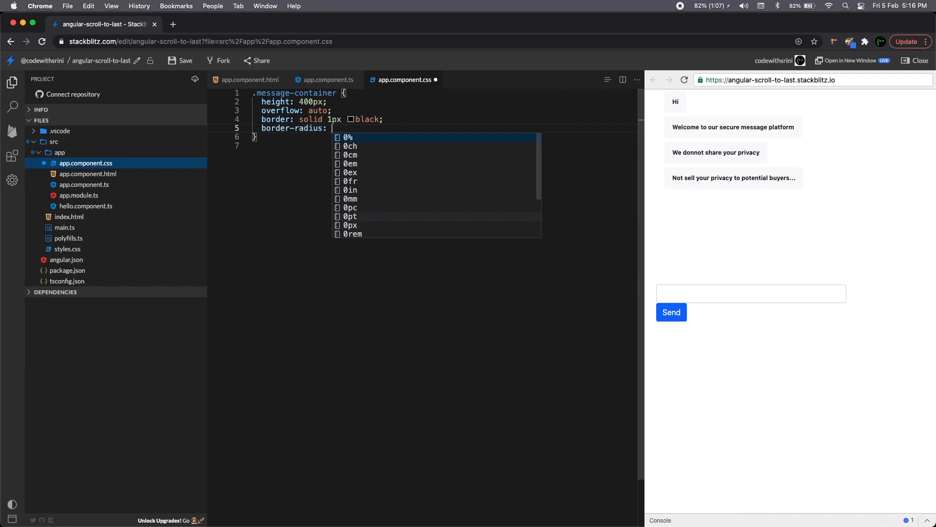
type("8px")
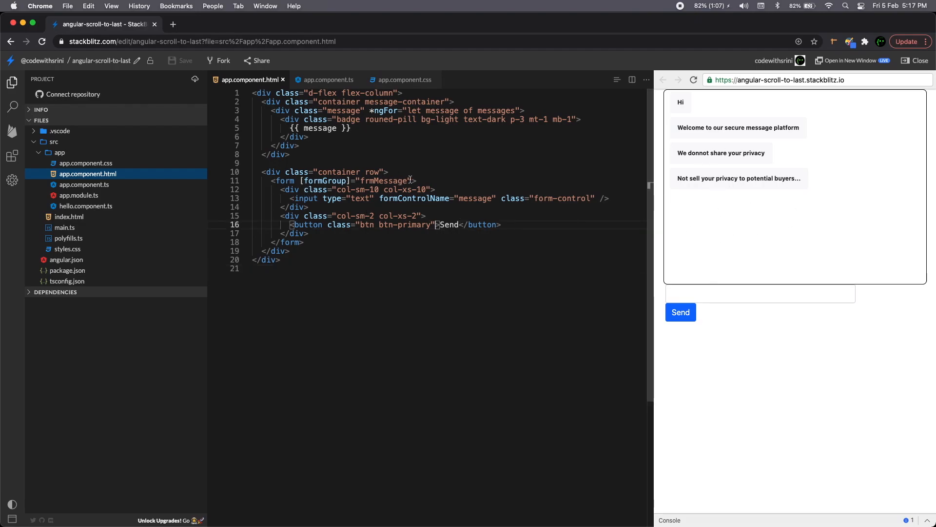
Step: Bind (ngSubmit)="send()" on the form tag in app.component.html
type("ng")
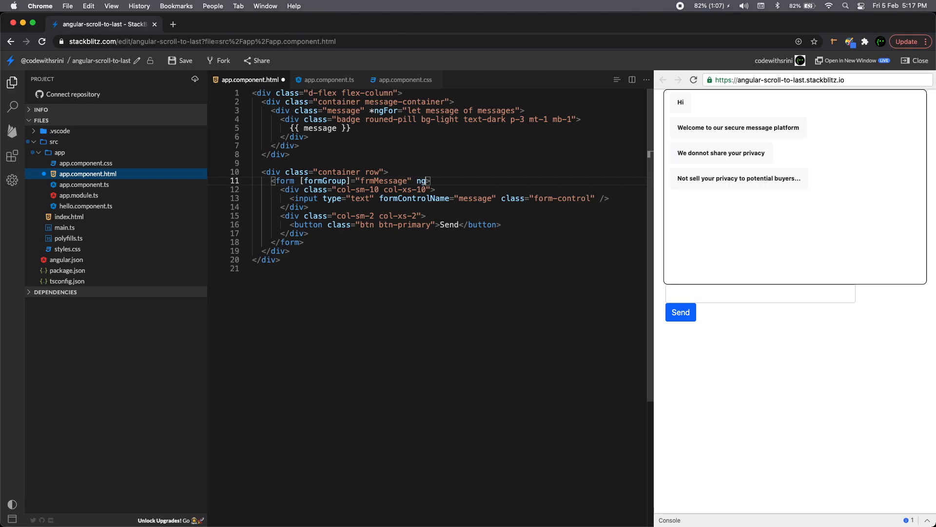
type("Submit")
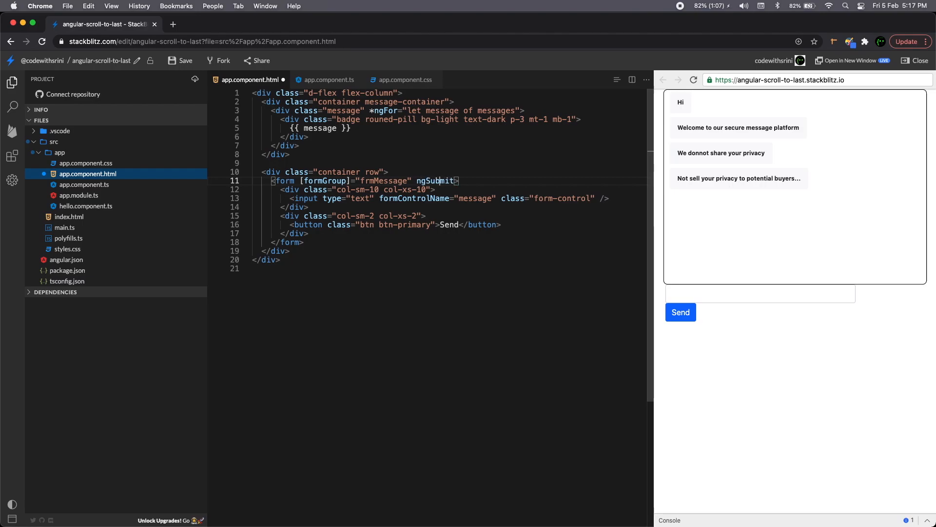
type("(")
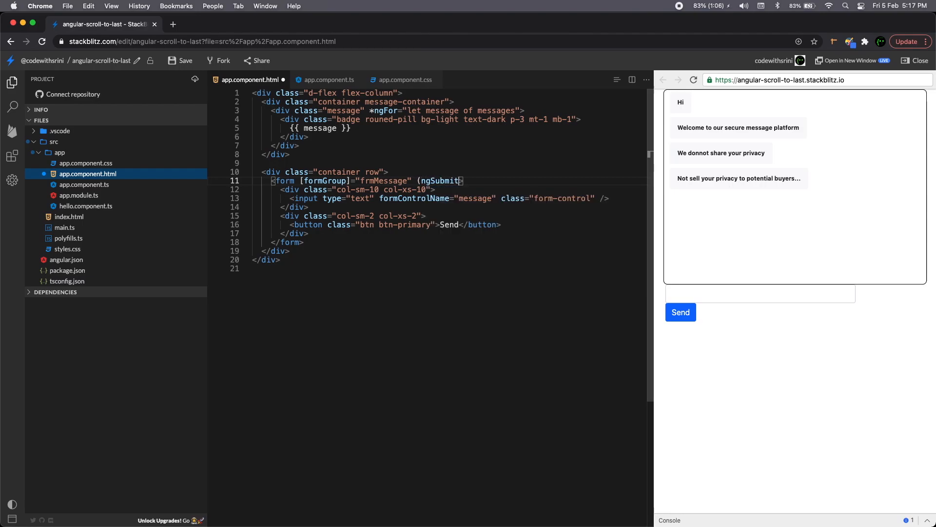
type("=\"\")")
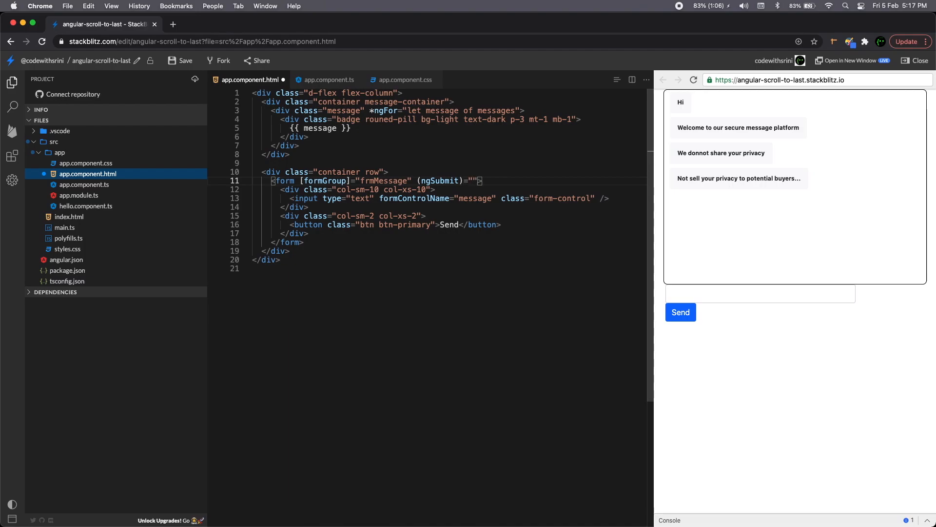
type("send()")
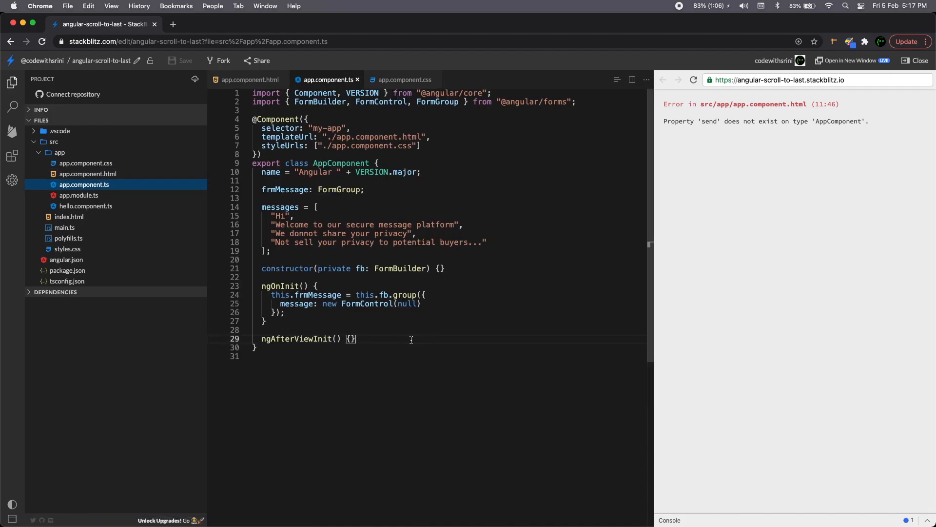
Step: Write send() { const message = this.frmMessage.get('me... in app.component.ts
type("send")
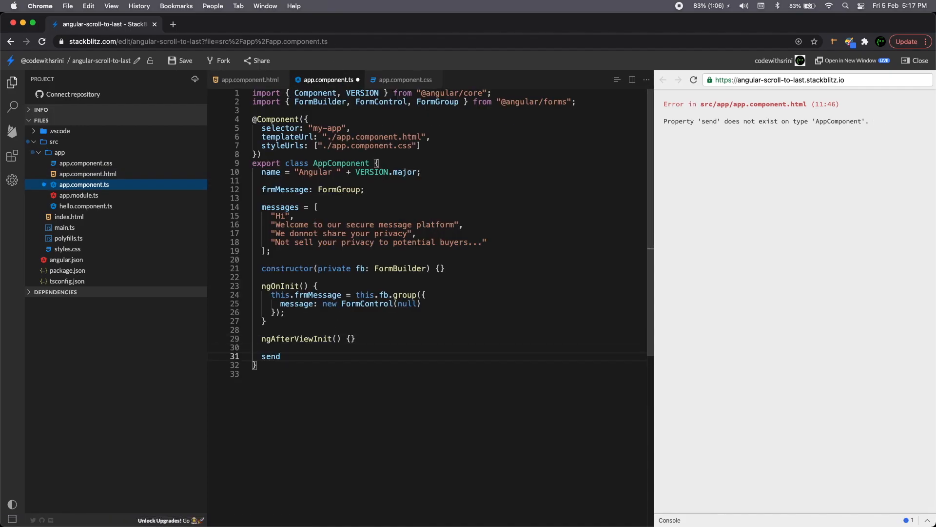
type("() {")
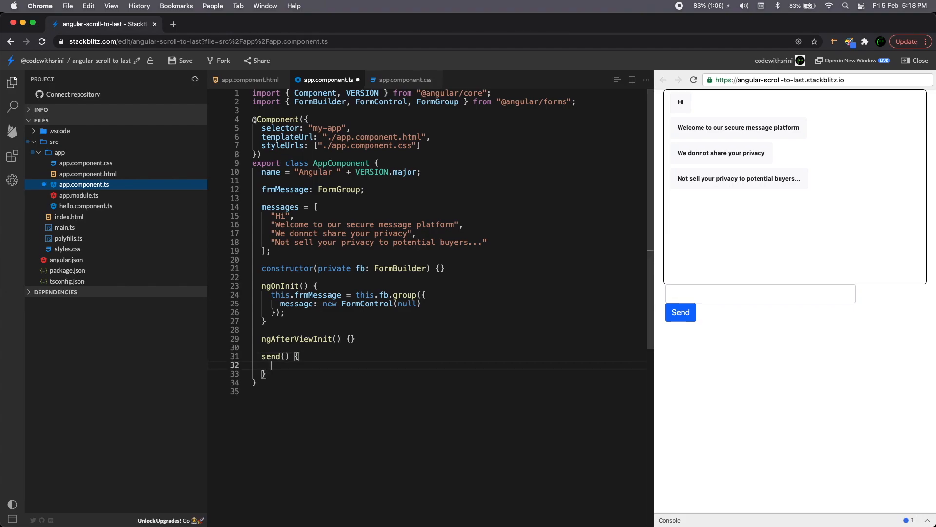
type("const")
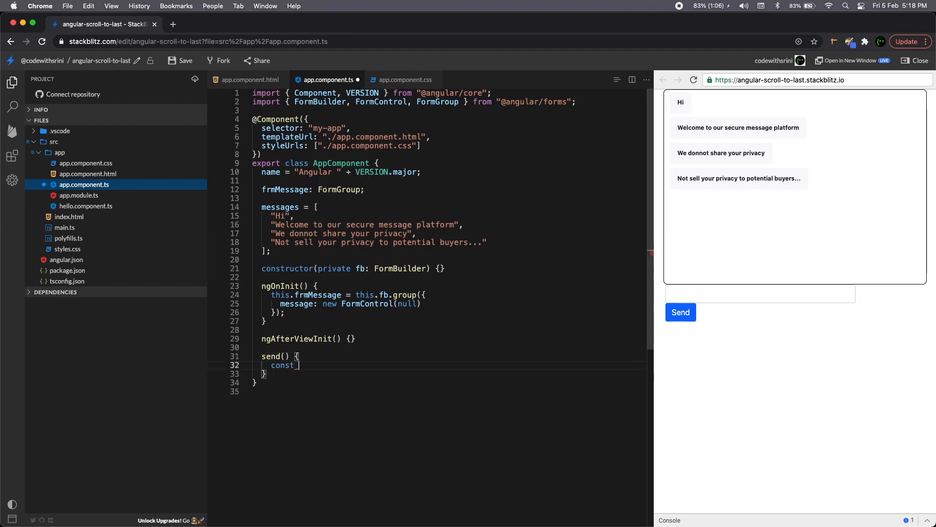
type("message =")
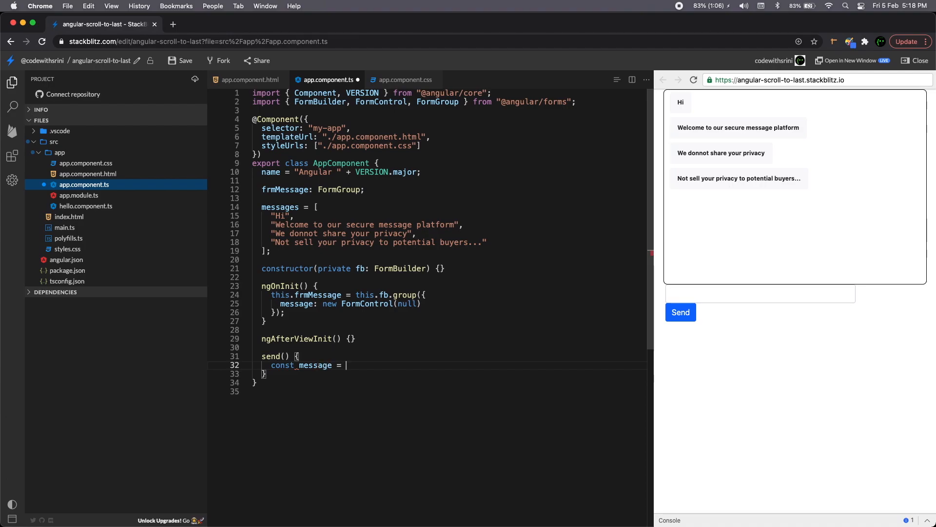
type("this.frmMessage")
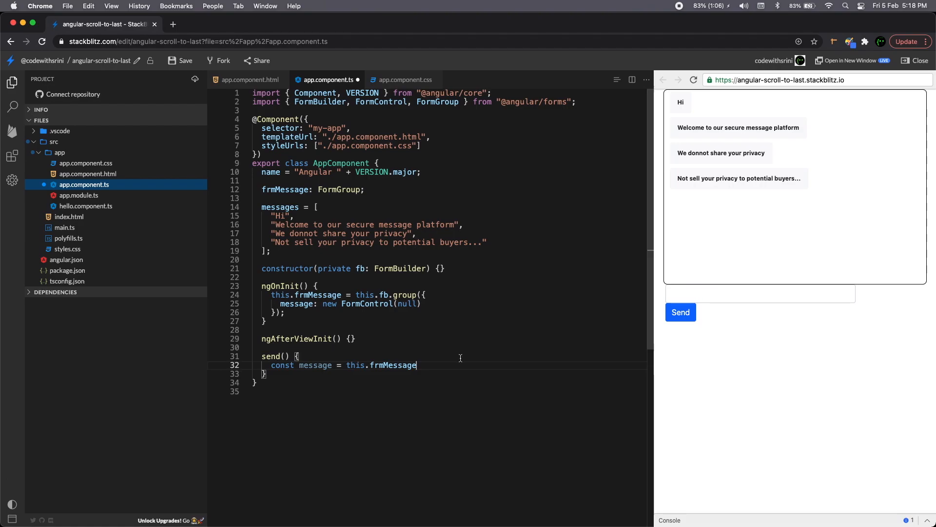
type(".get")
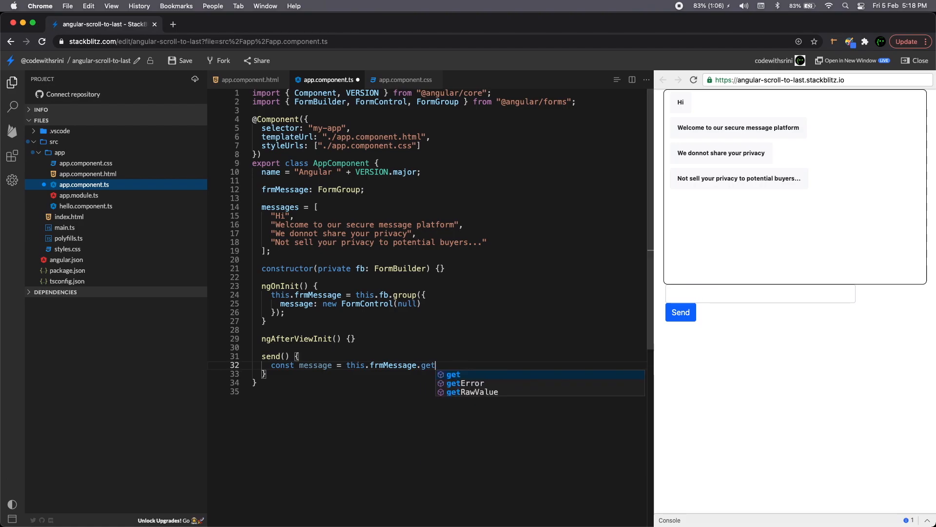
type("('me')")
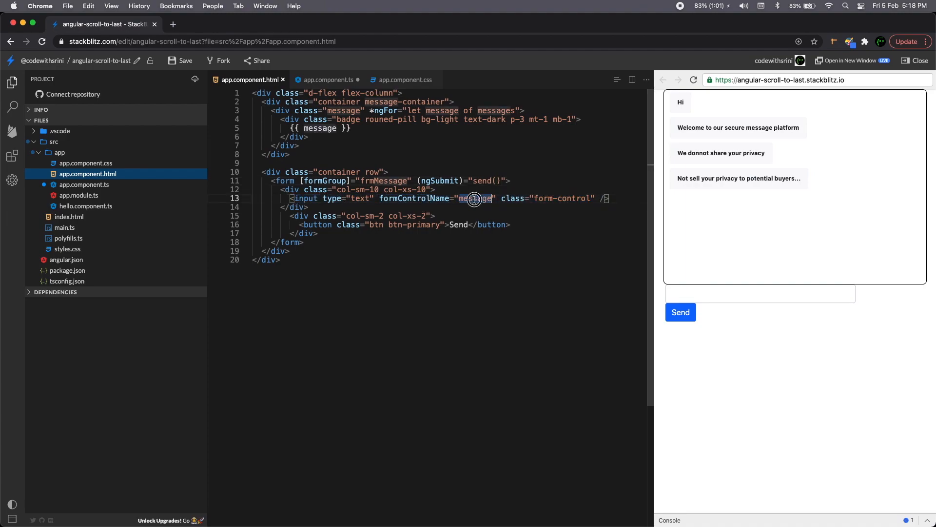
Step: Select the input's formControlName value 'message' in the template and return to the component
double_click(474, 198)
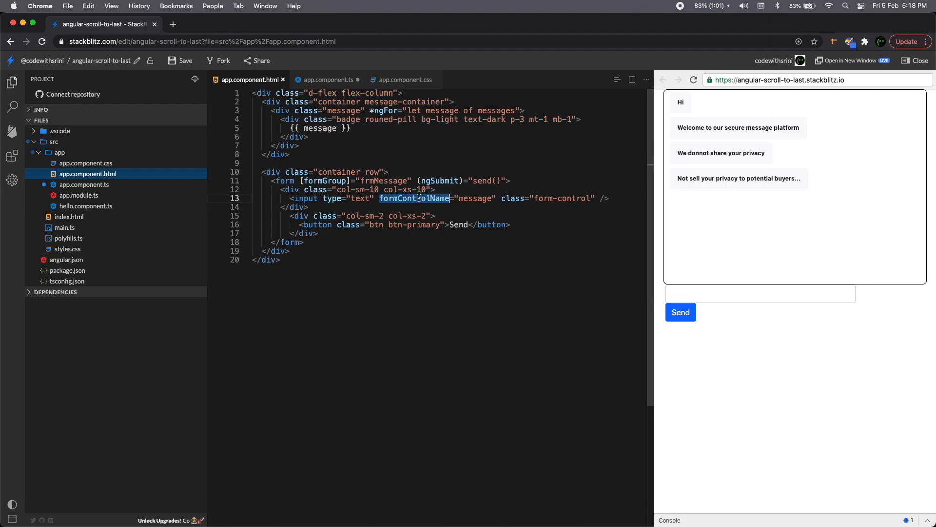
left_click(325, 80)
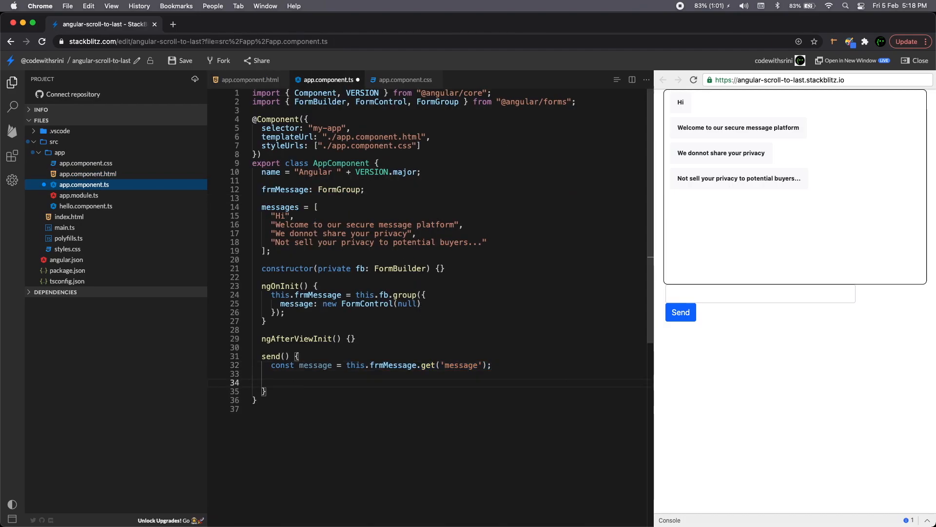
Step: Log message.value in send() and verify the console prints the test text asdfdsf after sending
key("Backspace")
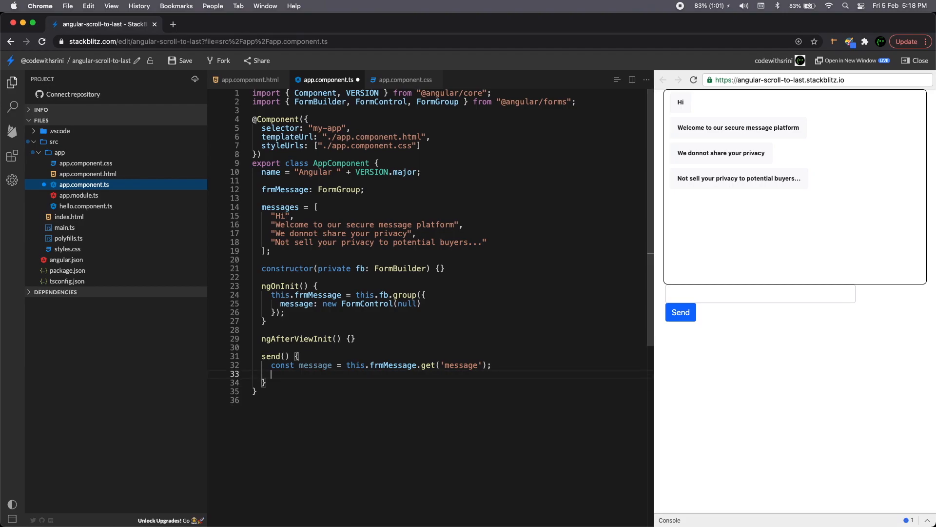
type("console.log(m")
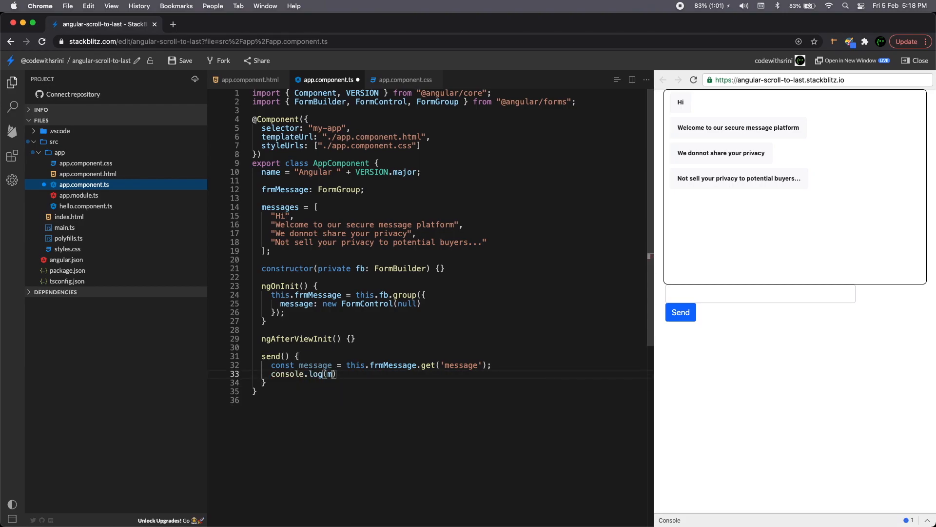
type("essage.value")
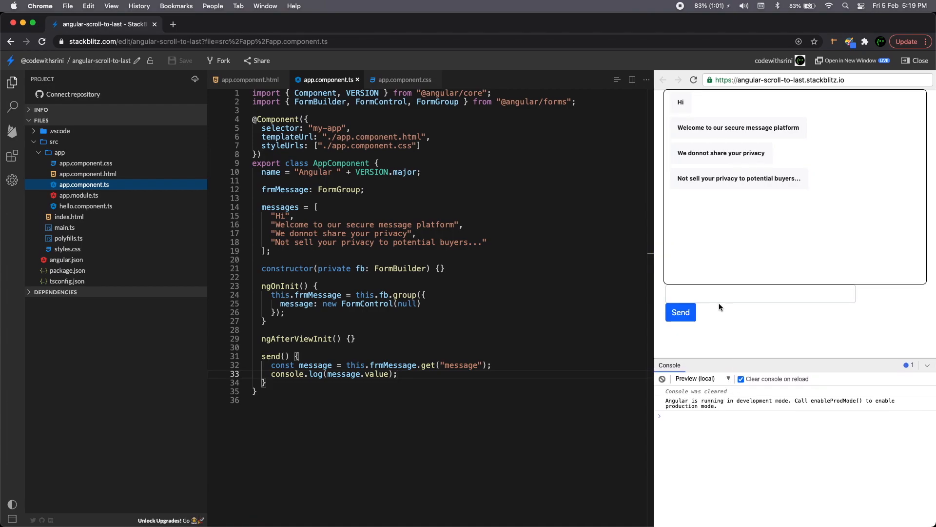
type("asdfdsf")
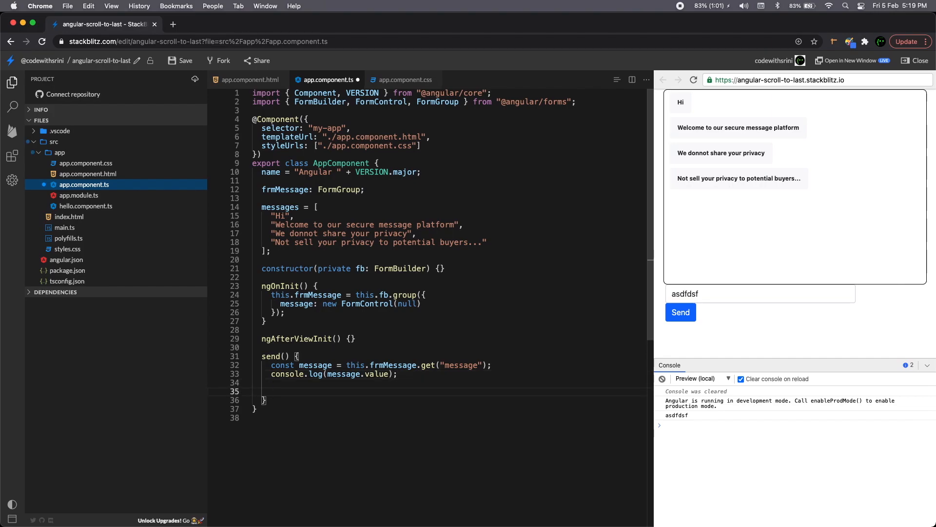
mouse_move(376, 369)
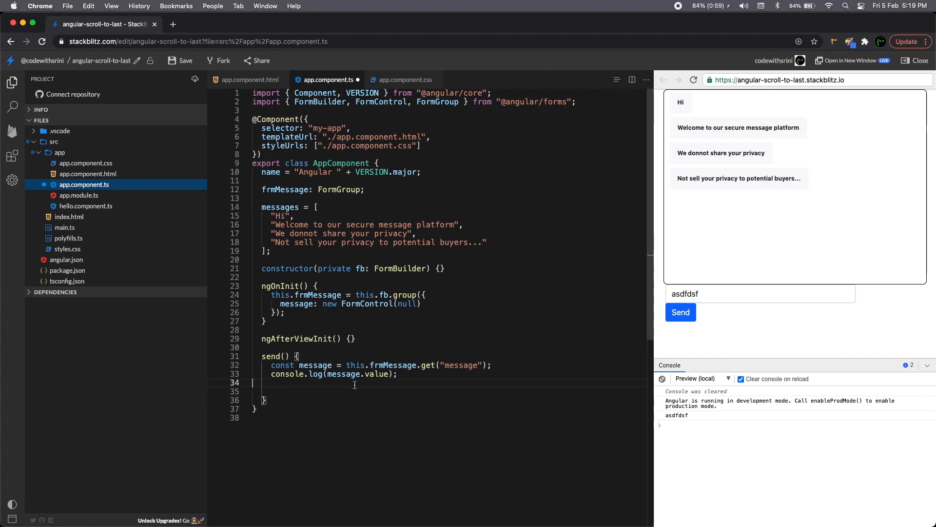
key("Backspace")
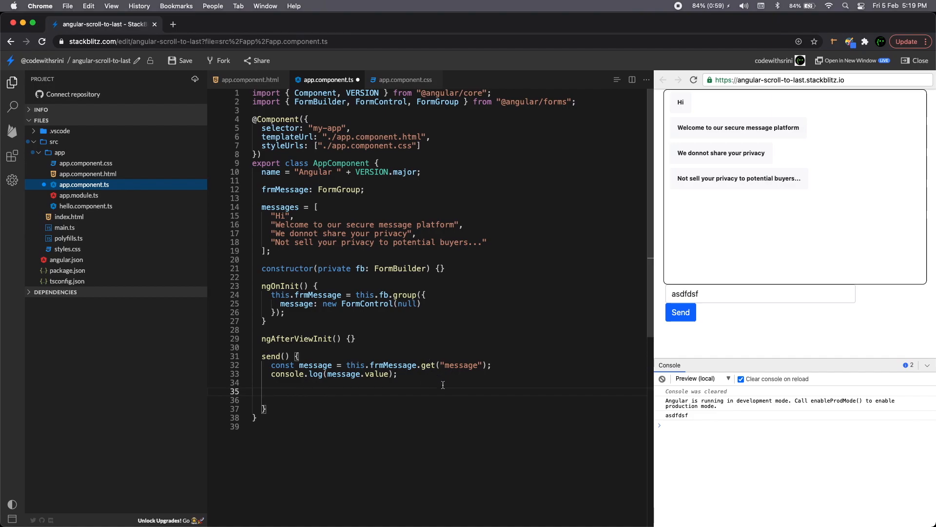
mouse_move(392, 365)
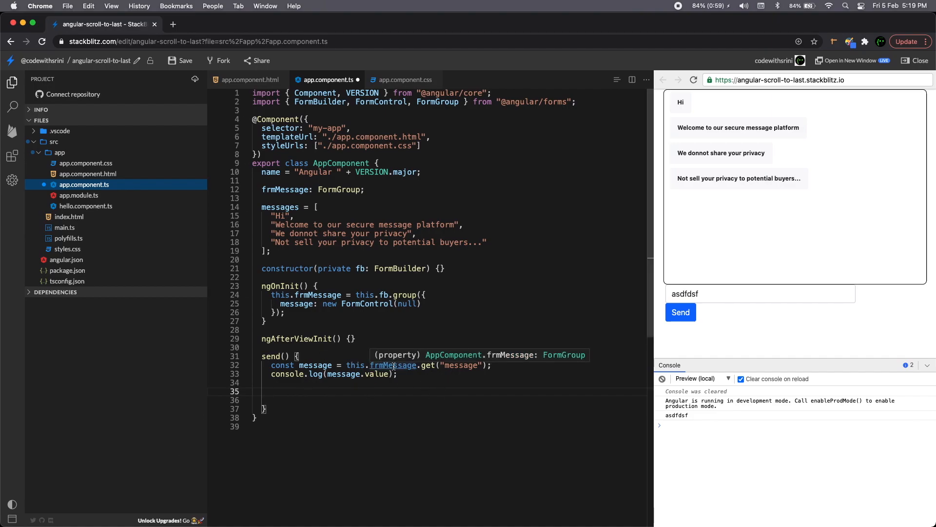
Step: Add a // clear comment with message.setValue("") in send() and test the input in the preview
type("//")
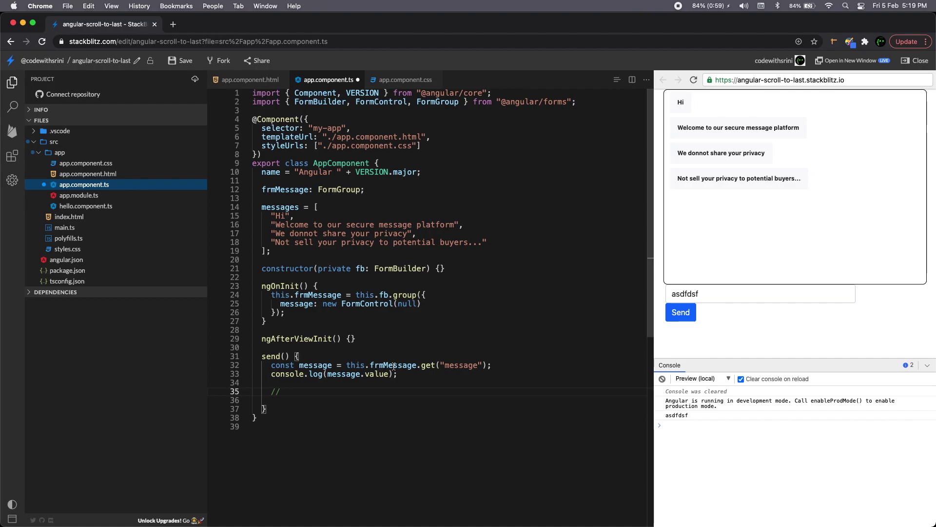
type("c")
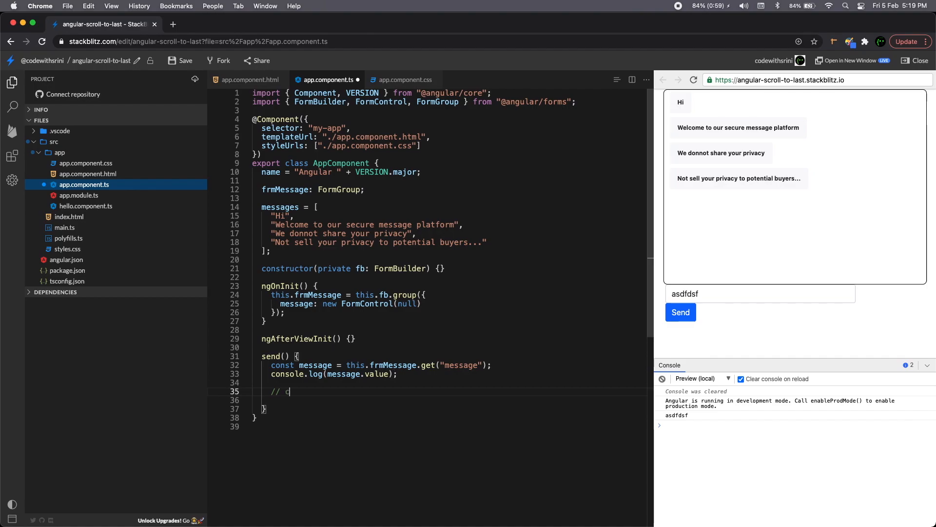
type("lear")
left_click(447, 400)
type("message.va")
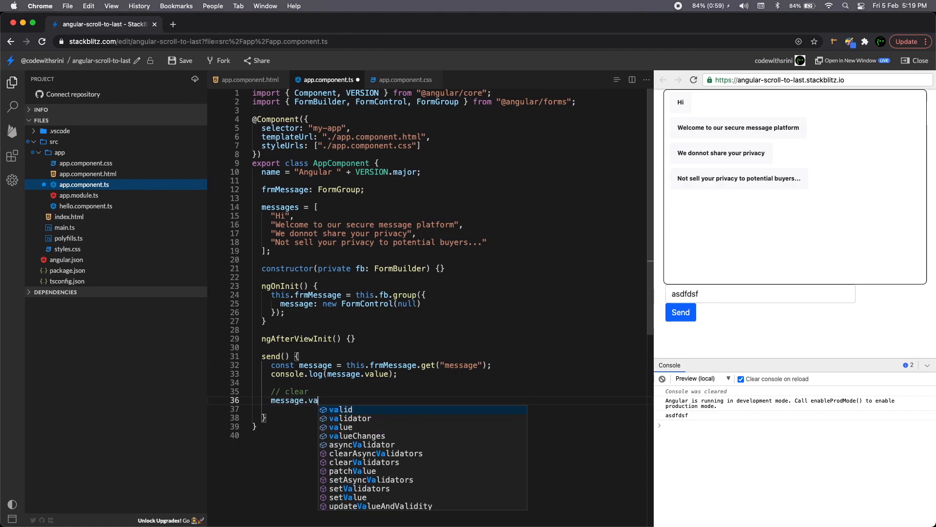
type("setValue('');")
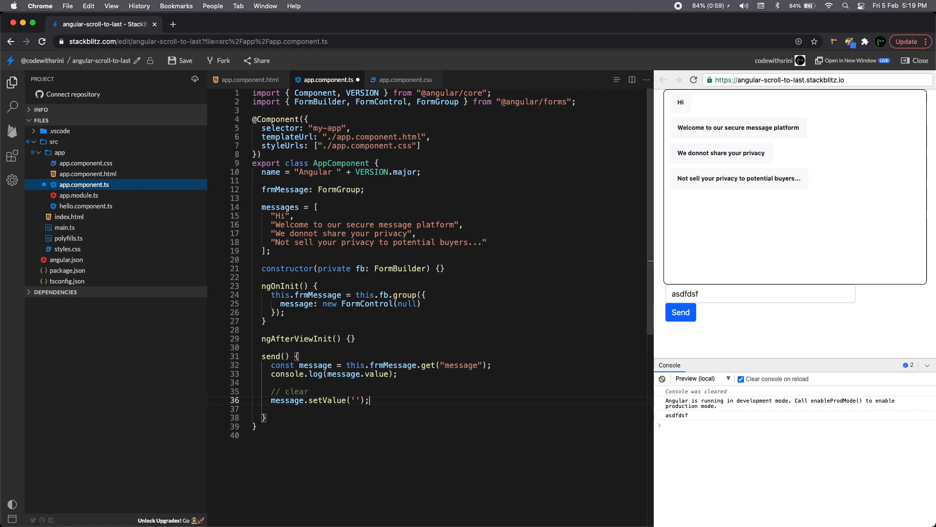
left_click(681, 312)
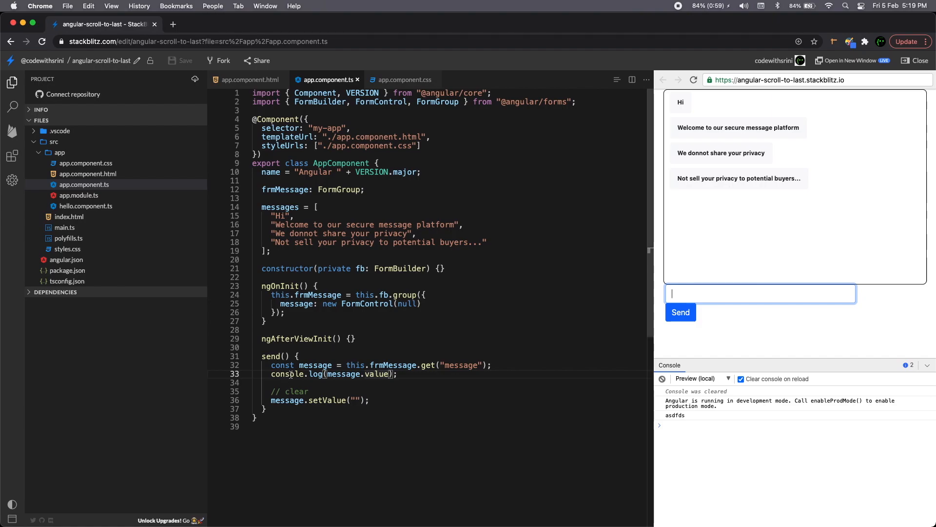
key("Enter")
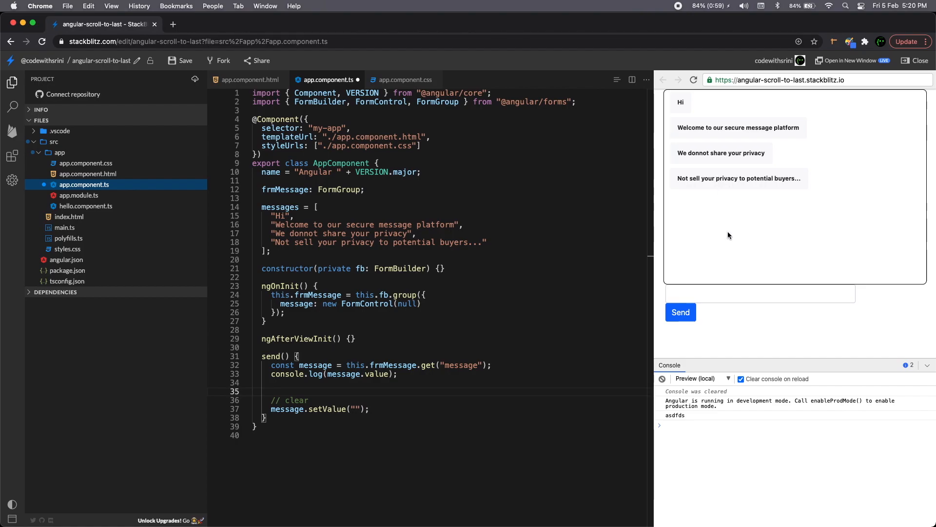
mouse_move(731, 237)
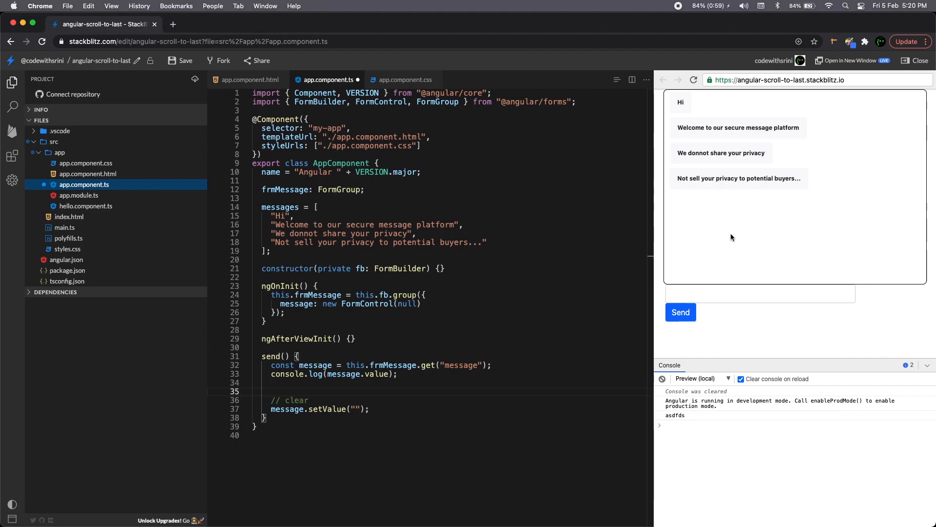
mouse_move(712, 224)
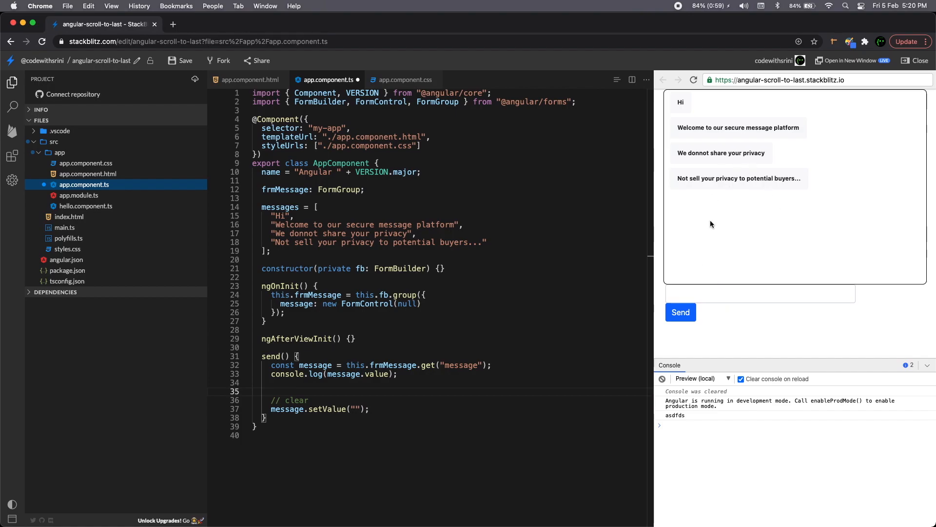
left_click(761, 294)
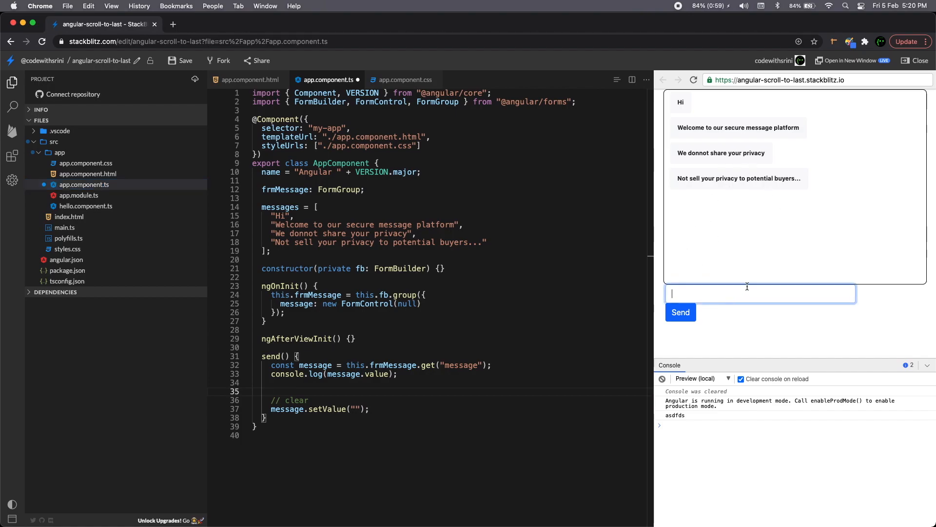
mouse_move(697, 172)
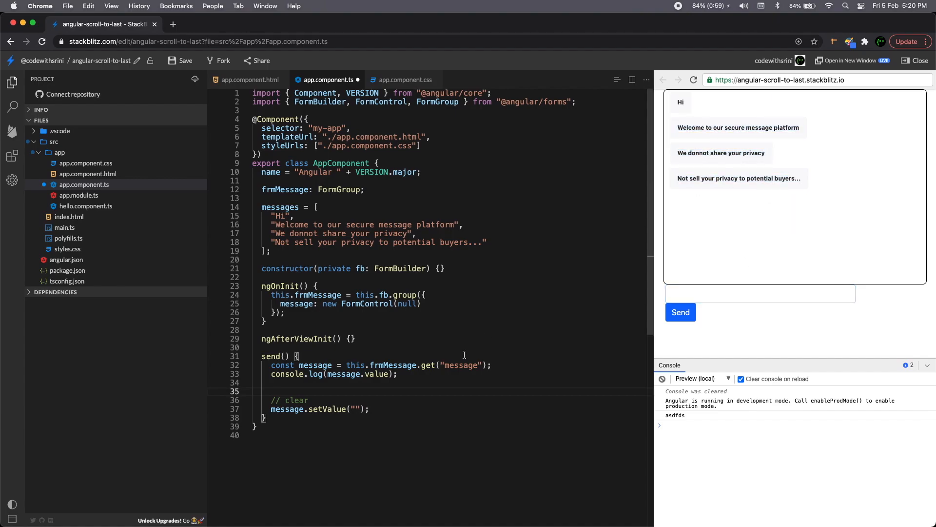
Step: Add this.messages.push(message.value) so test messages asdfas and sdfg appear in the chat
key("Enter")
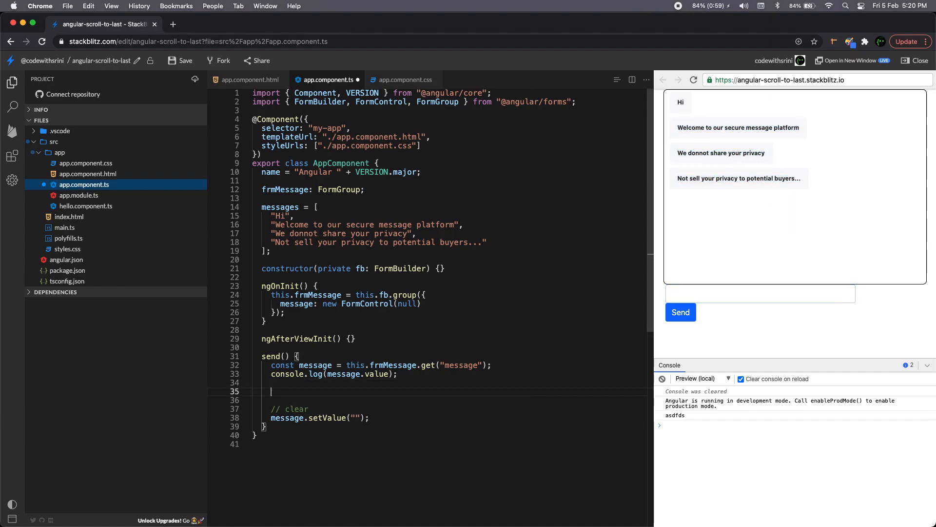
type("this.")
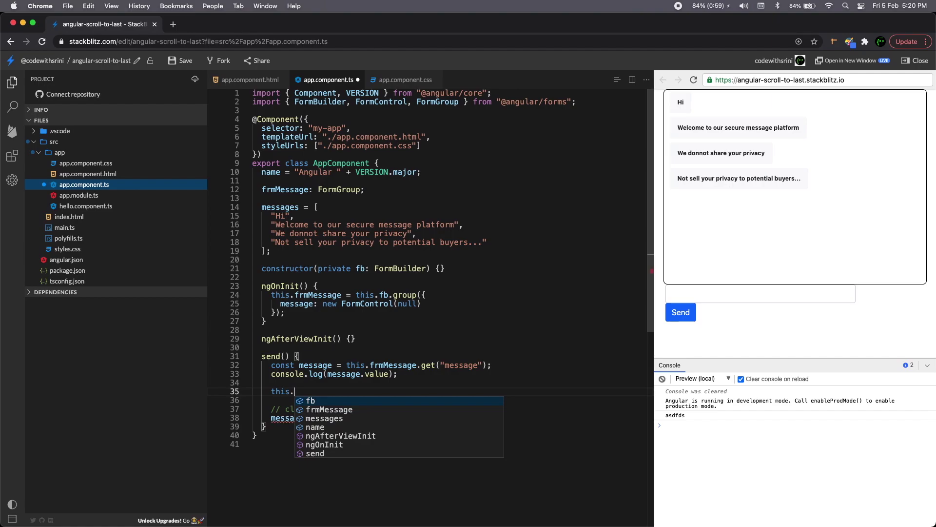
type("messages")
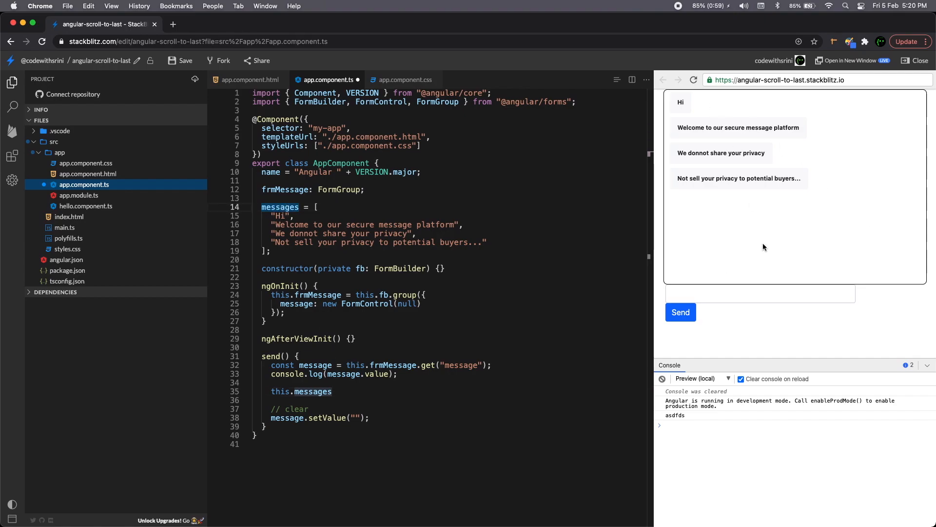
type(".push(")
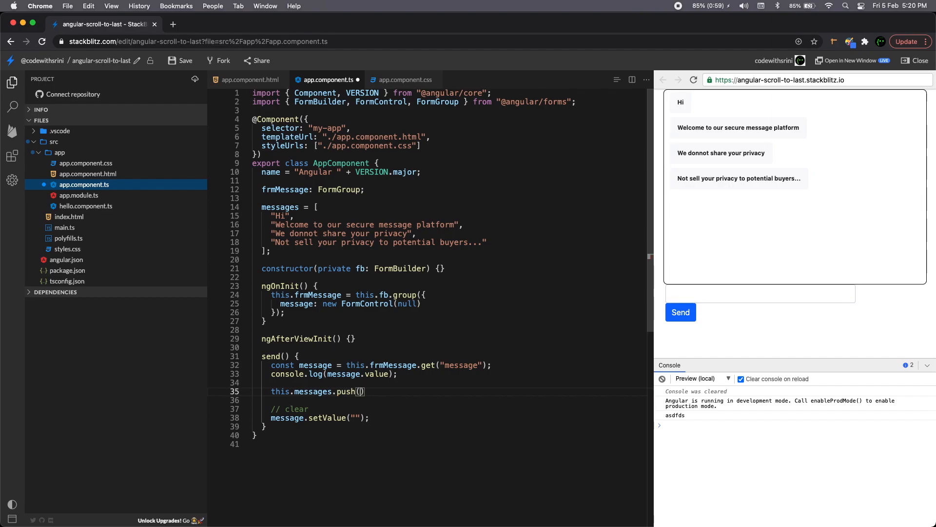
type("message")
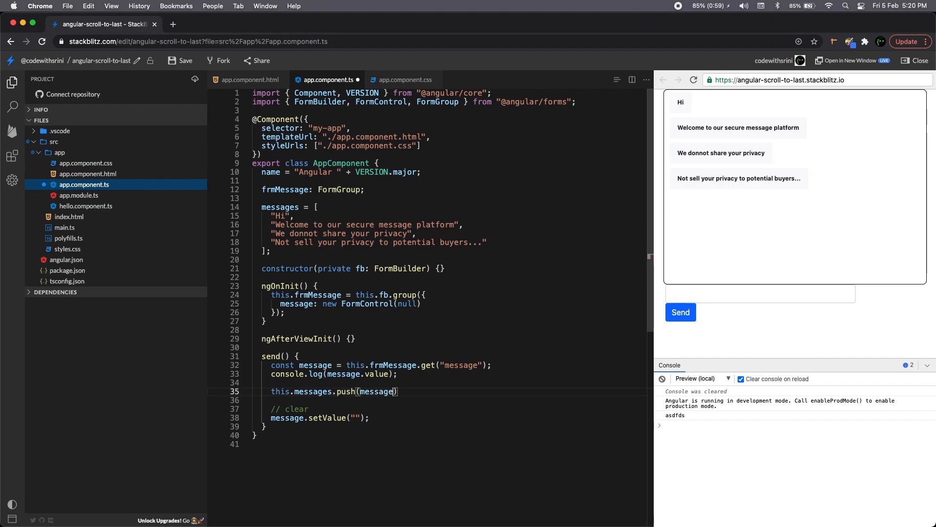
type("asdfas")
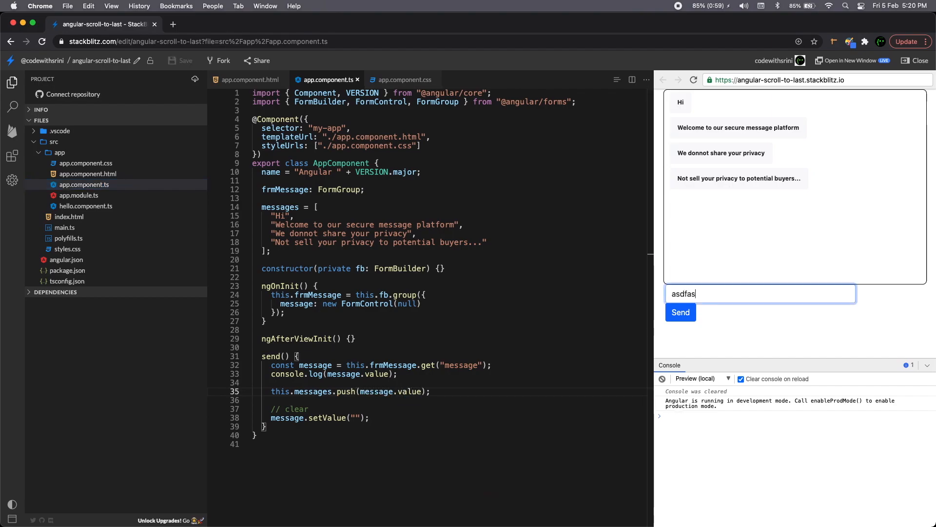
left_click(681, 312)
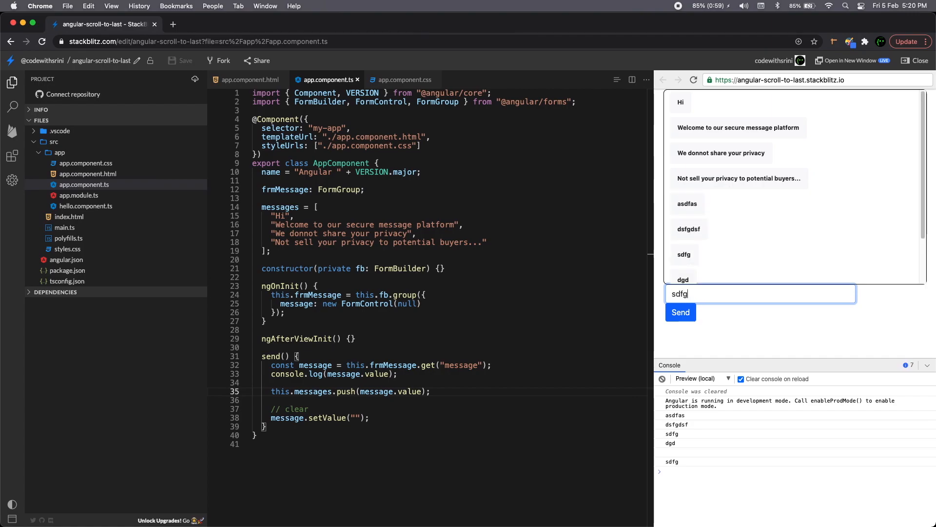
left_click(681, 312)
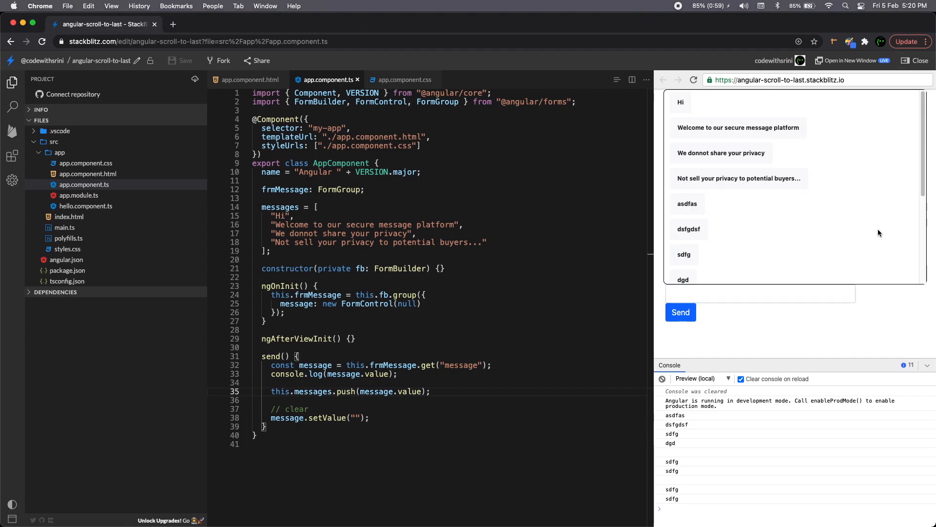
mouse_move(831, 234)
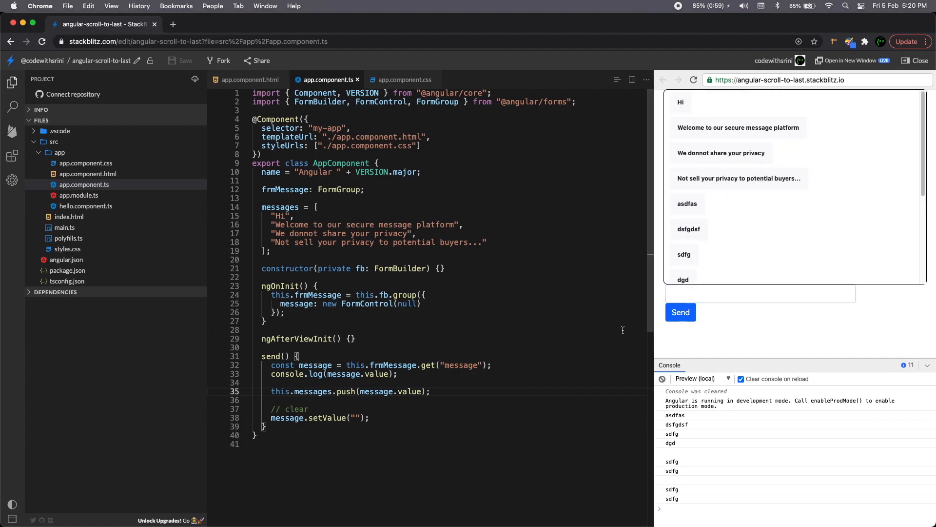
mouse_move(817, 274)
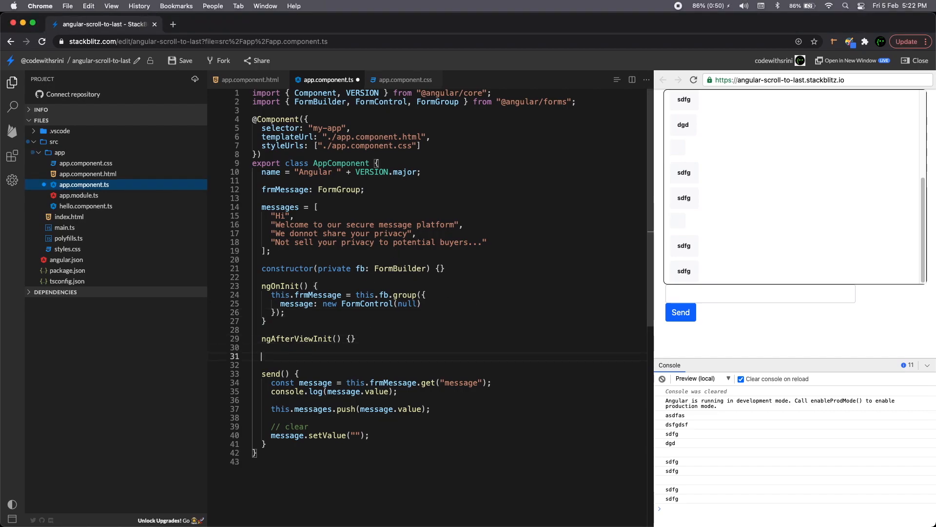
Step: Add an empty ngAfterViewChecked(){ } hook below ngAfterViewInit
type("ngAfter")
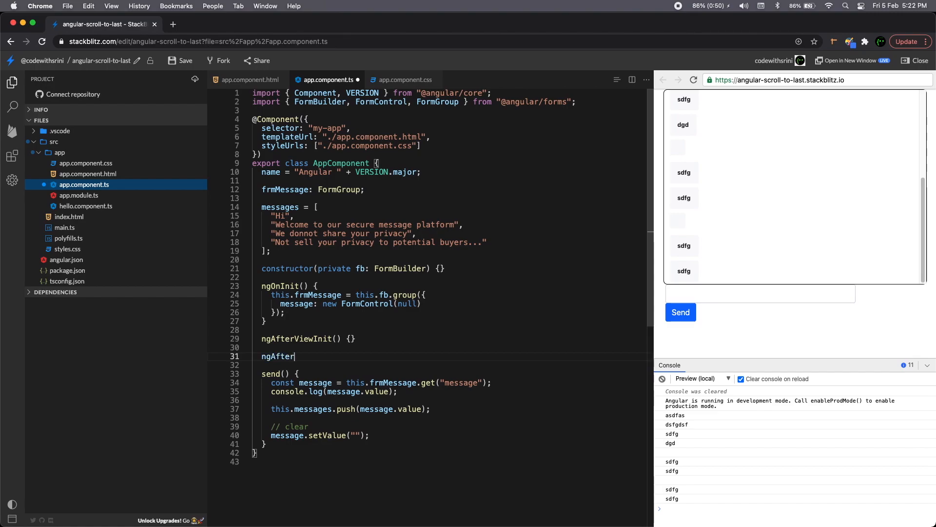
type("ViewChec")
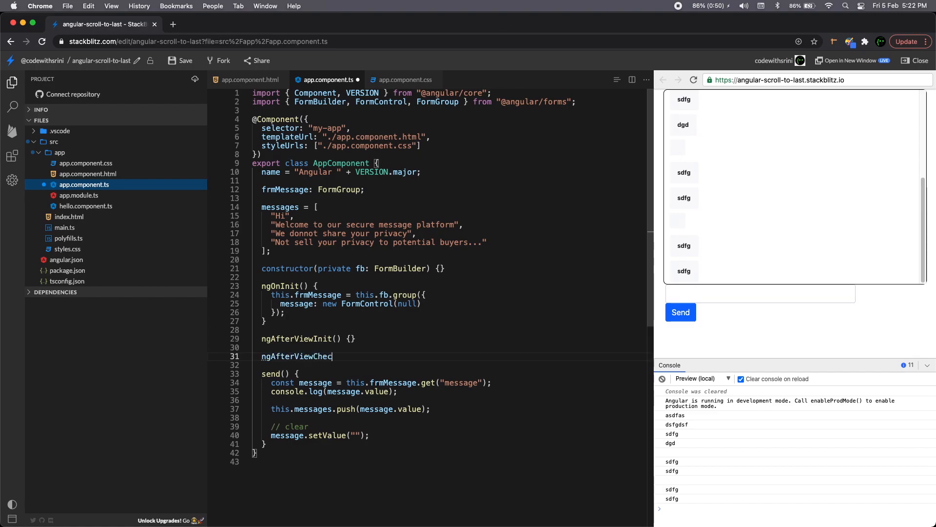
type("ked(){")
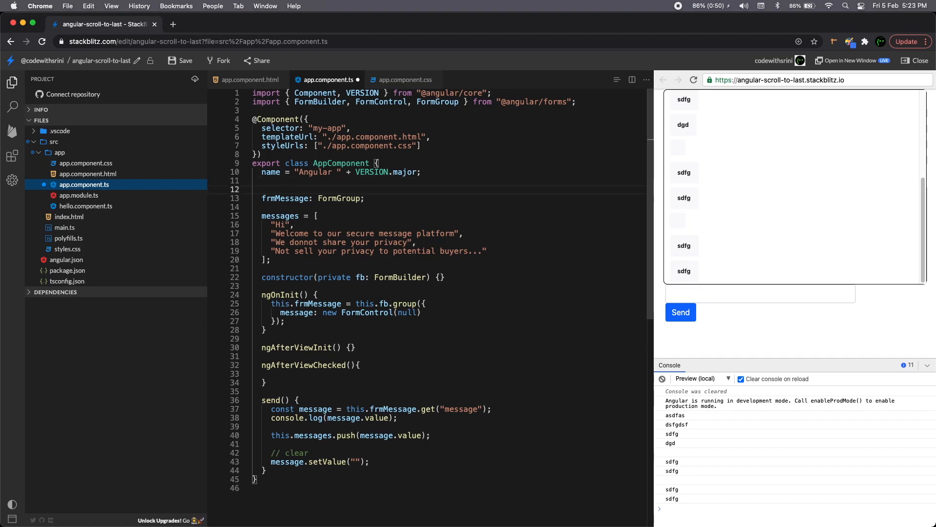
type("@ViewC")
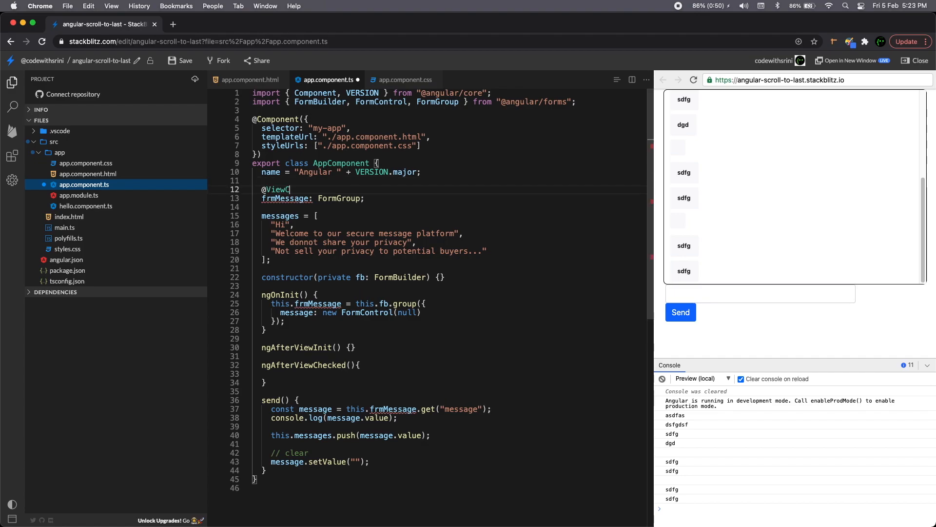
type("hild")
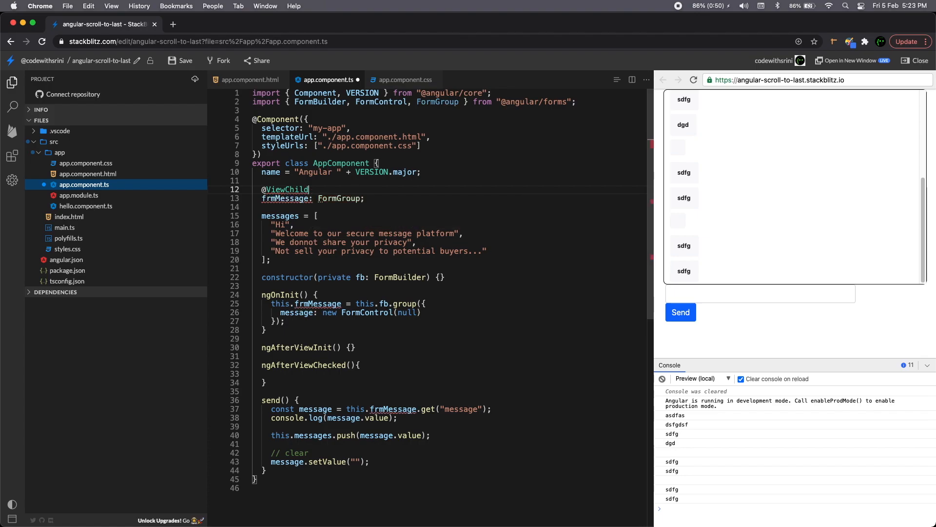
type("(\"\")")
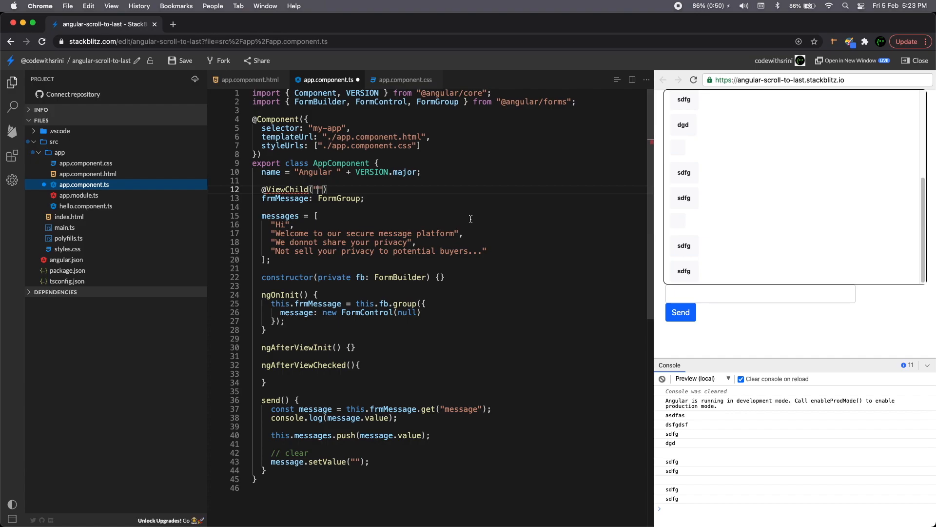
type("messageContainer")
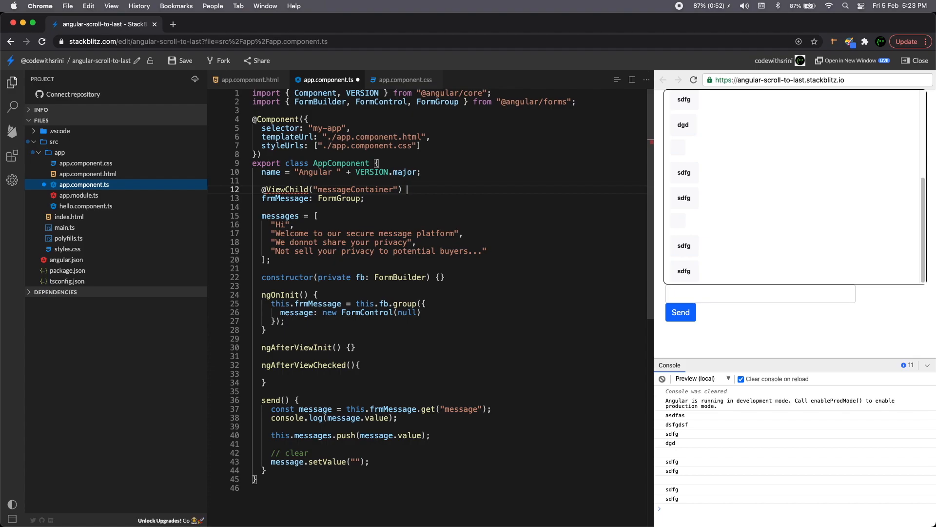
type("messageCo")
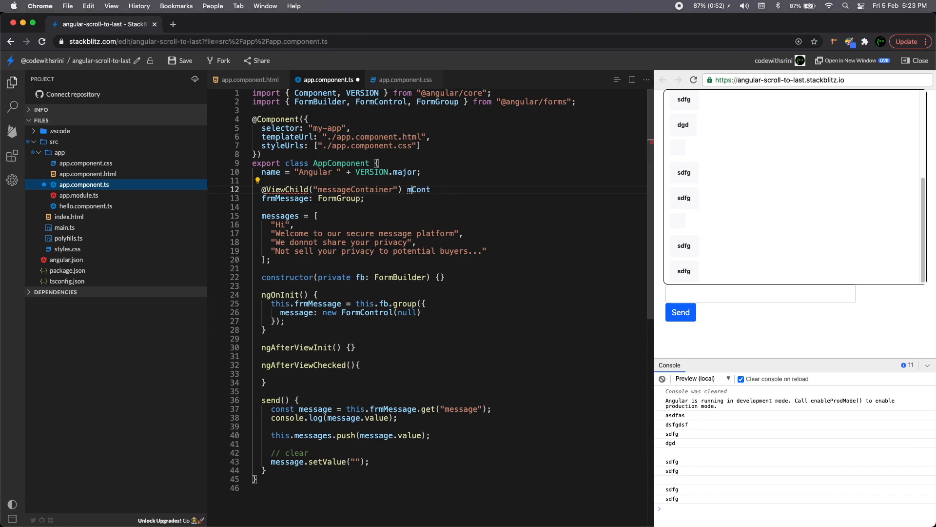
type("ainer")
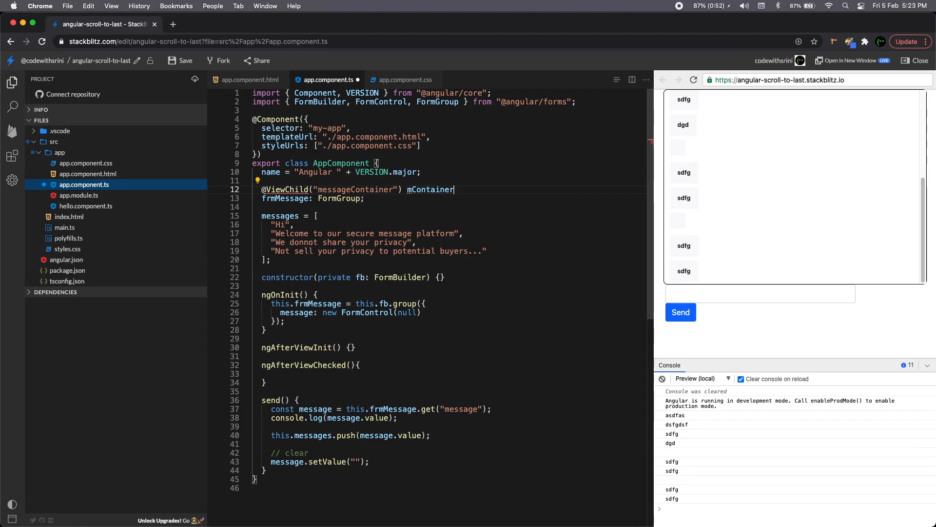
type(": Elemen")
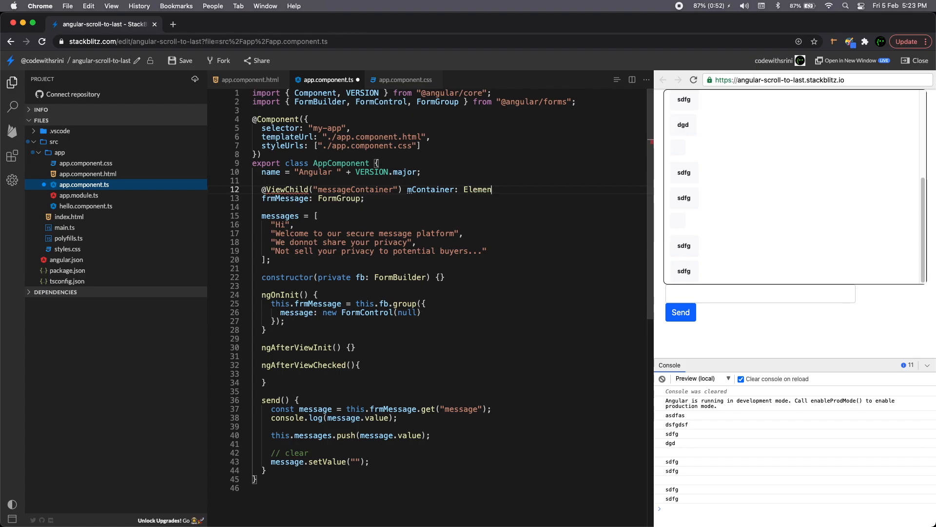
type("Ref;")
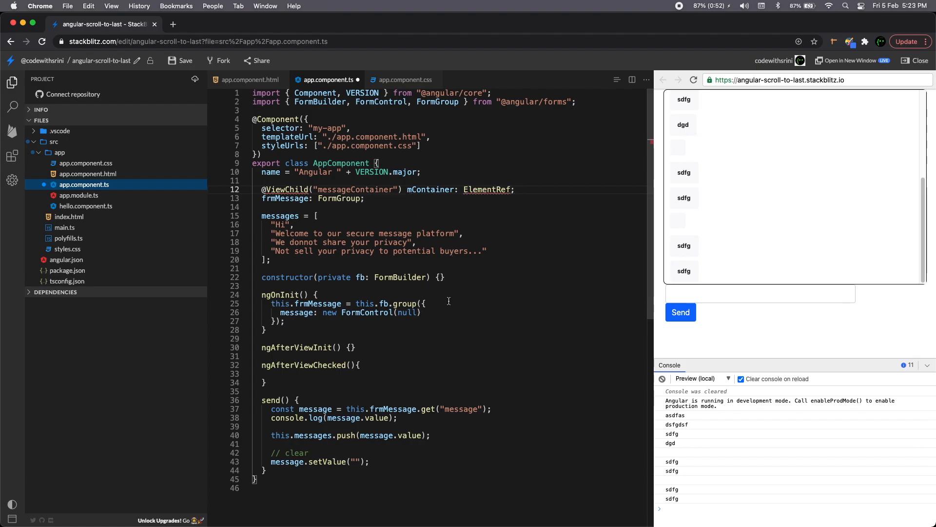
mouse_move(488, 189)
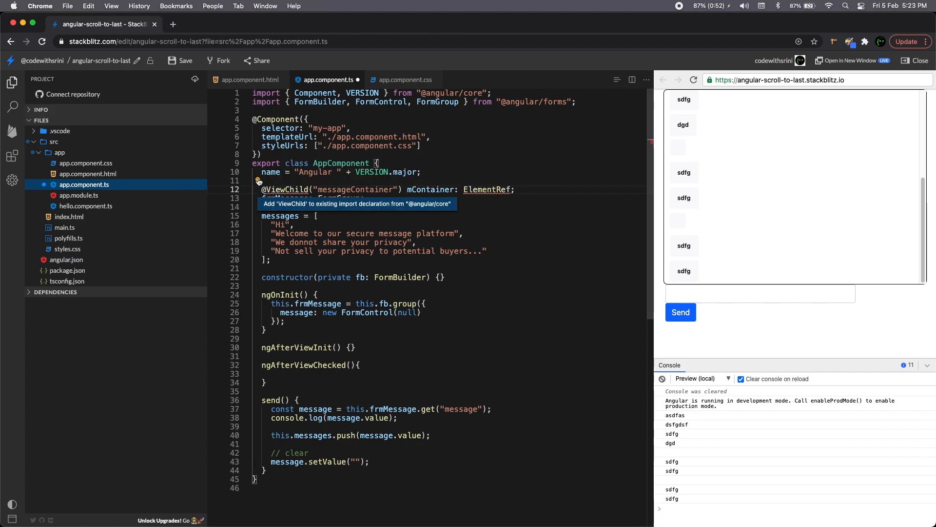
left_click(357, 204)
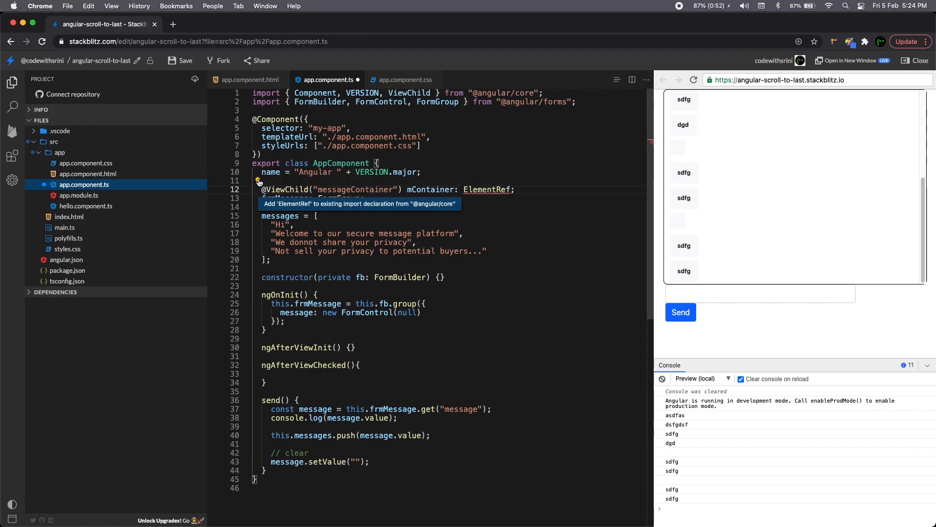
left_click(359, 203)
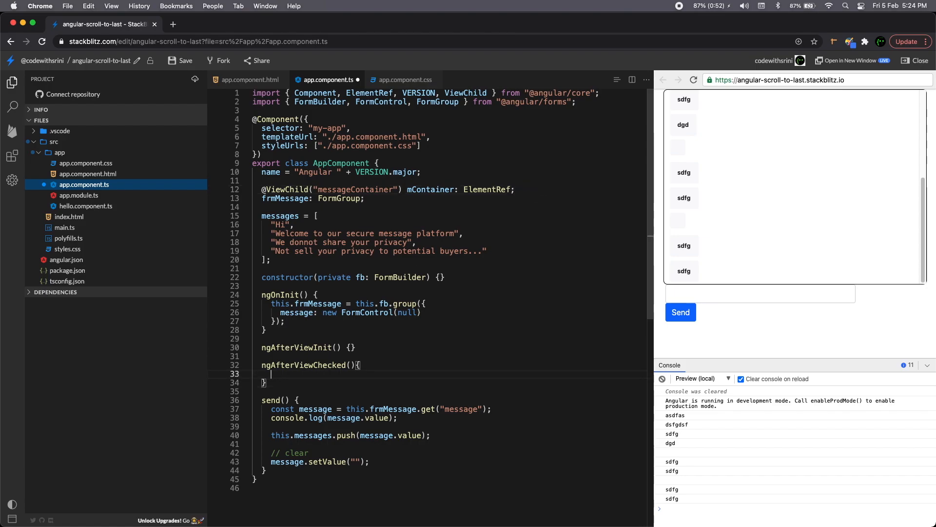
Step: Write this.mContainer.nativeElement.scrollTop = inside ngAfterViewChecked using autocomplete
type("this")
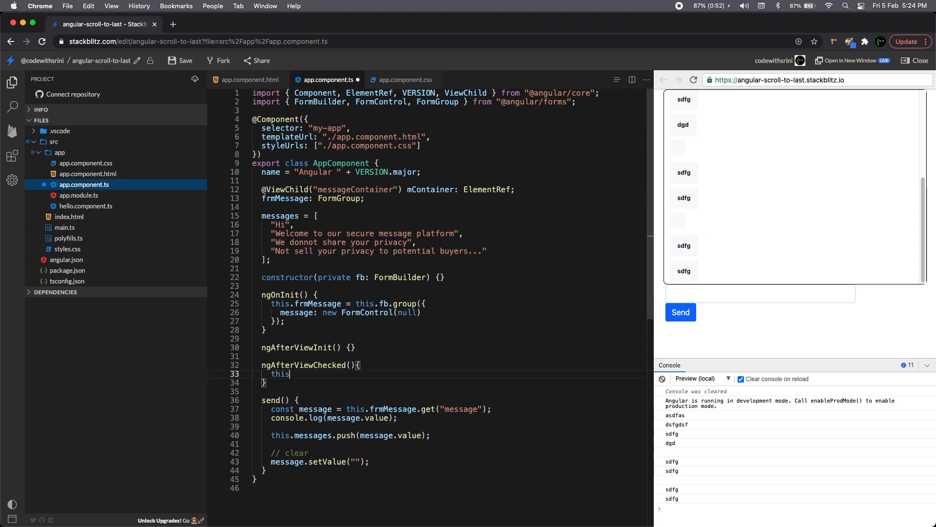
type(".")
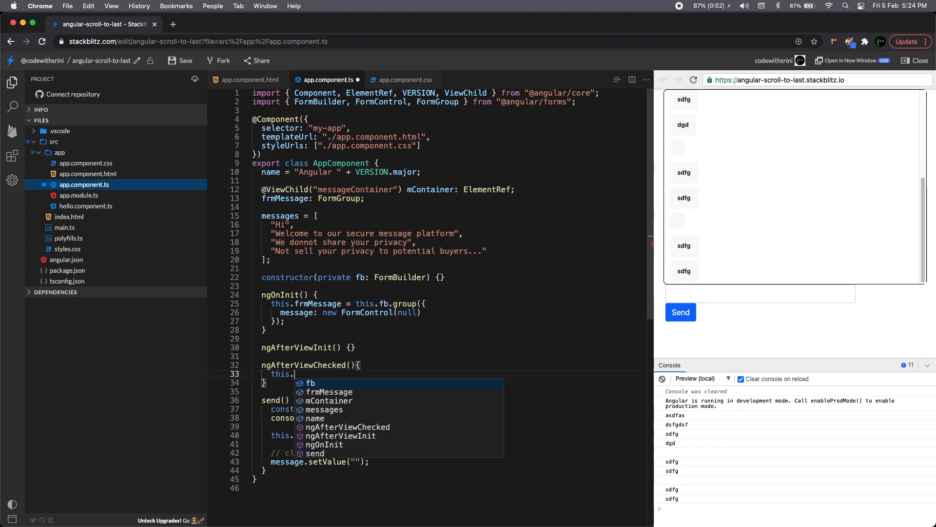
mouse_move(542, 372)
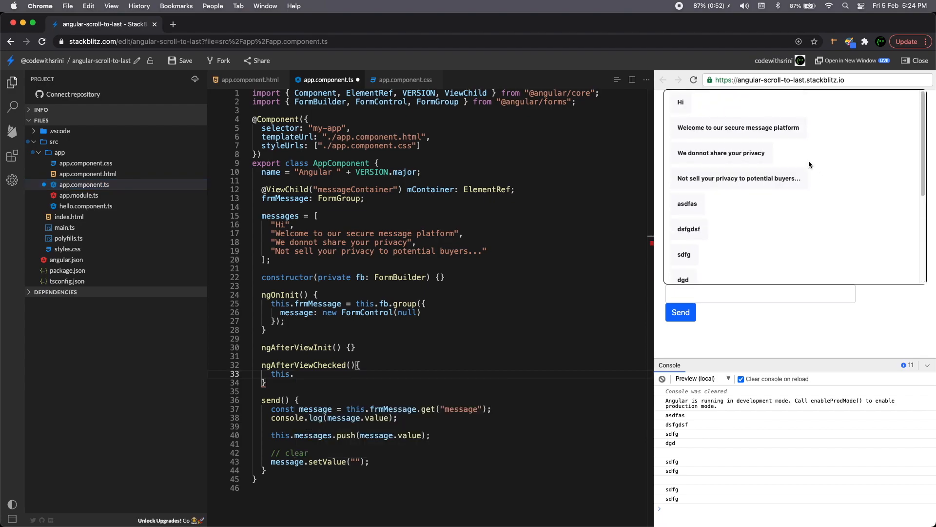
mouse_move(862, 129)
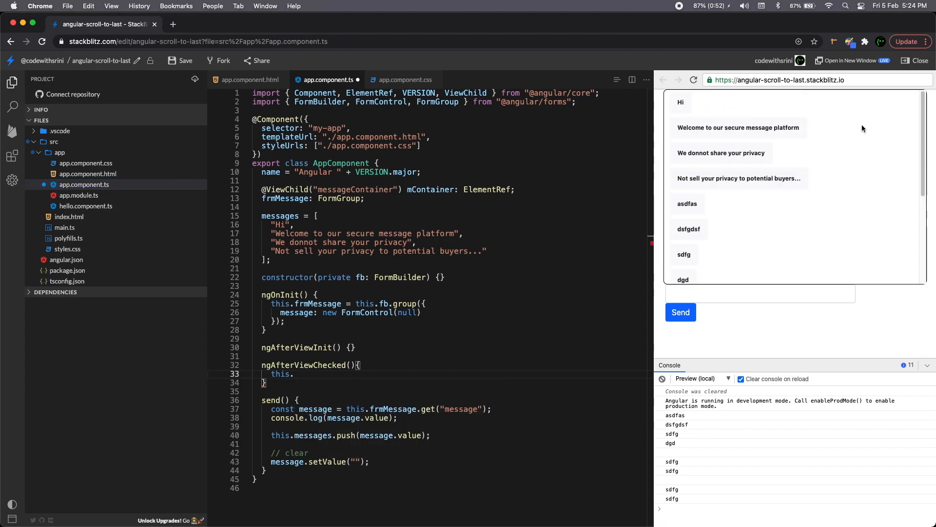
scroll("down", 3)
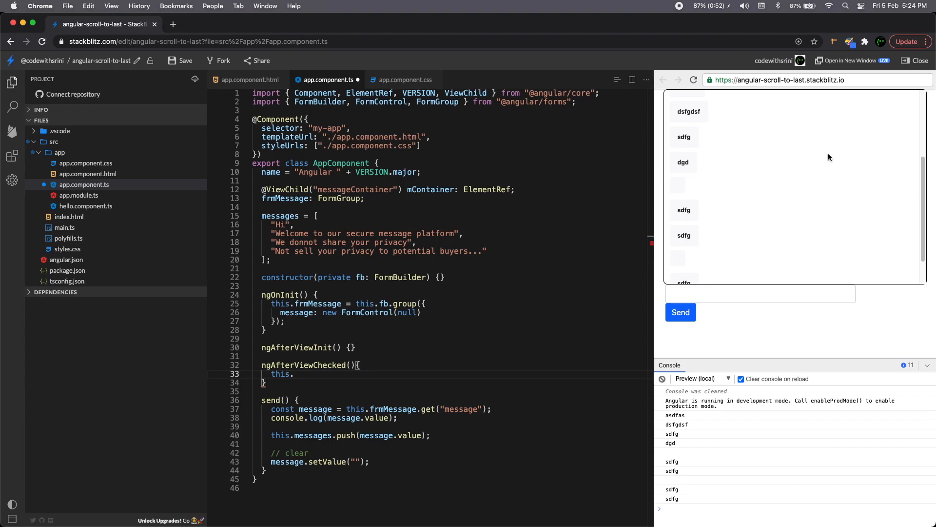
scroll("down", 3)
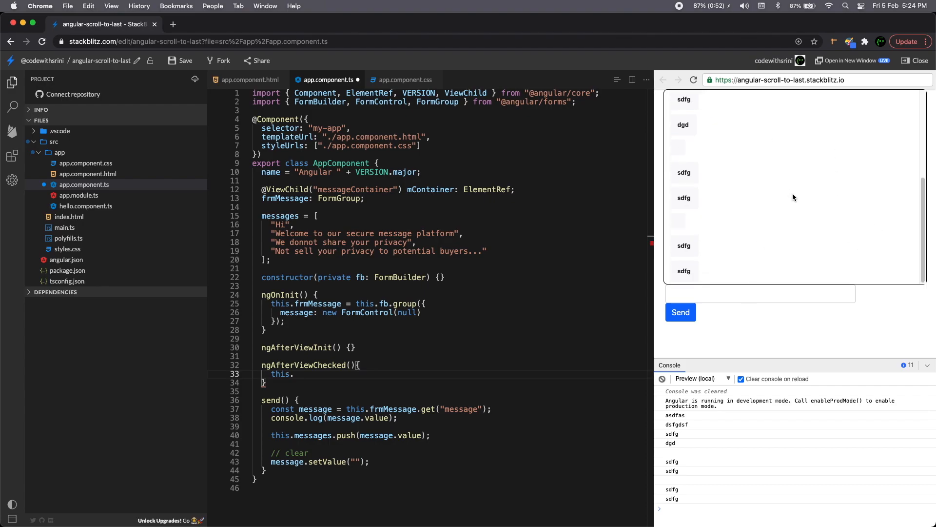
mouse_move(822, 224)
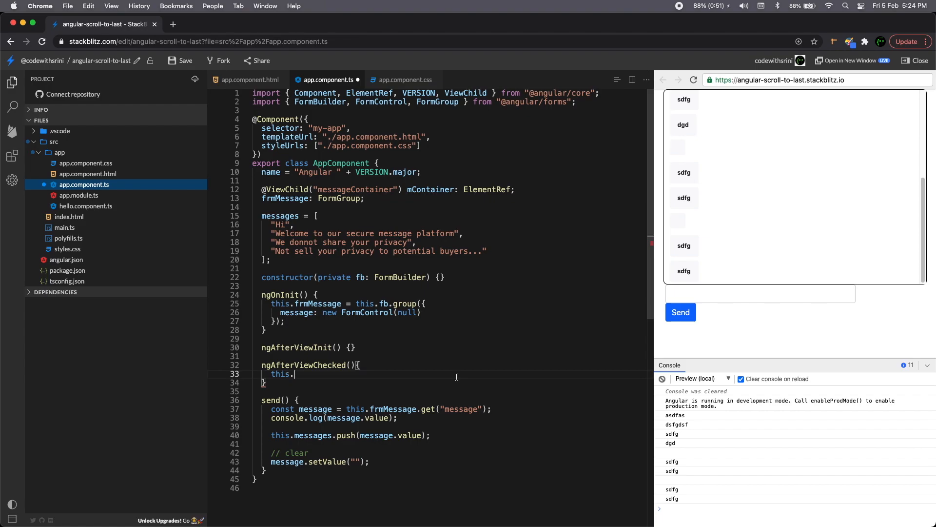
type("mContainer")
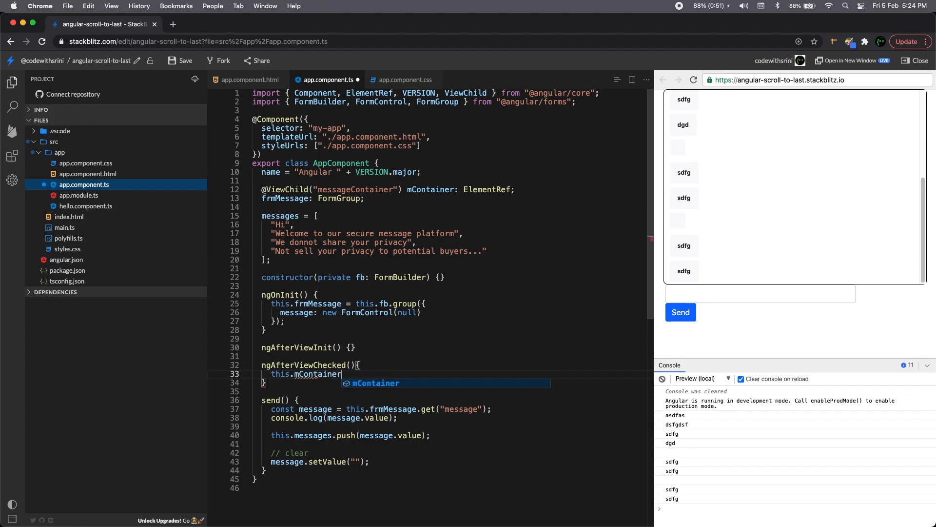
type(".m")
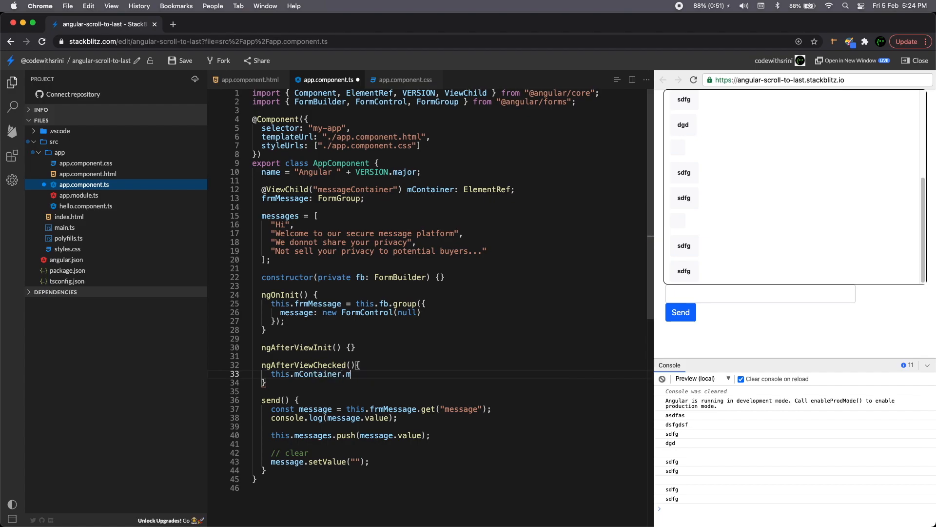
key("Backspace")
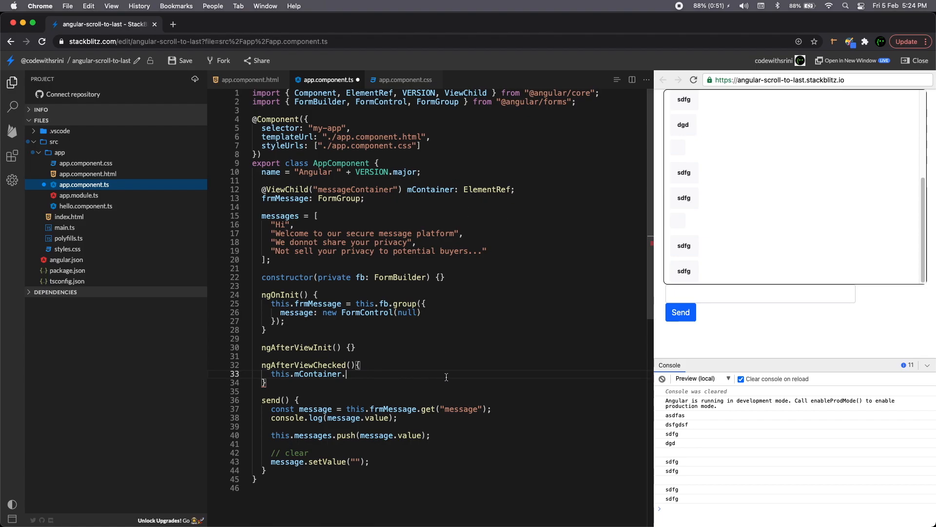
type("nativeElement.sc")
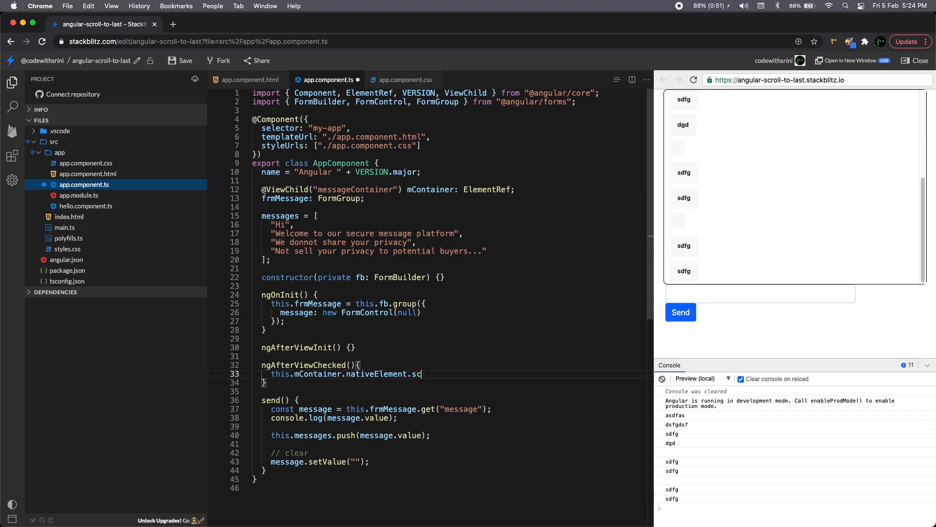
type("rollTop = this.mContainer.nativeElement.scrollHeight;")
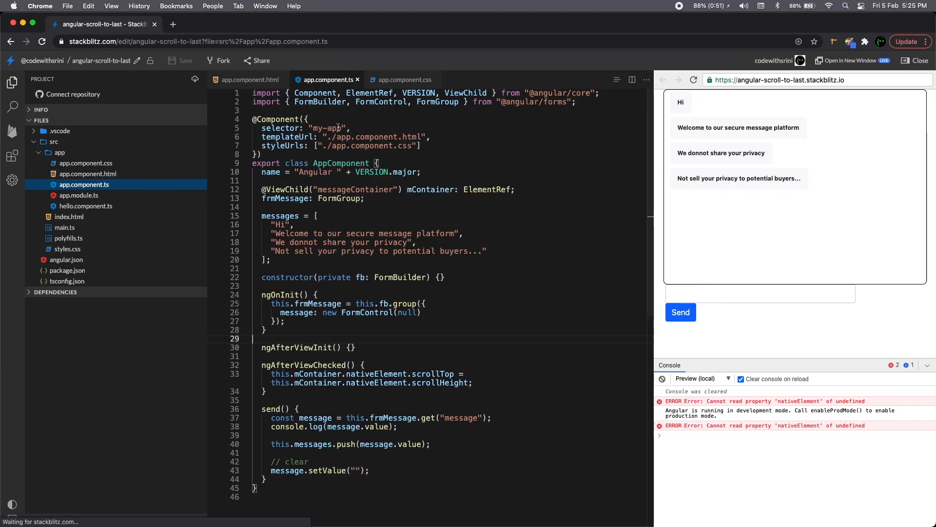
mouse_move(466, 93)
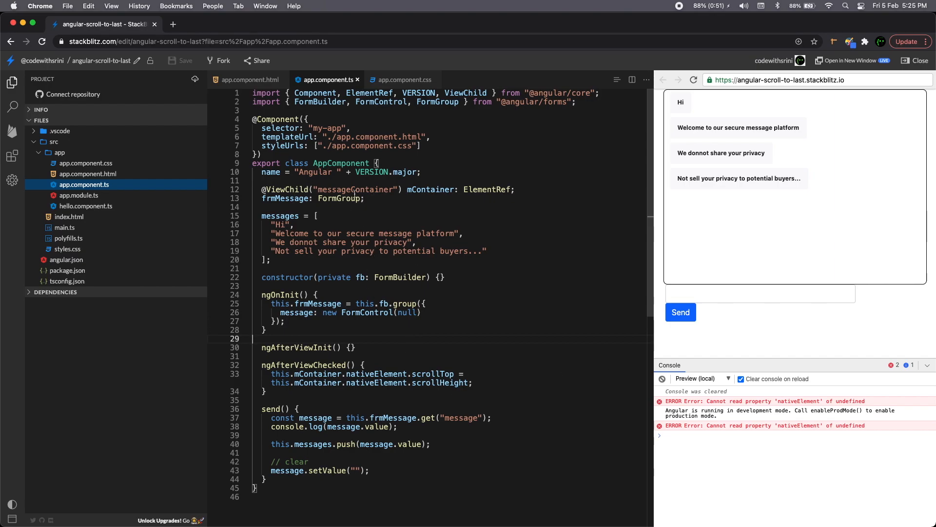
Step: Select the messageContainer reference name while the console reports nativeElement undefined
double_click(355, 189)
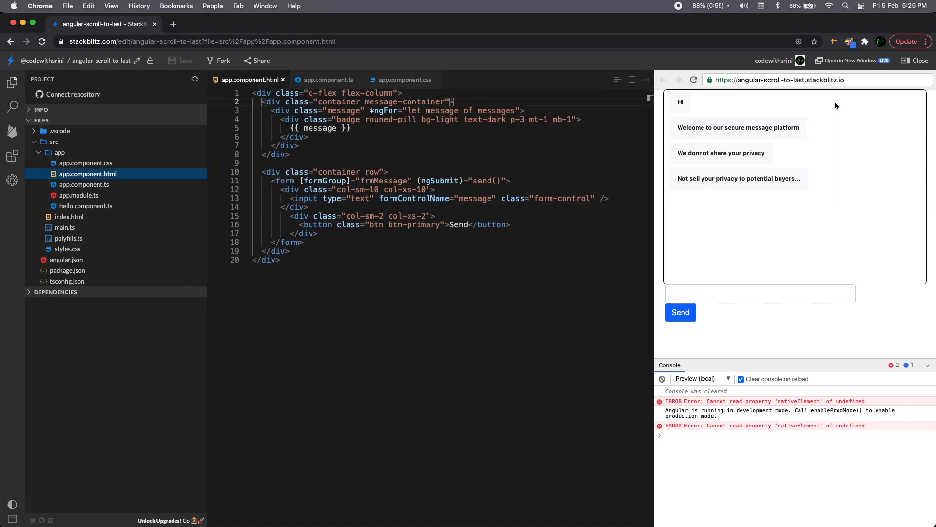
Step: Add #messageContainer to the message-container div so new messages scroll into view without errors
type("#")
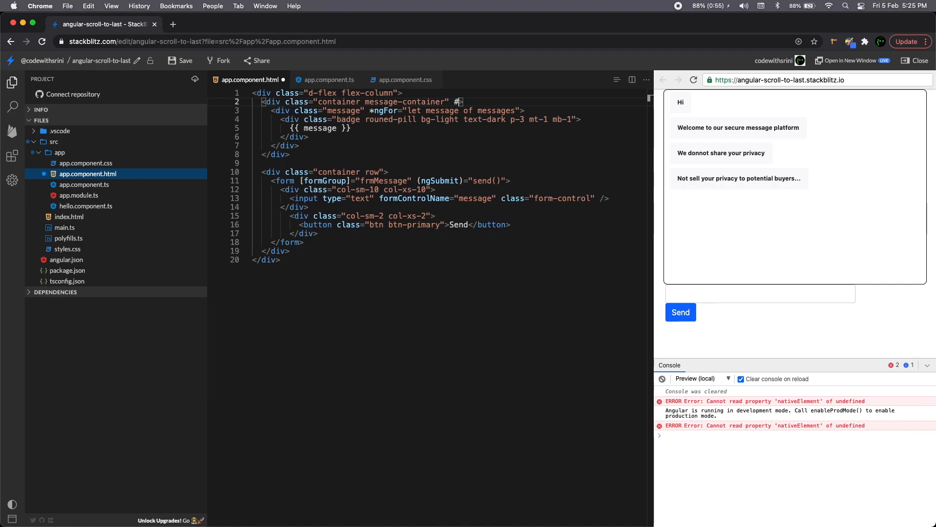
type("messageContainer")
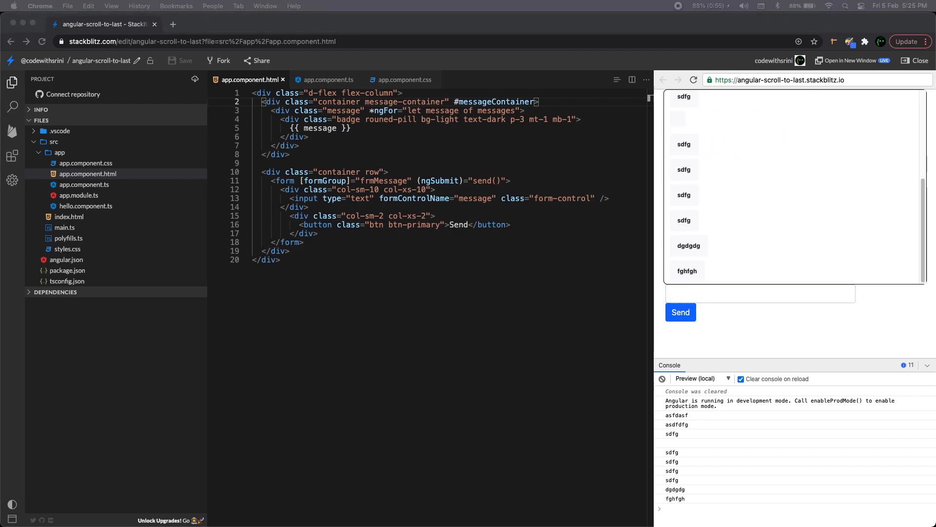
mouse_move(333, 73)
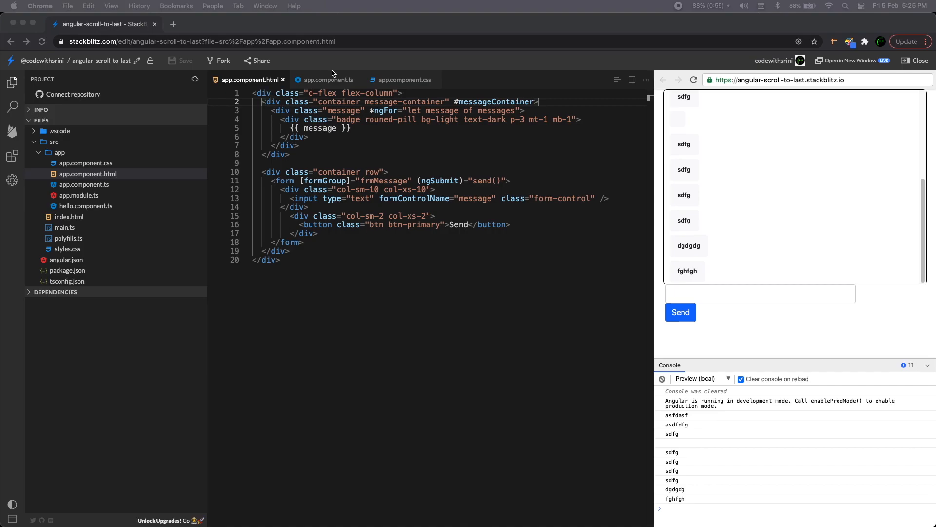
mouse_move(255, 299)
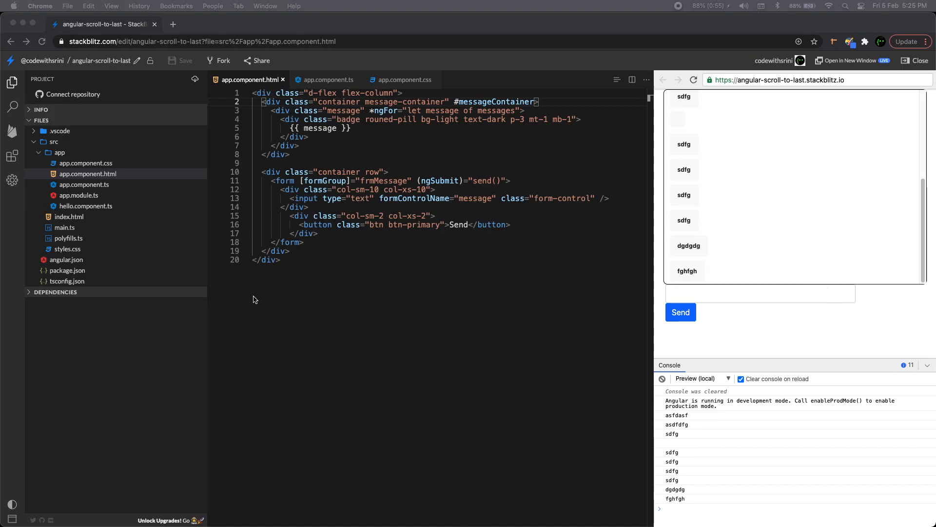
left_click(328, 80)
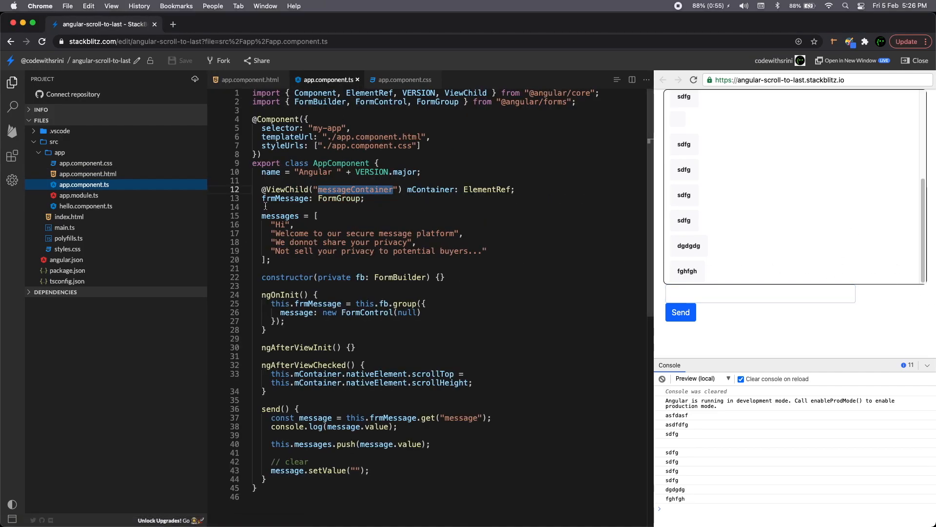